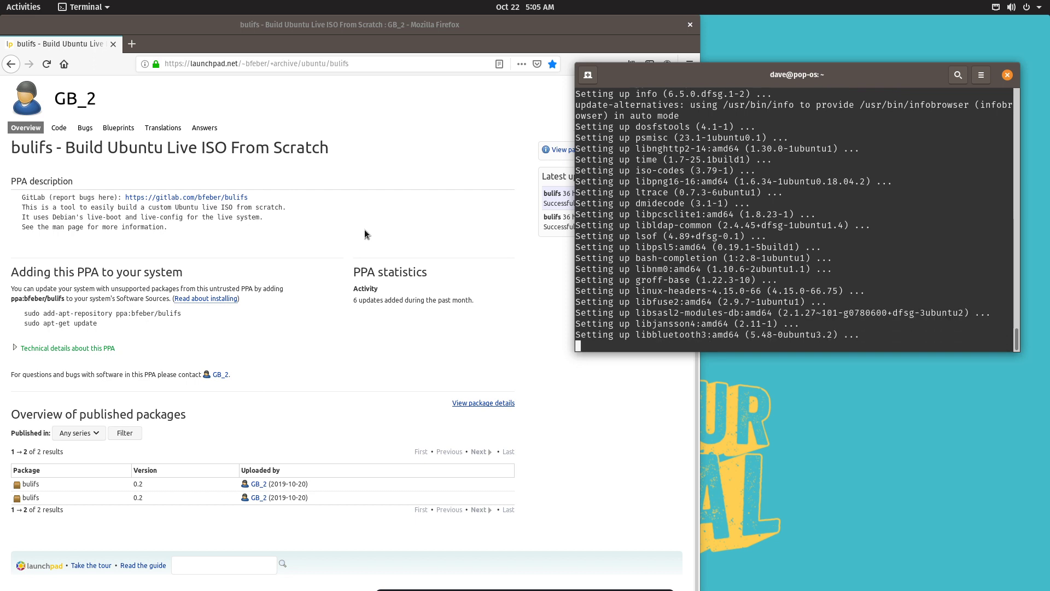
Scroll through the debootstrap Retrieving and Validating output in the terminal.
{"action": "scroll", "scroll_direction": "down", "scroll_amount": 3}
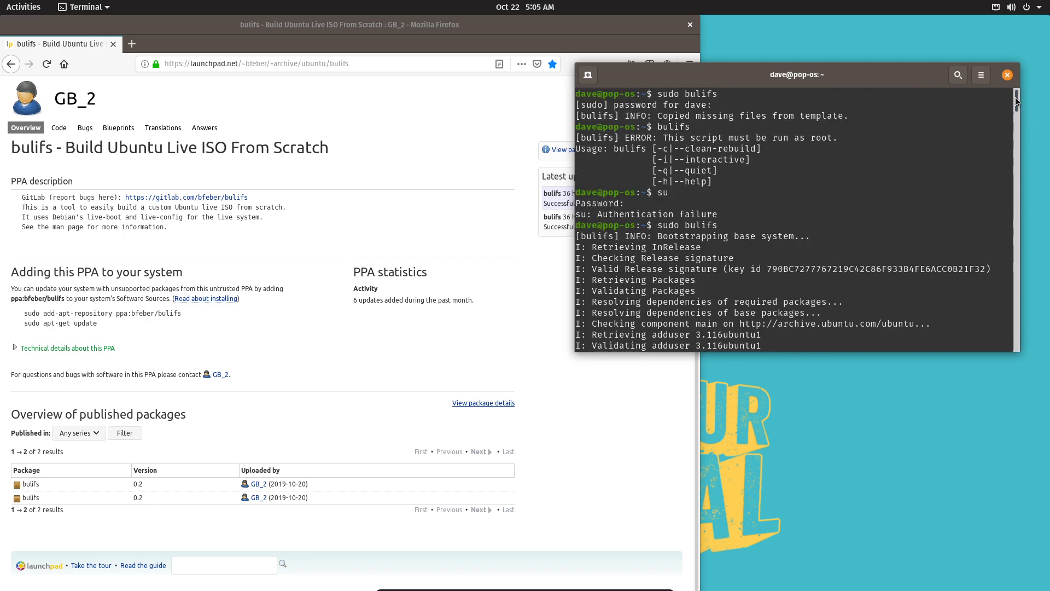
{"action": "mouse_move", "coordinate": [686, 149]}
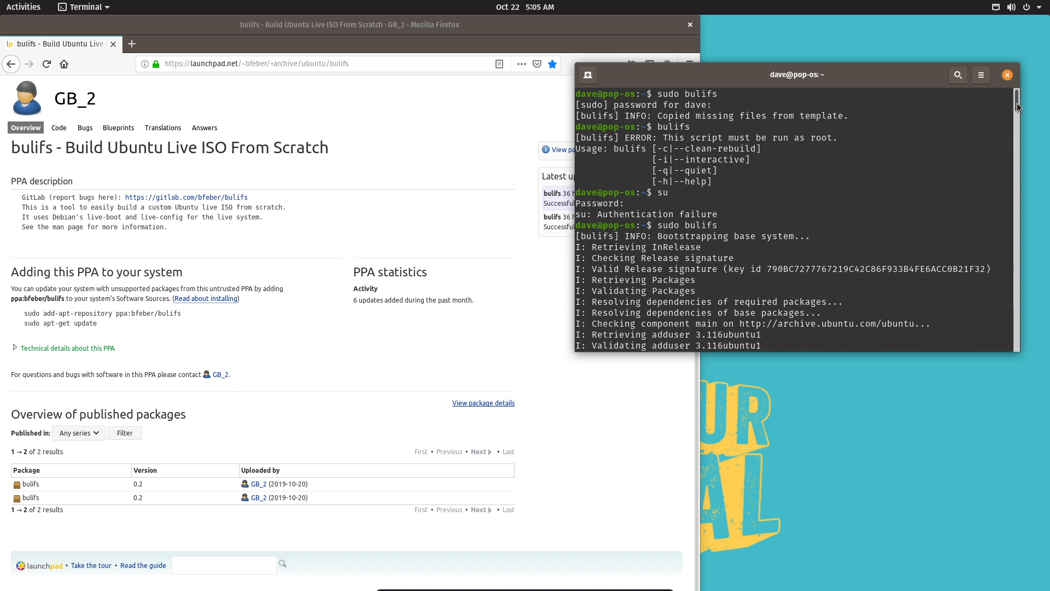
{"action": "mouse_move", "coordinate": [718, 265]}
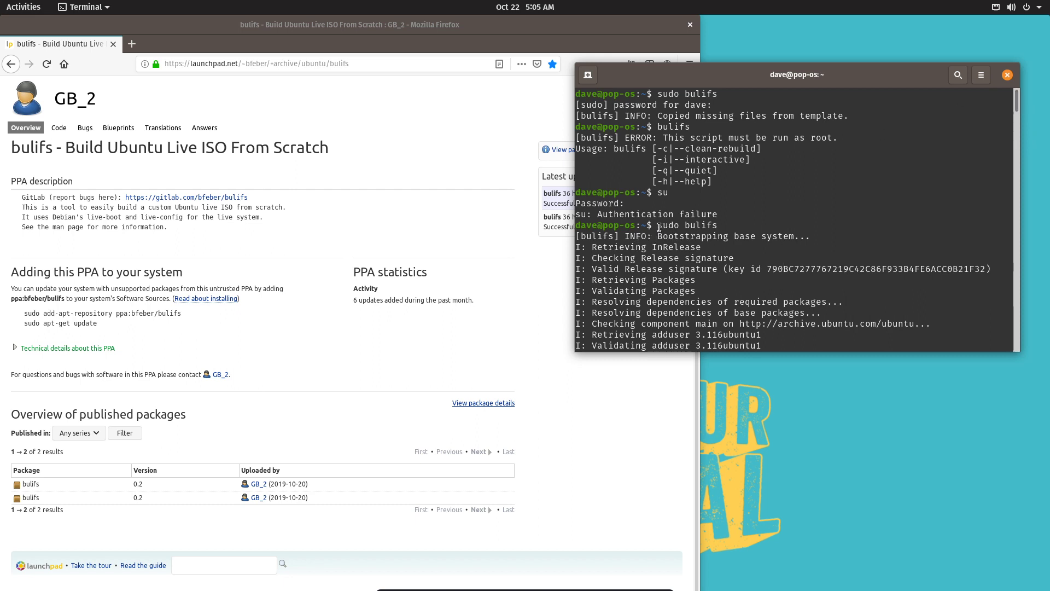
{"action": "double_click", "coordinate": [684, 225]}
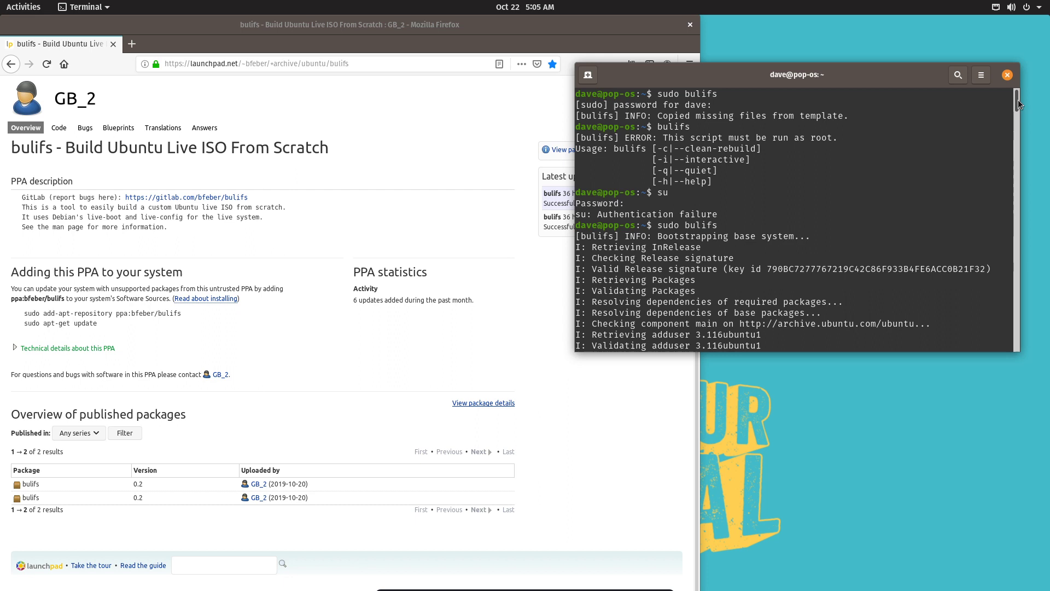
{"action": "mouse_move", "coordinate": [623, 158]}
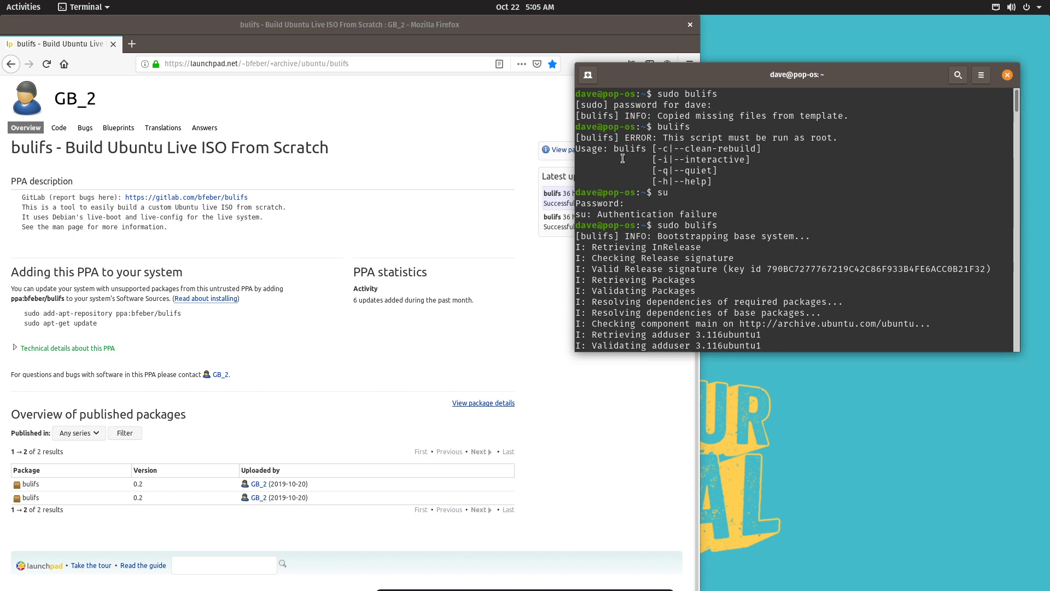
{"action": "mouse_move", "coordinate": [694, 158]}
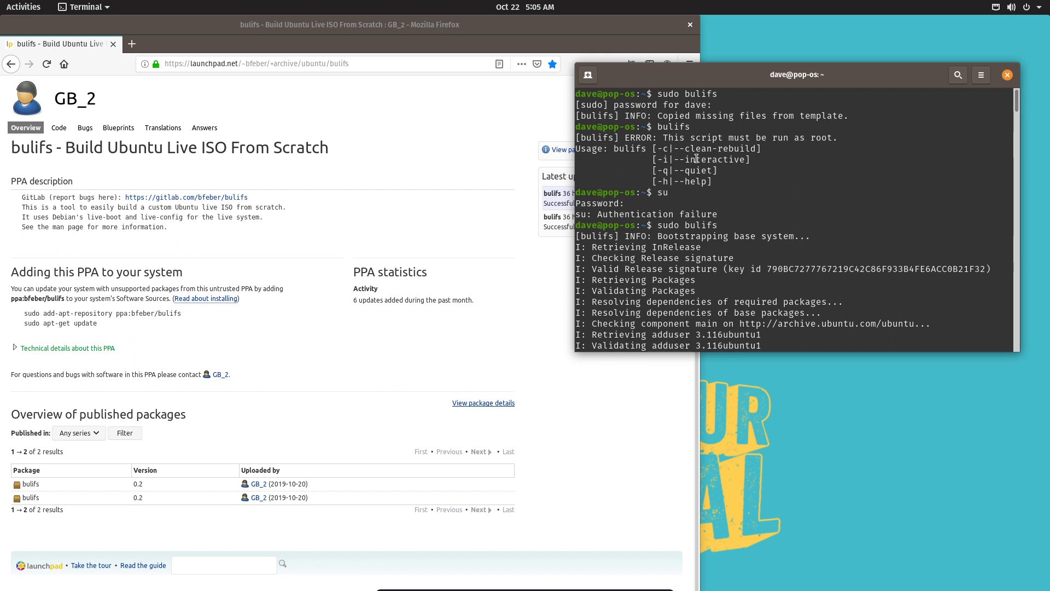
{"action": "double_click", "coordinate": [717, 160]}
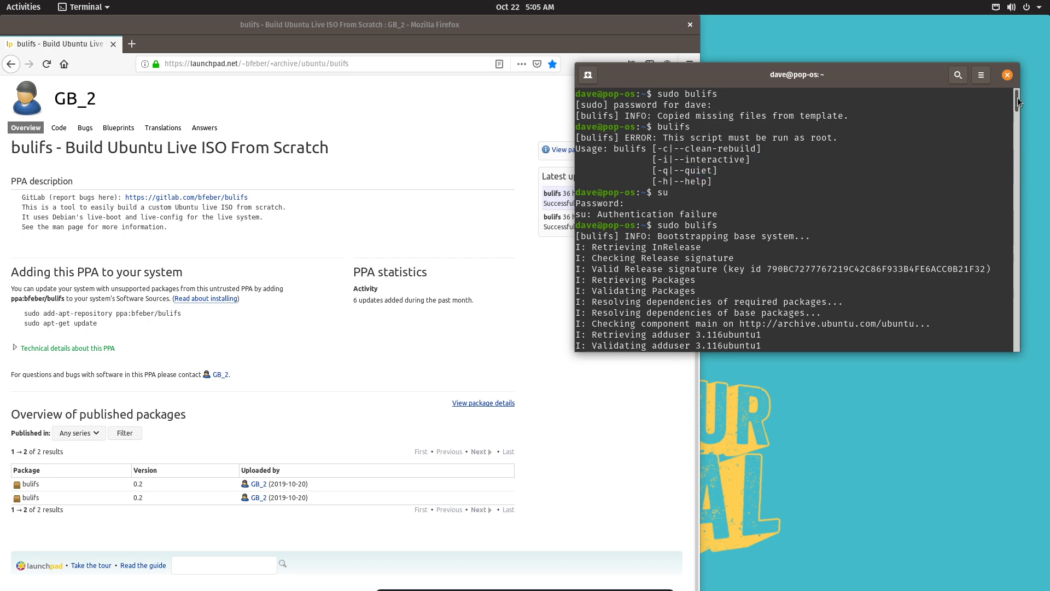
{"action": "scroll", "scroll_direction": "down", "scroll_amount": 3}
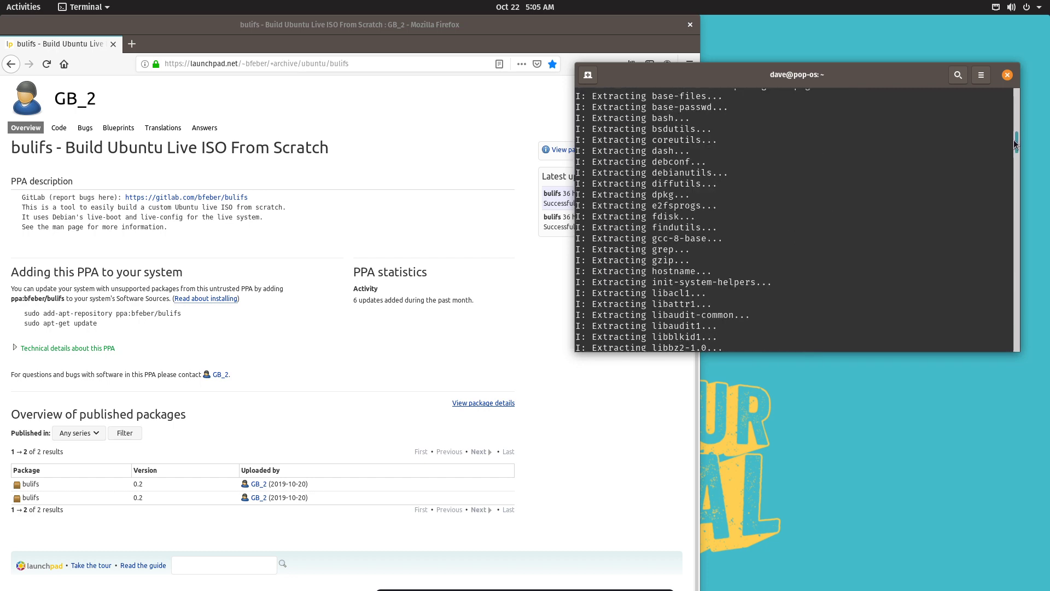
{"action": "scroll", "scroll_direction": "down", "scroll_amount": 3}
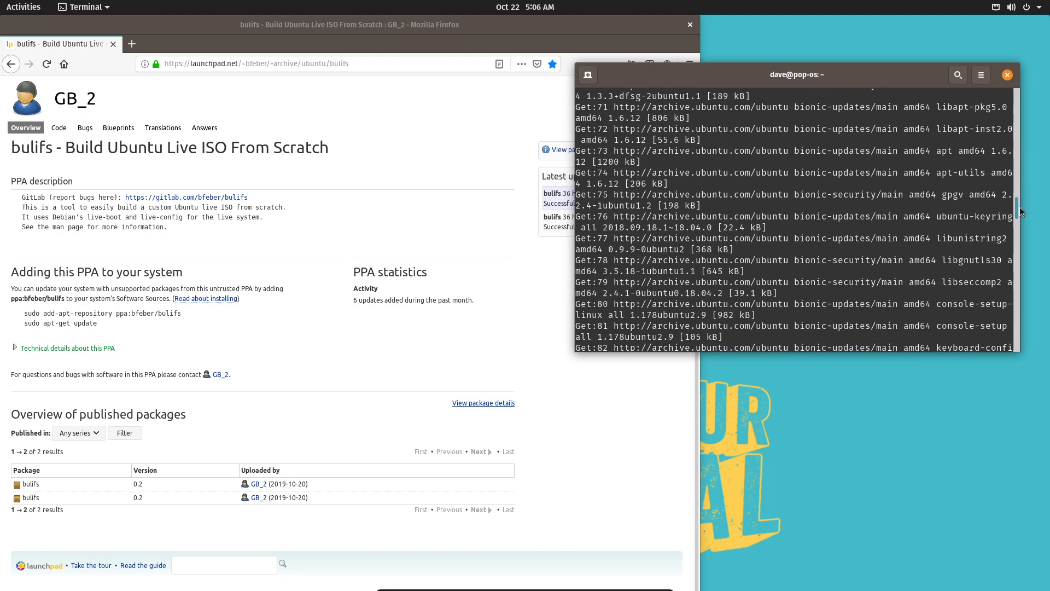
{"action": "scroll", "scroll_direction": "down", "scroll_amount": 3}
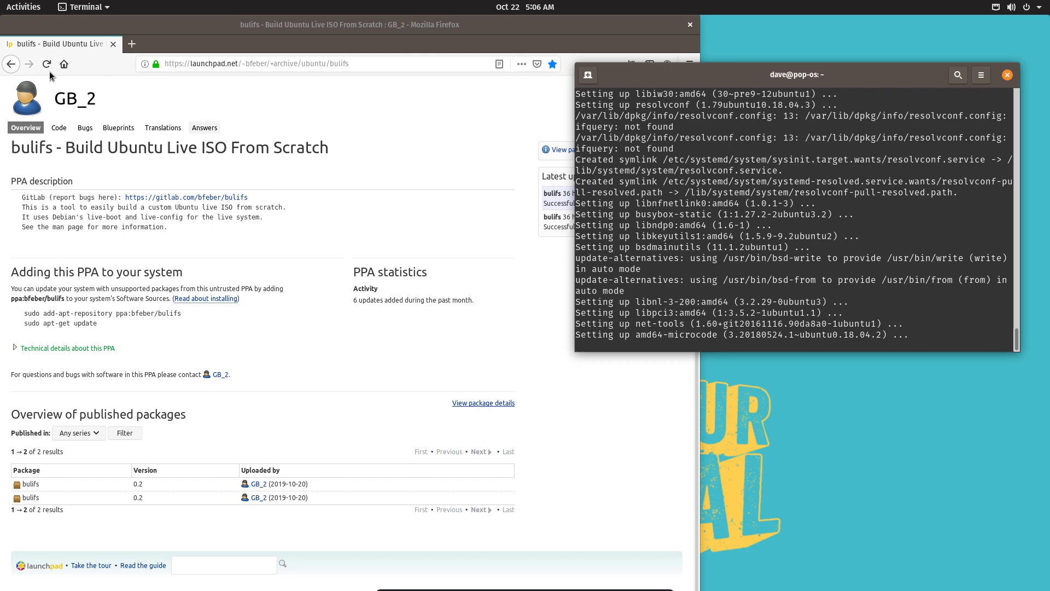
From Activities, browse Other Locations in Files and open the xdg folder.
{"action": "left_click", "coordinate": [23, 6]}
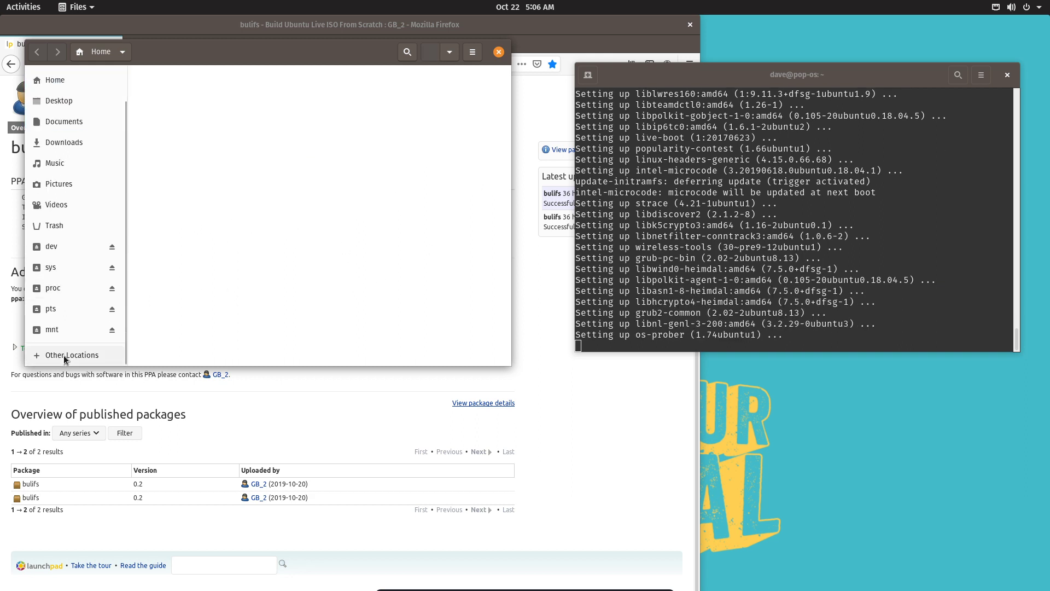
{"action": "left_click", "coordinate": [69, 355]}
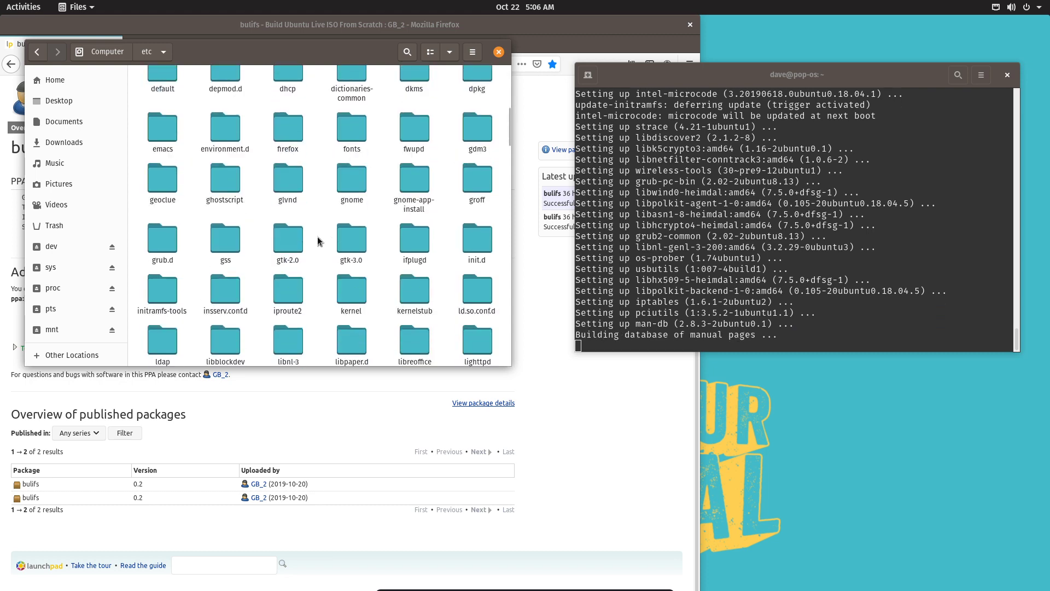
{"action": "scroll", "scroll_direction": "down", "scroll_amount": 3}
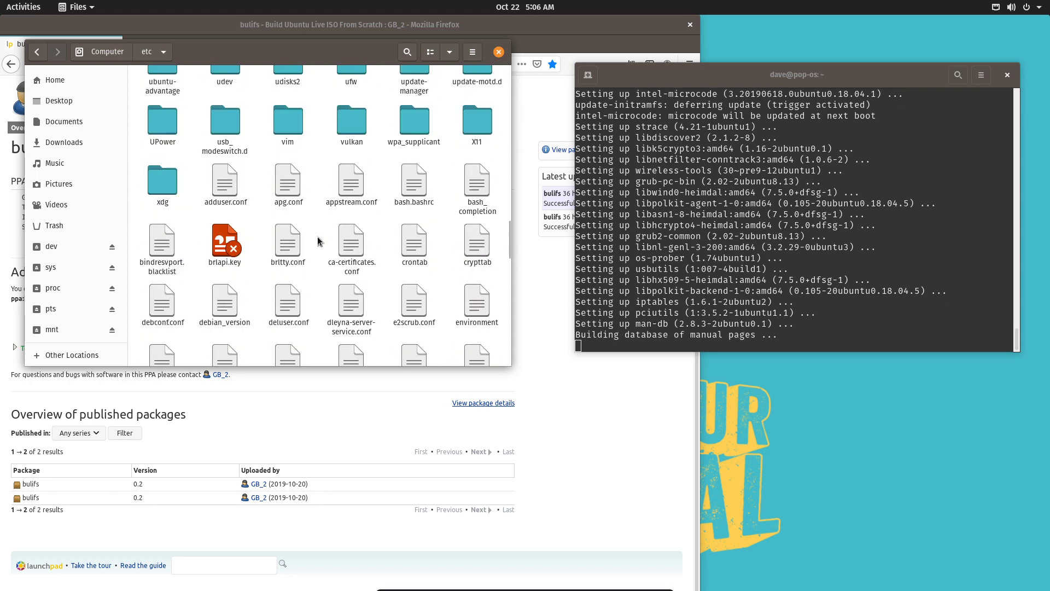
{"action": "double_click", "coordinate": [162, 179]}
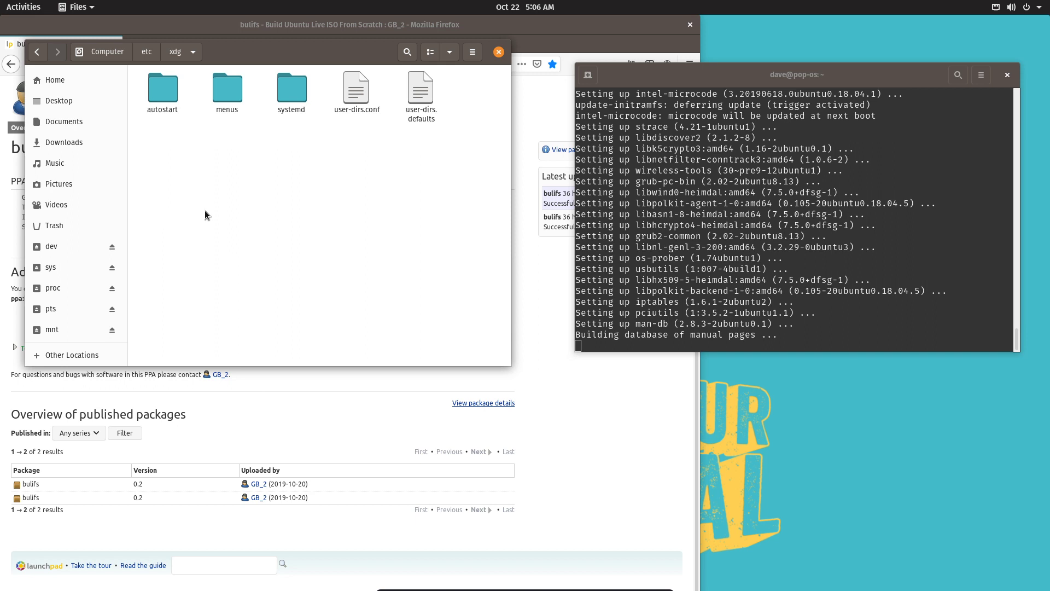
{"action": "mouse_move", "coordinate": [138, 138]}
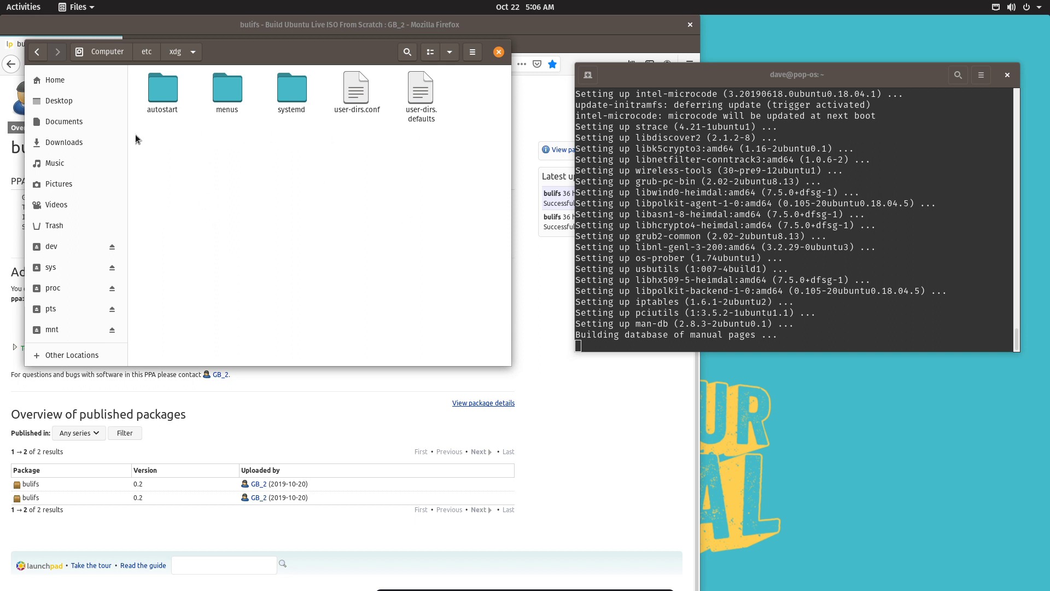
{"action": "mouse_move", "coordinate": [88, 105]}
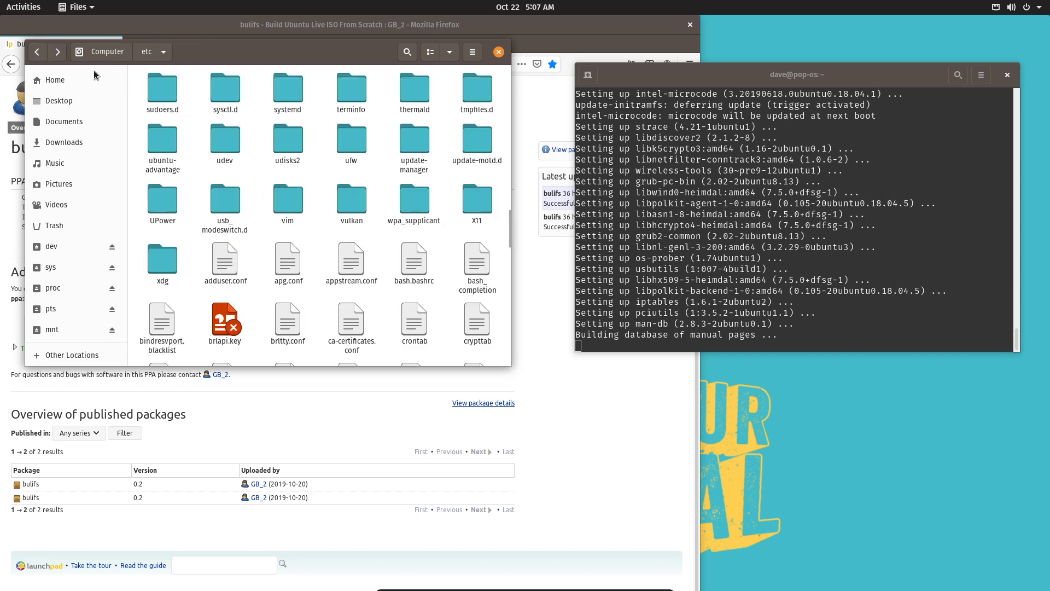
Return to the home folder, select all then clear the selection, and close Files.
{"action": "left_click", "coordinate": [53, 80]}
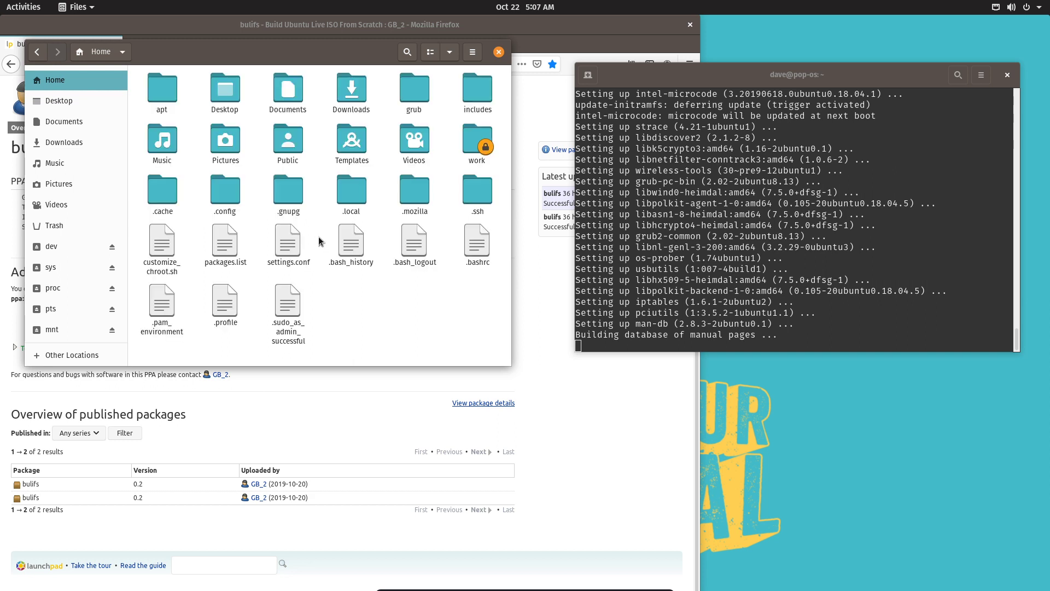
{"action": "key", "text": "ctrl+a"}
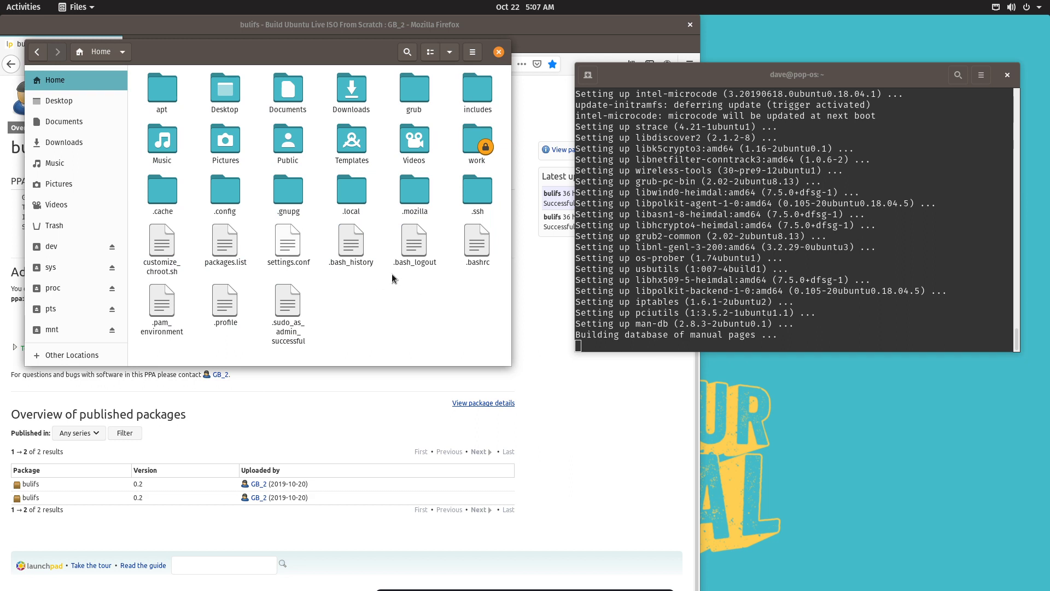
{"action": "mouse_move", "coordinate": [382, 280]}
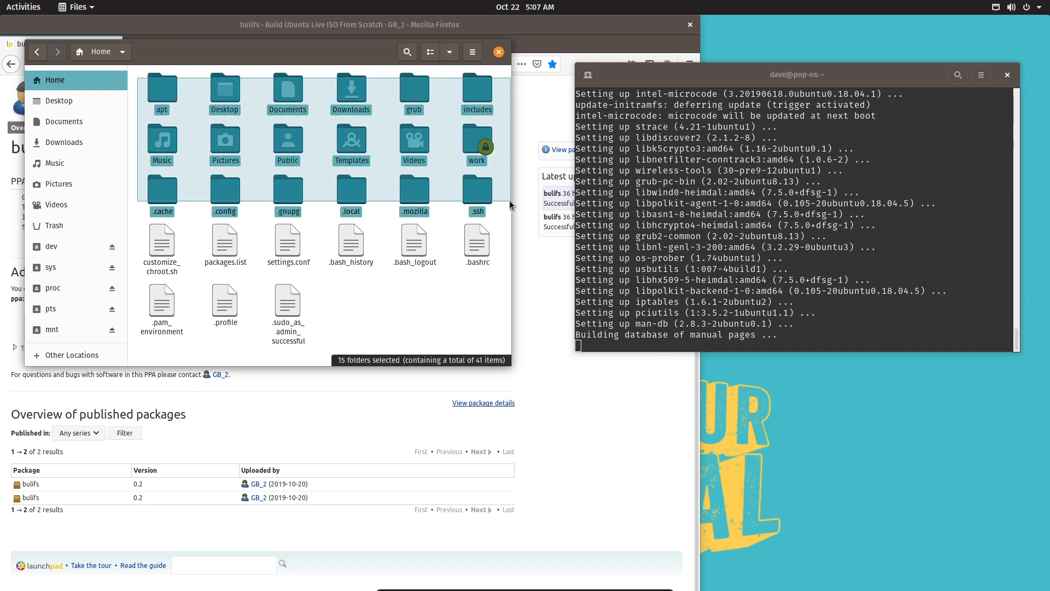
{"action": "left_click", "coordinate": [435, 302]}
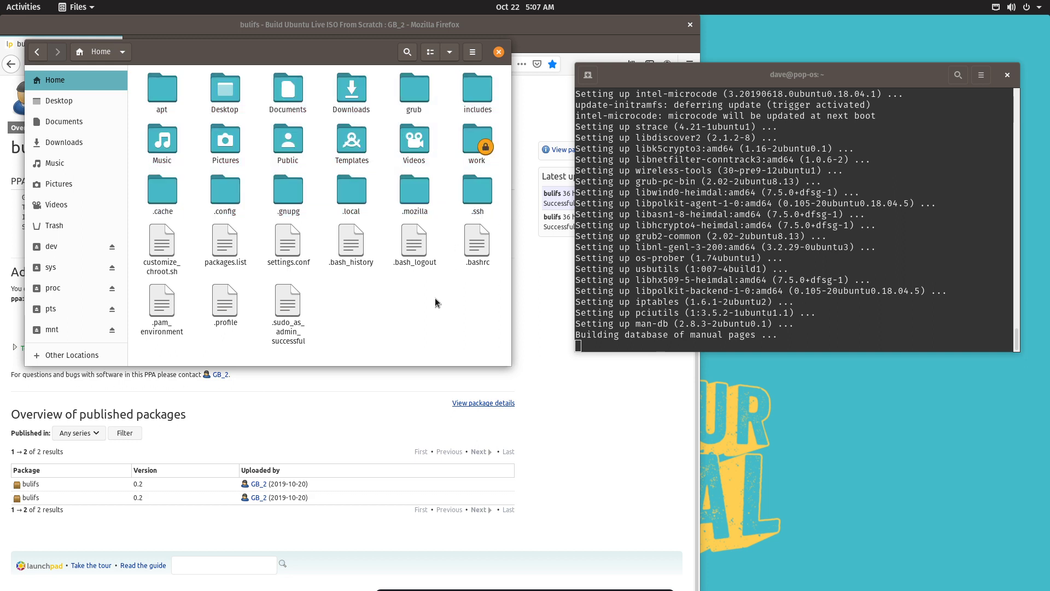
{"action": "mouse_move", "coordinate": [440, 299]}
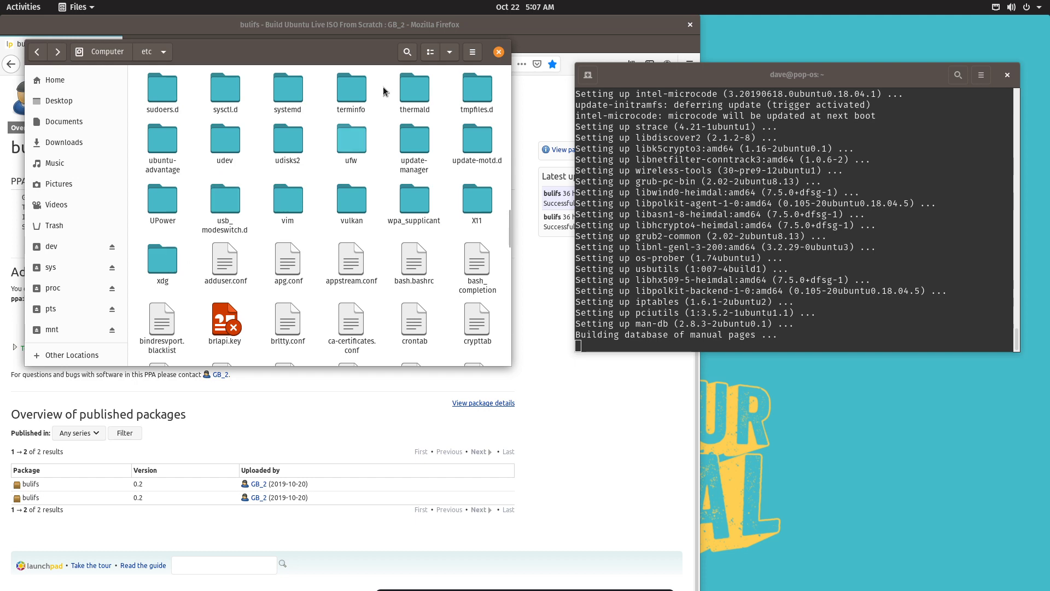
{"action": "left_click", "coordinate": [498, 51]}
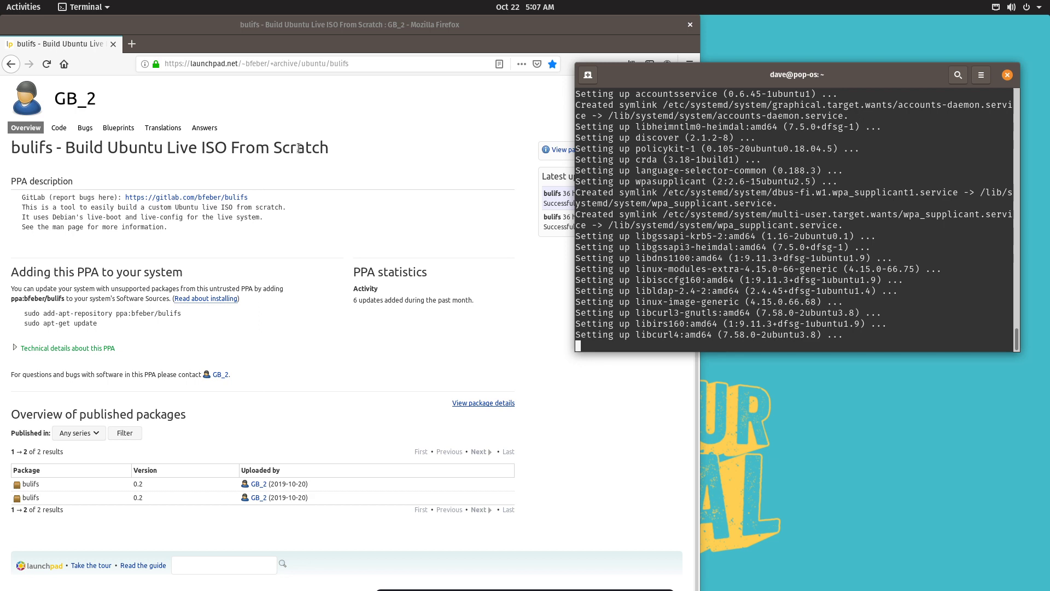
{"action": "mouse_move", "coordinate": [304, 234]}
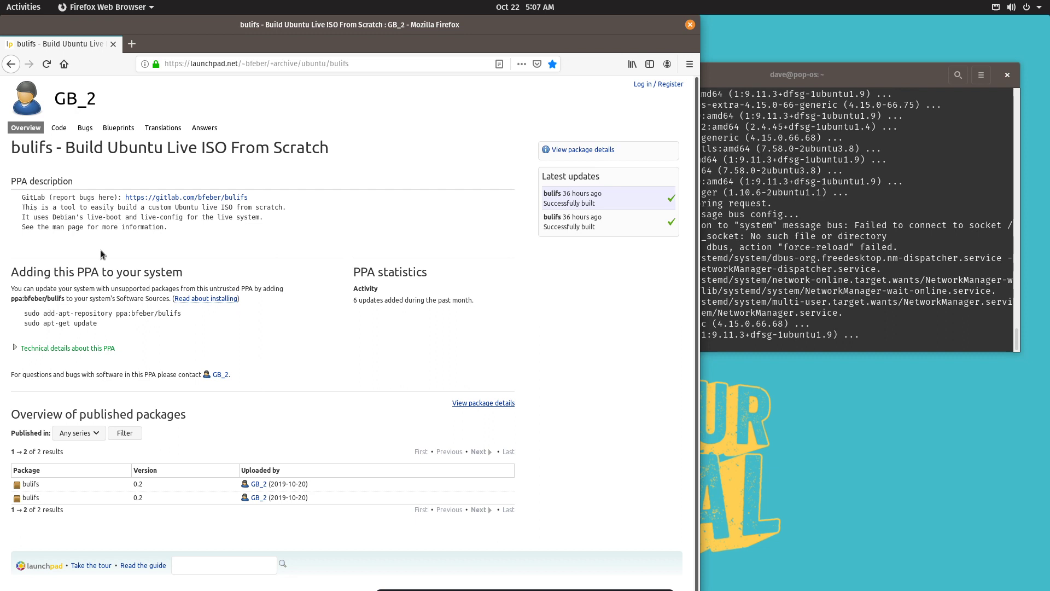
Bring the running build forward and scroll through the apt Get lines.
{"action": "scroll", "scroll_direction": "down", "scroll_amount": 3}
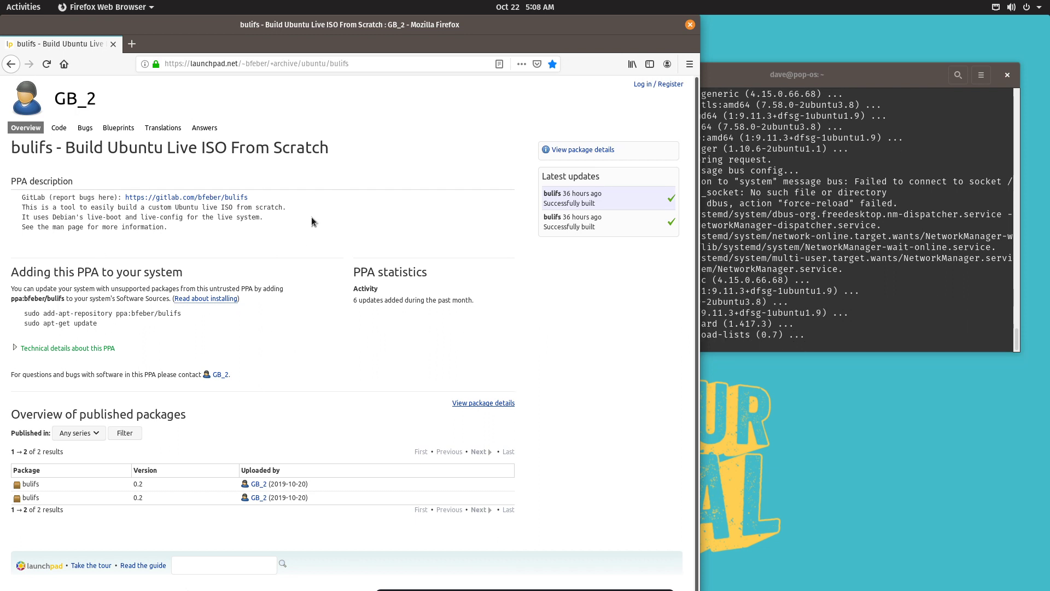
{"action": "scroll", "scroll_direction": "down", "scroll_amount": 3}
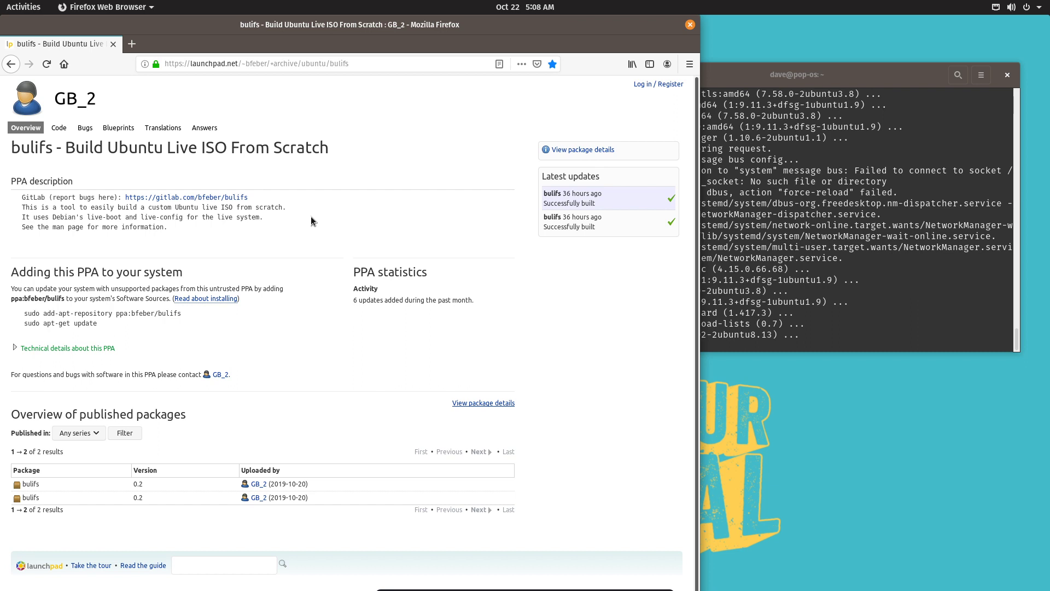
{"action": "left_click", "coordinate": [791, 74]}
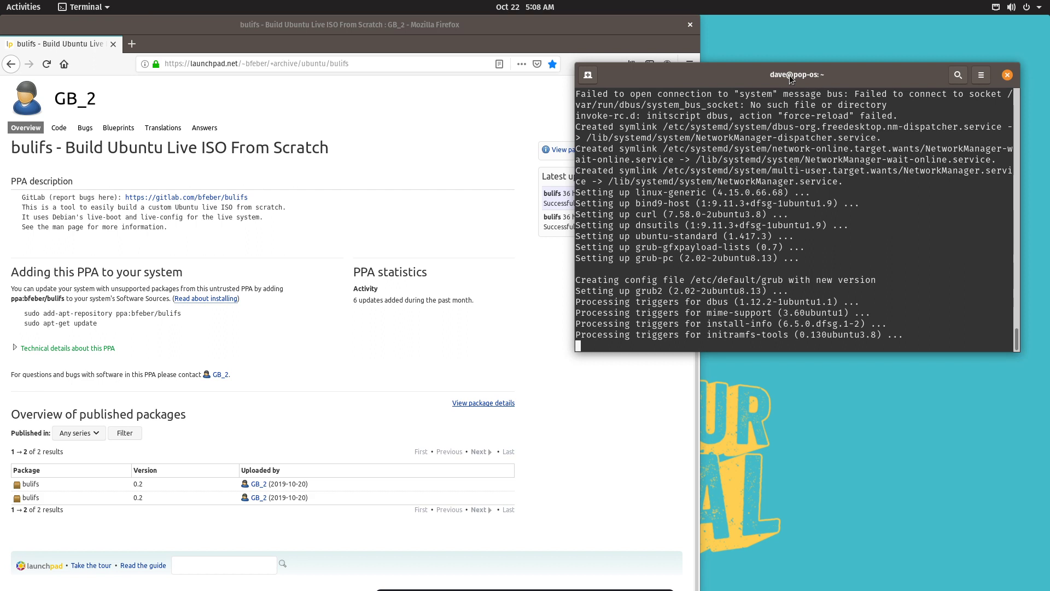
{"action": "scroll", "scroll_direction": "down", "scroll_amount": 3}
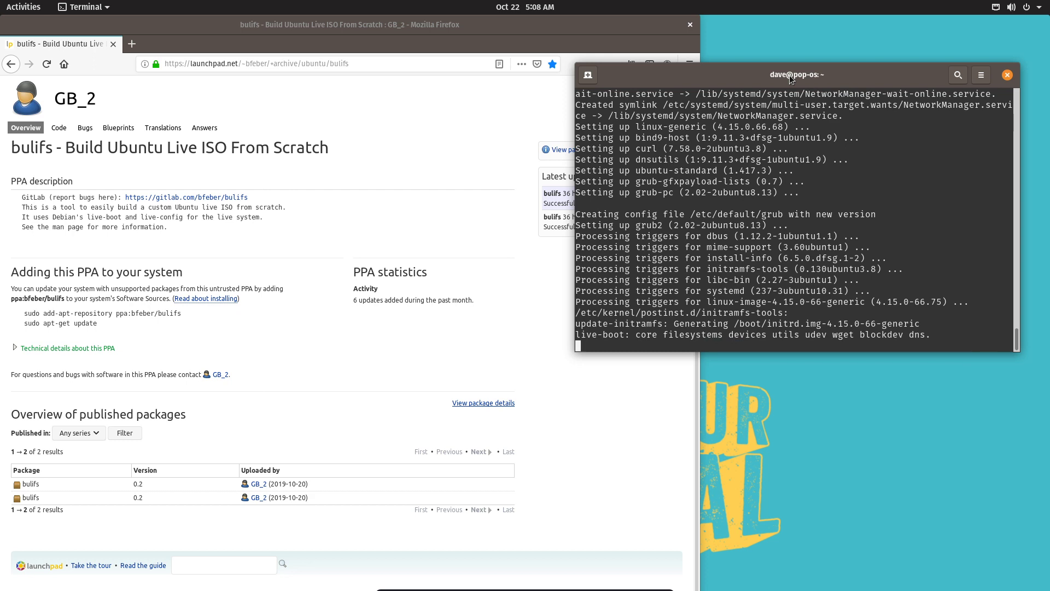
{"action": "mouse_move", "coordinate": [1028, 242]}
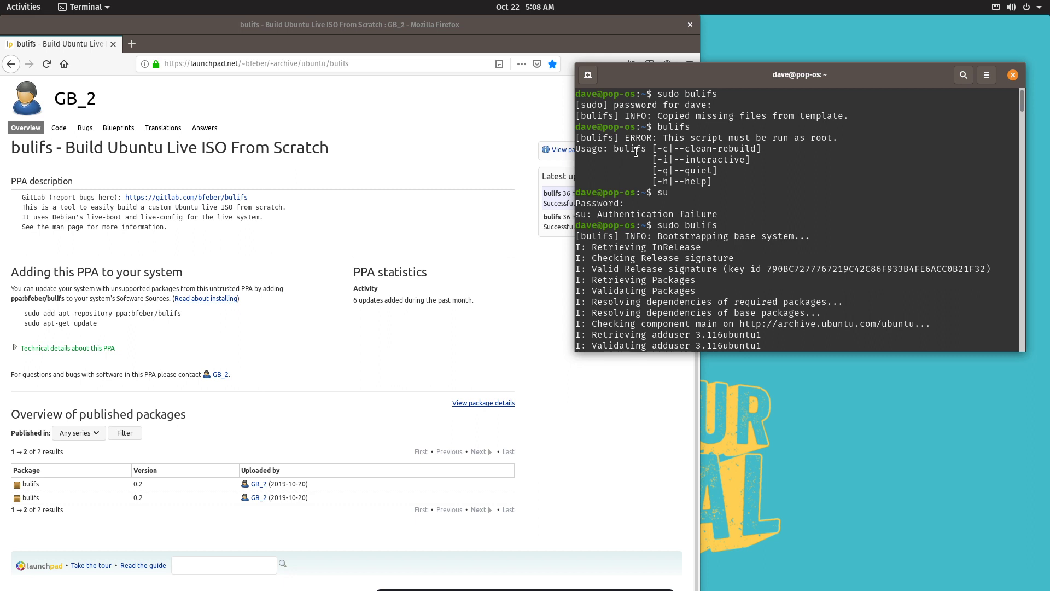
{"action": "double_click", "coordinate": [674, 126]}
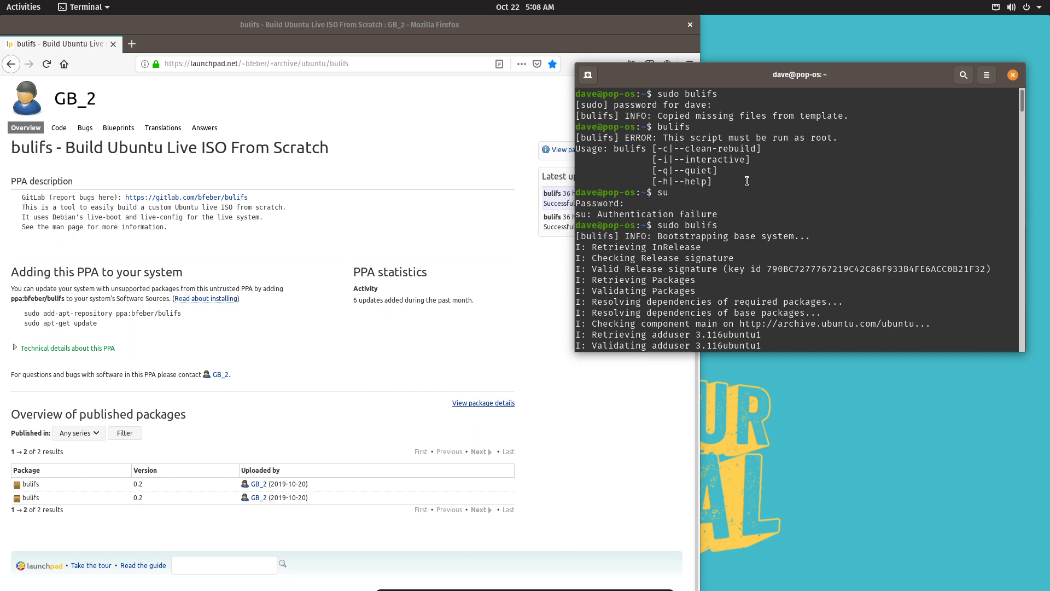
{"action": "mouse_move", "coordinate": [659, 192]}
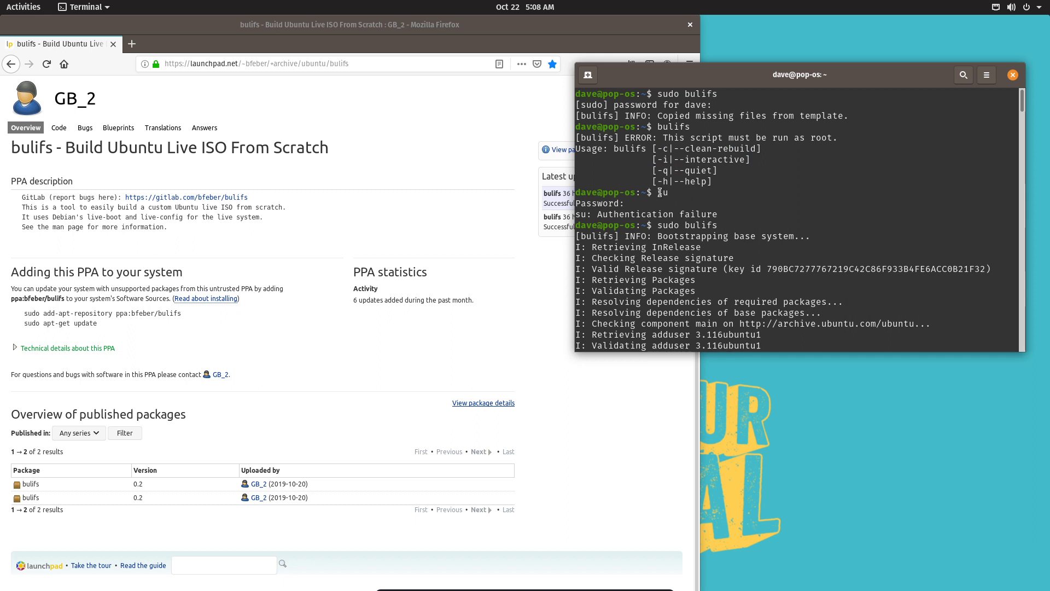
{"action": "mouse_move", "coordinate": [639, 205]}
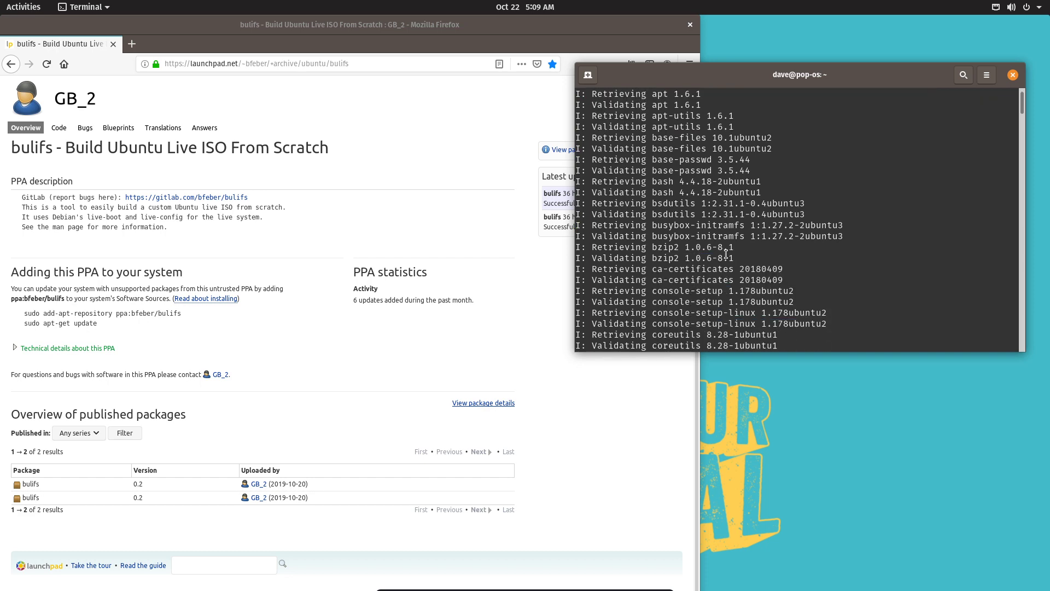
{"action": "scroll", "scroll_direction": "down", "scroll_amount": 3}
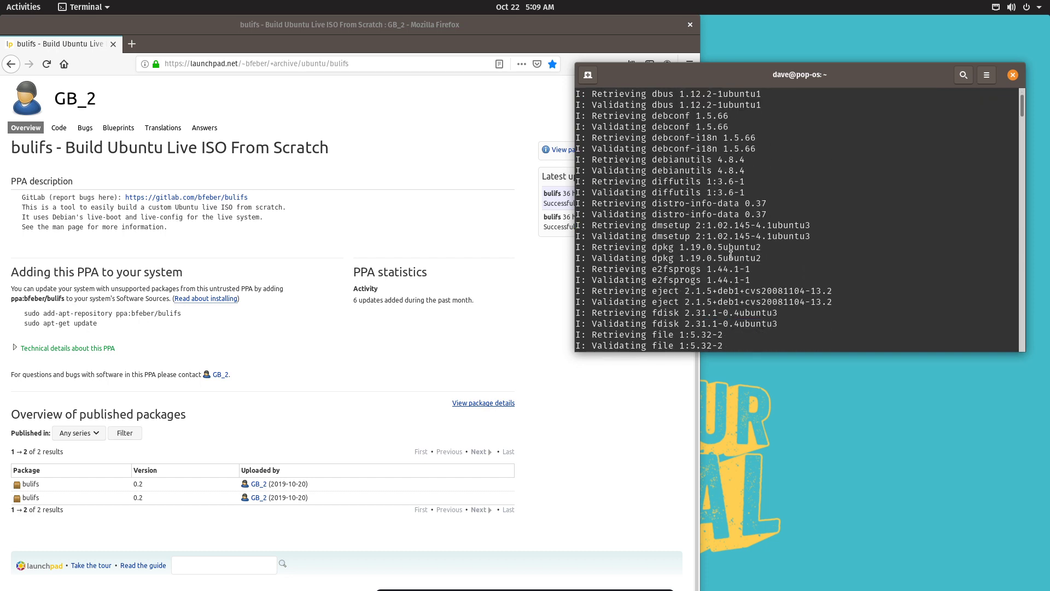
{"action": "scroll", "scroll_direction": "down", "scroll_amount": 3}
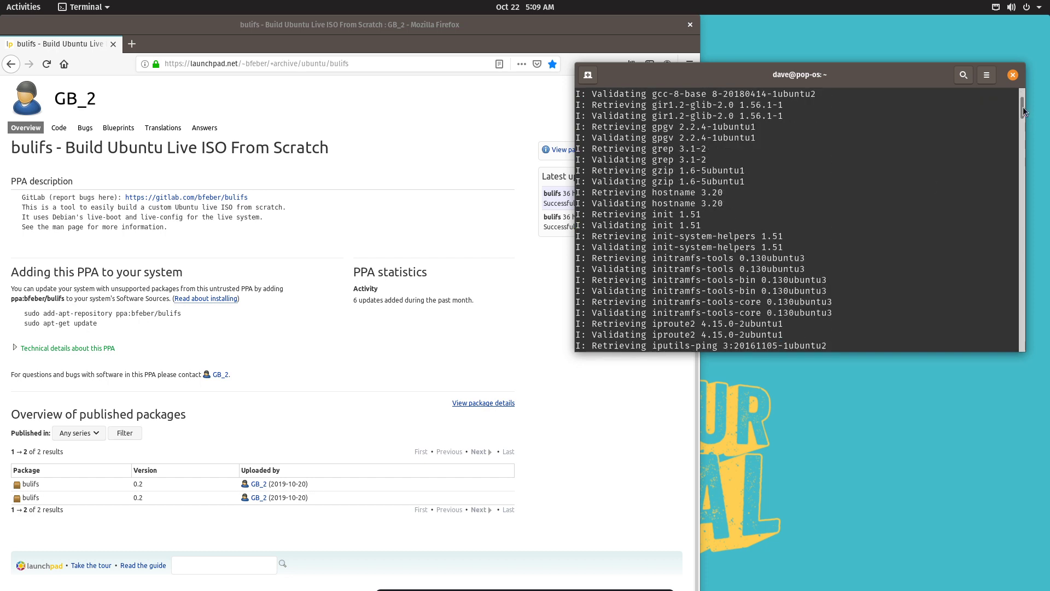
{"action": "scroll", "scroll_direction": "down", "scroll_amount": 3}
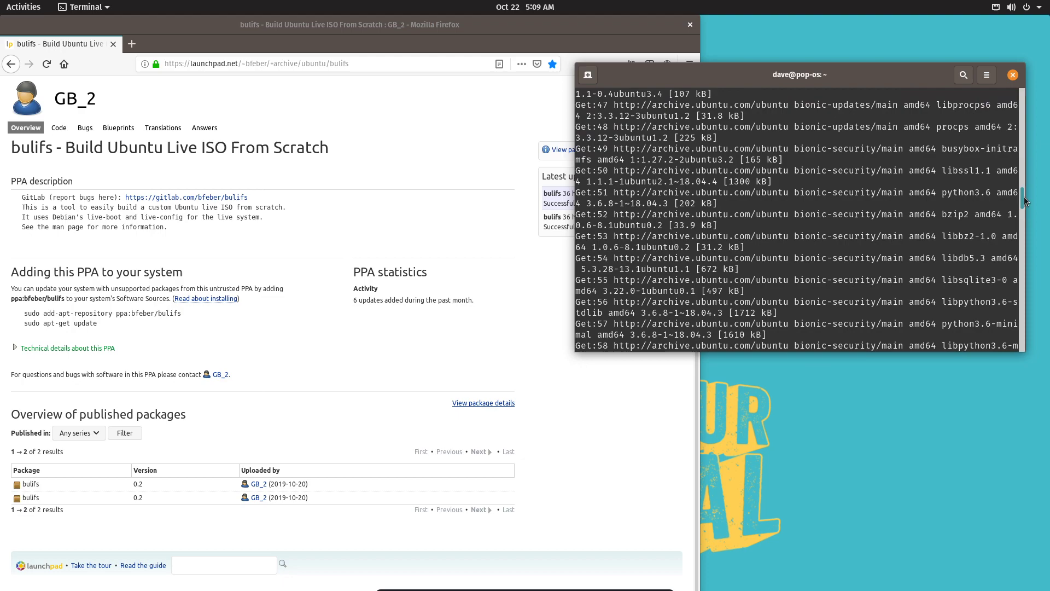
{"action": "scroll", "scroll_direction": "up", "scroll_amount": 3}
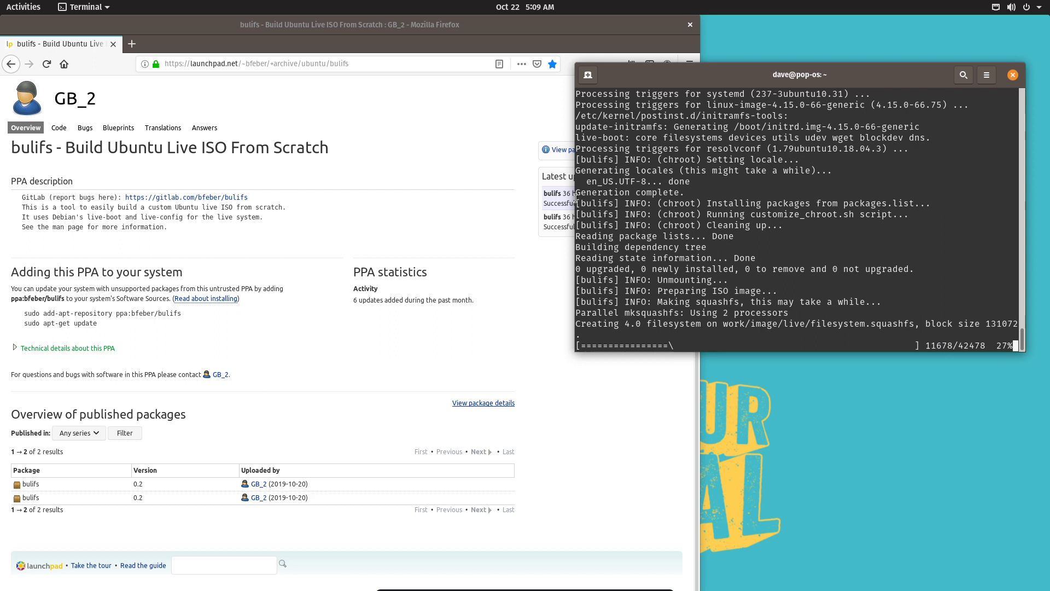
{"action": "mouse_move", "coordinate": [384, 241]}
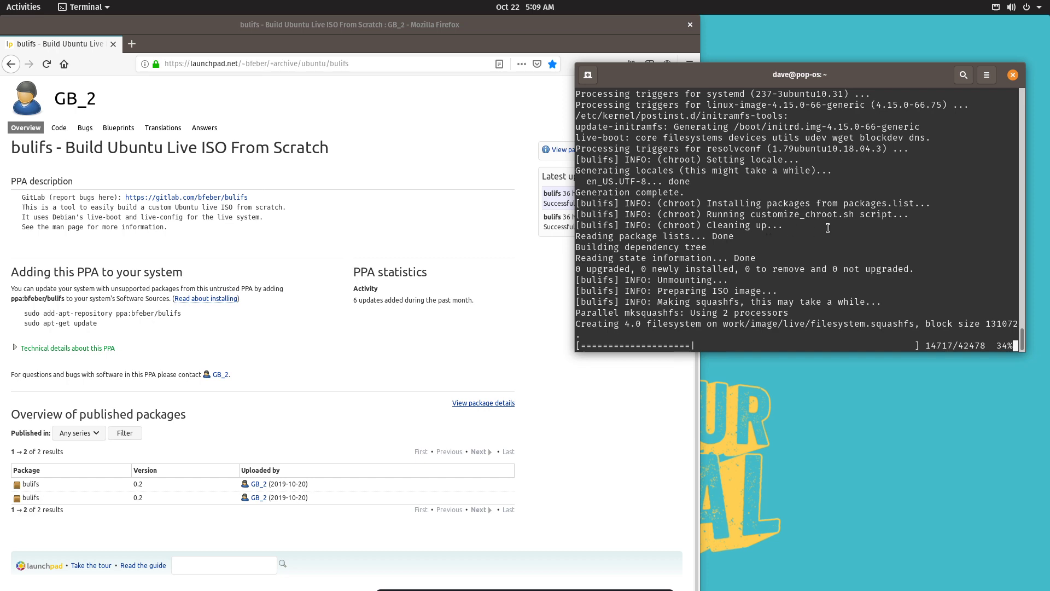
Scroll back through the mksquashfs progress, then open the Activities overview.
{"action": "scroll", "scroll_direction": "up", "scroll_amount": 3}
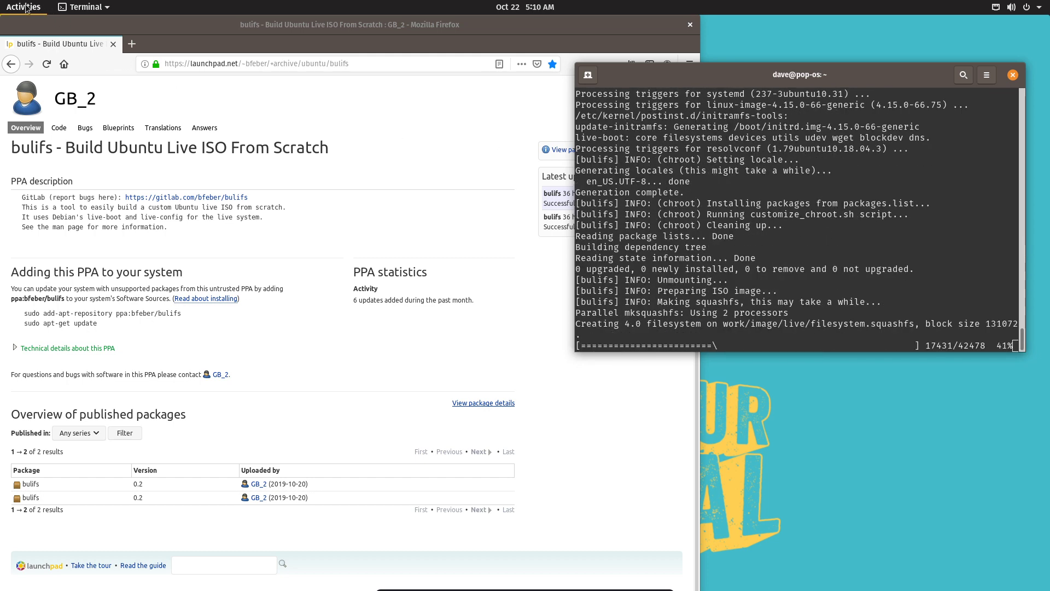
{"action": "left_click", "coordinate": [23, 7]}
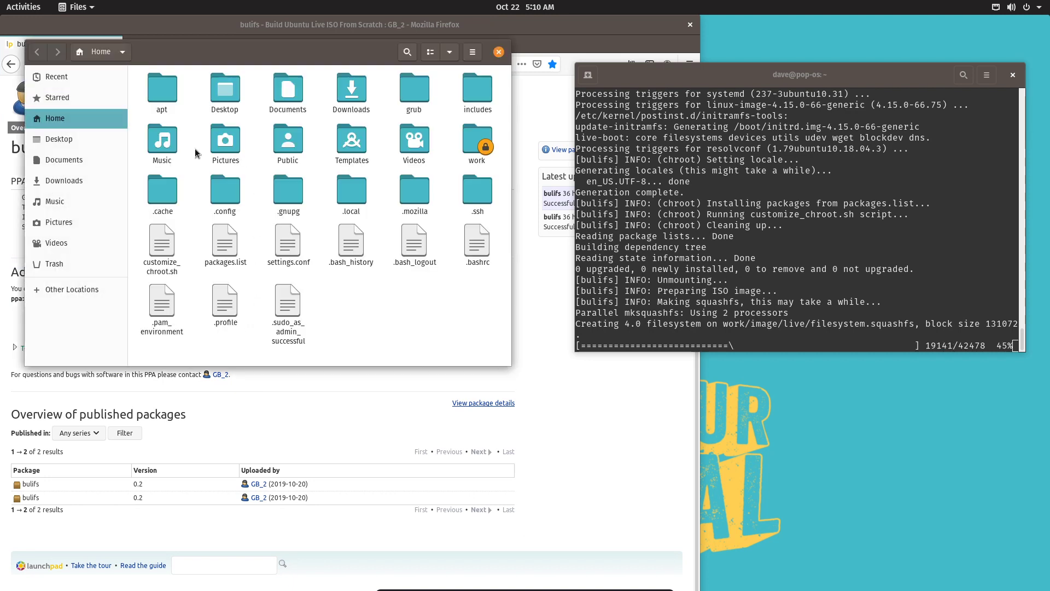
{"action": "mouse_move", "coordinate": [286, 140]}
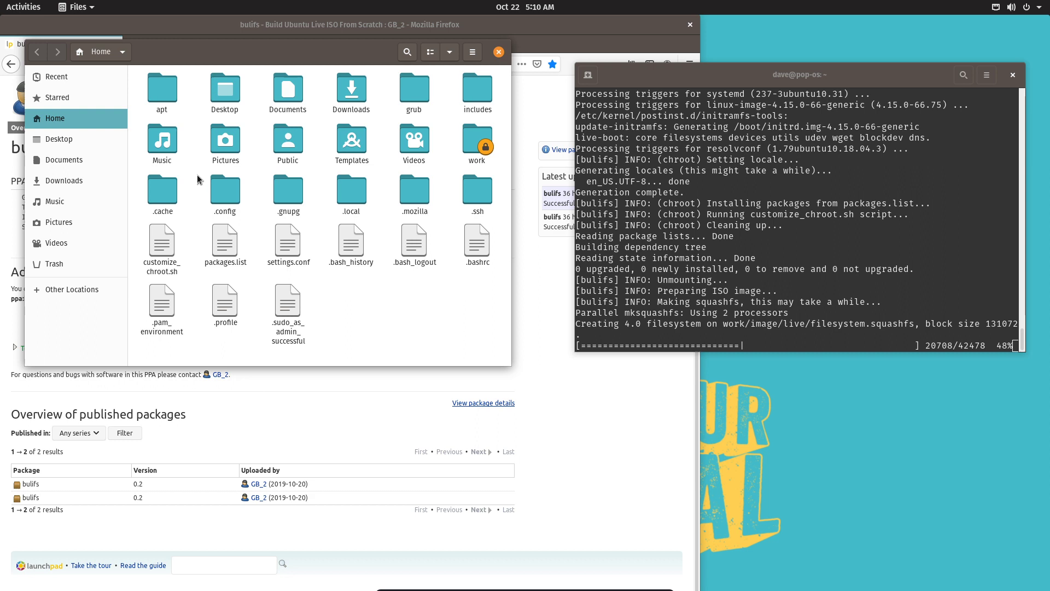
Open the hidden .config folder, go back to Home, and select all items.
{"action": "left_click", "coordinate": [224, 188]}
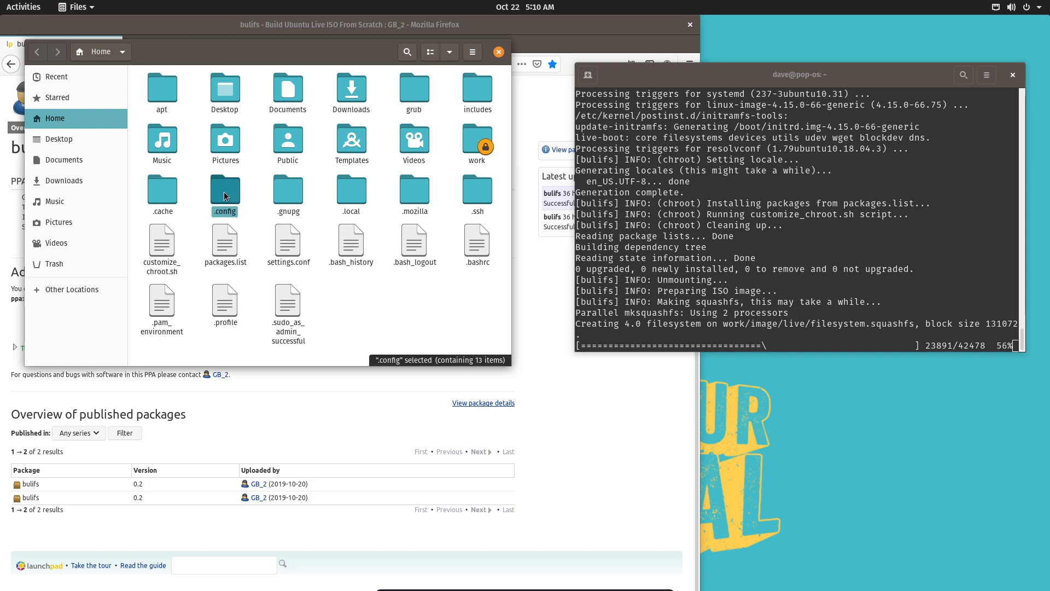
{"action": "double_click", "coordinate": [225, 189]}
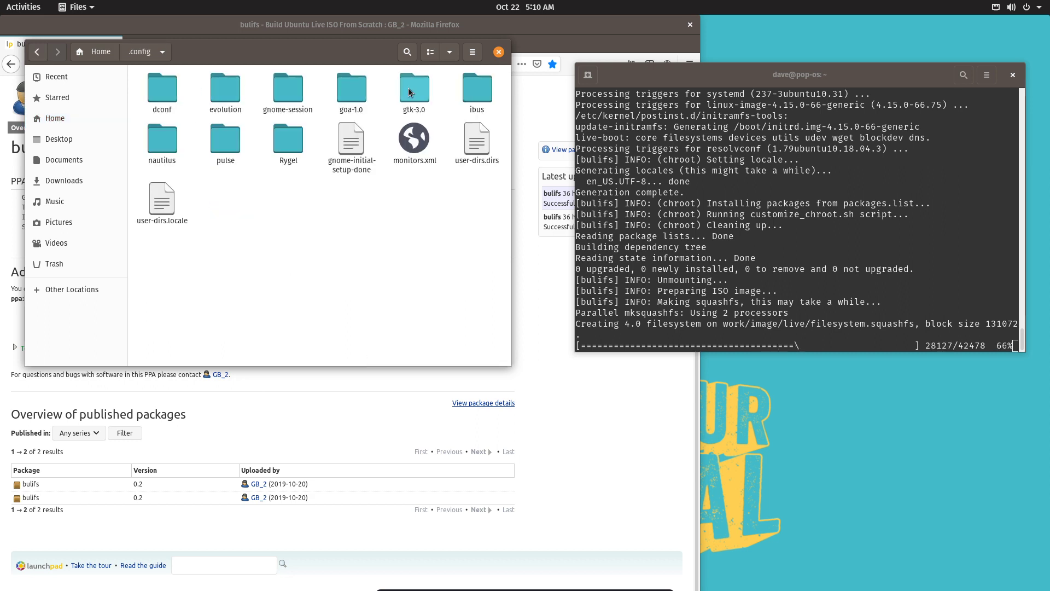
{"action": "mouse_move", "coordinate": [300, 197]}
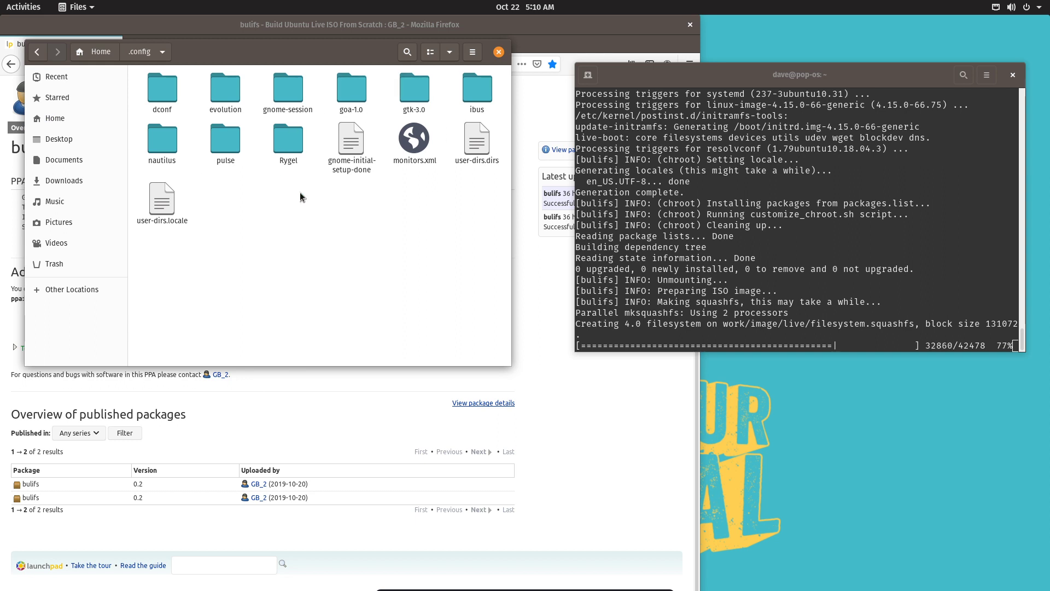
{"action": "mouse_move", "coordinate": [330, 126]}
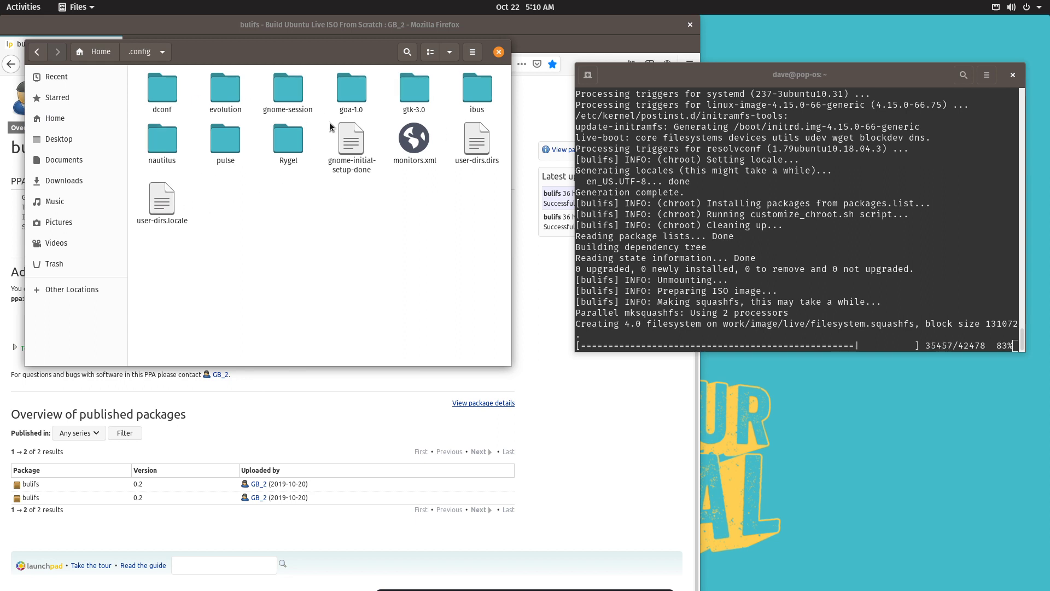
{"action": "mouse_move", "coordinate": [263, 196]}
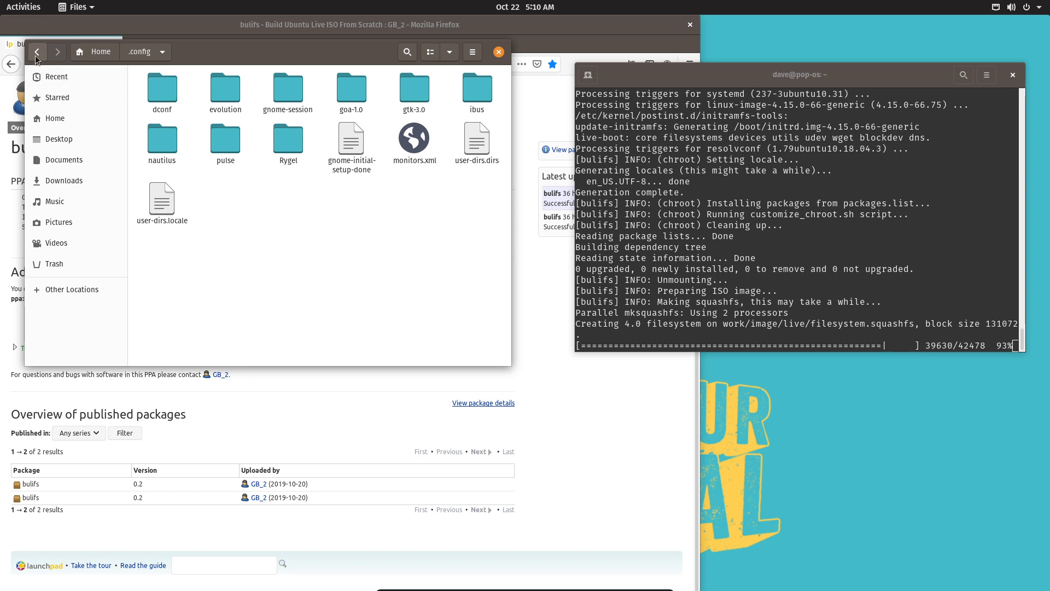
{"action": "left_click", "coordinate": [36, 51]}
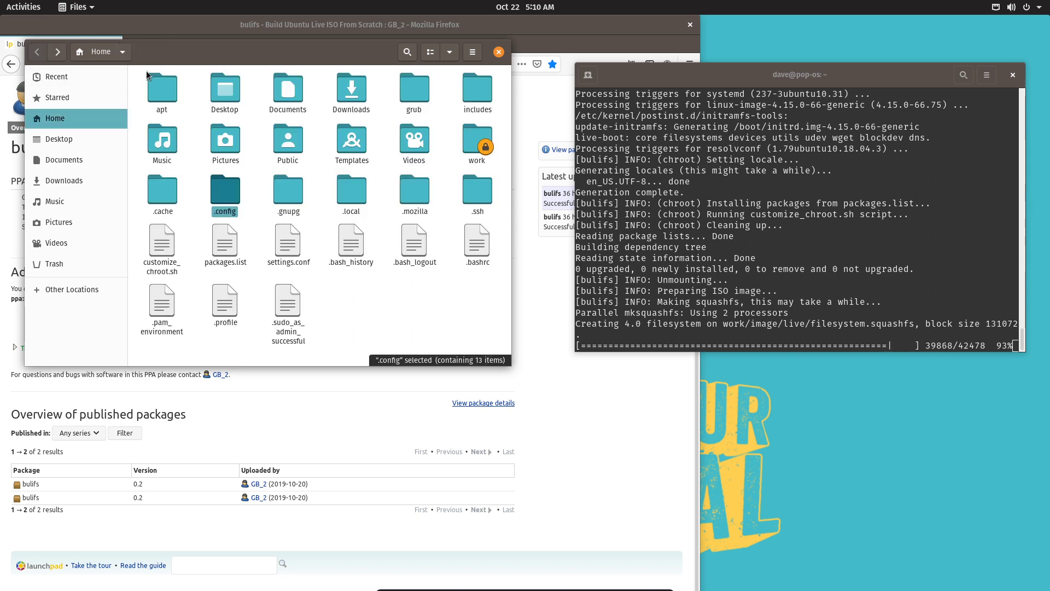
{"action": "key", "text": "ctrl+a"}
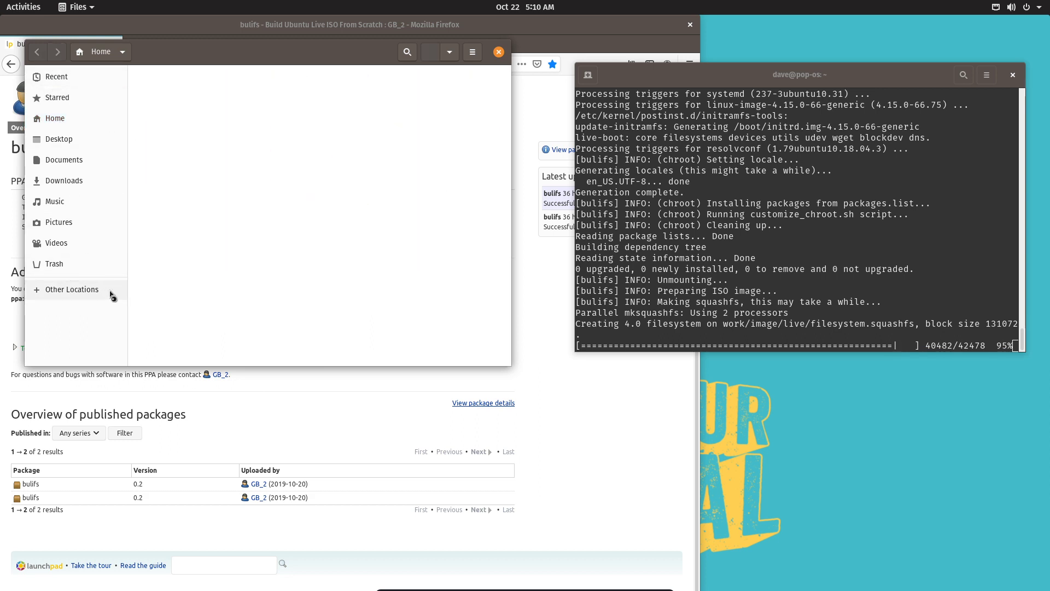
Browse the system etc folder, open its xdg subfolder, then close Files.
{"action": "left_click", "coordinate": [71, 289]}
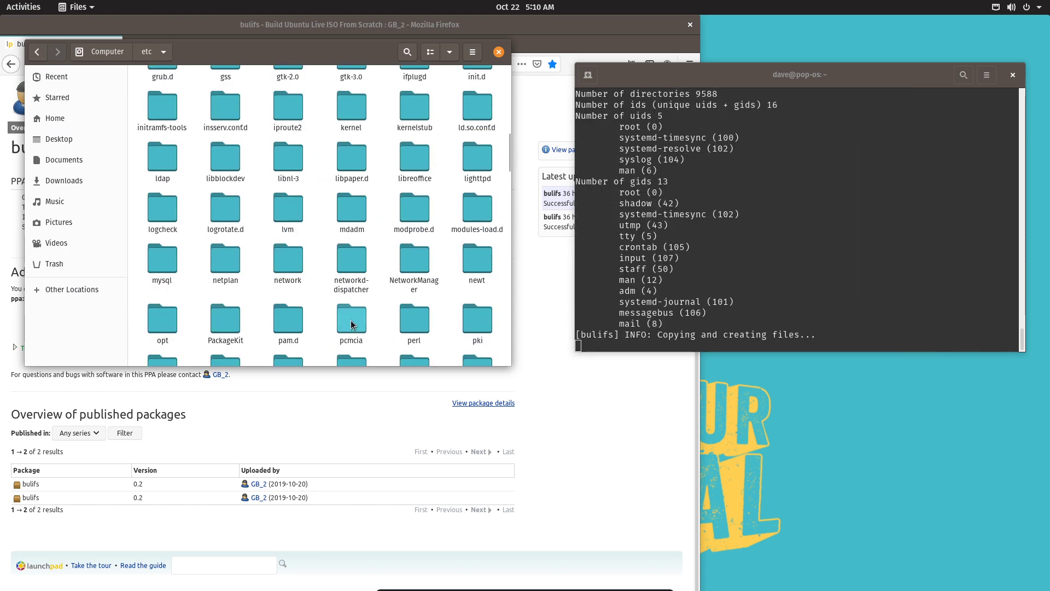
{"action": "scroll", "scroll_direction": "down", "scroll_amount": 3}
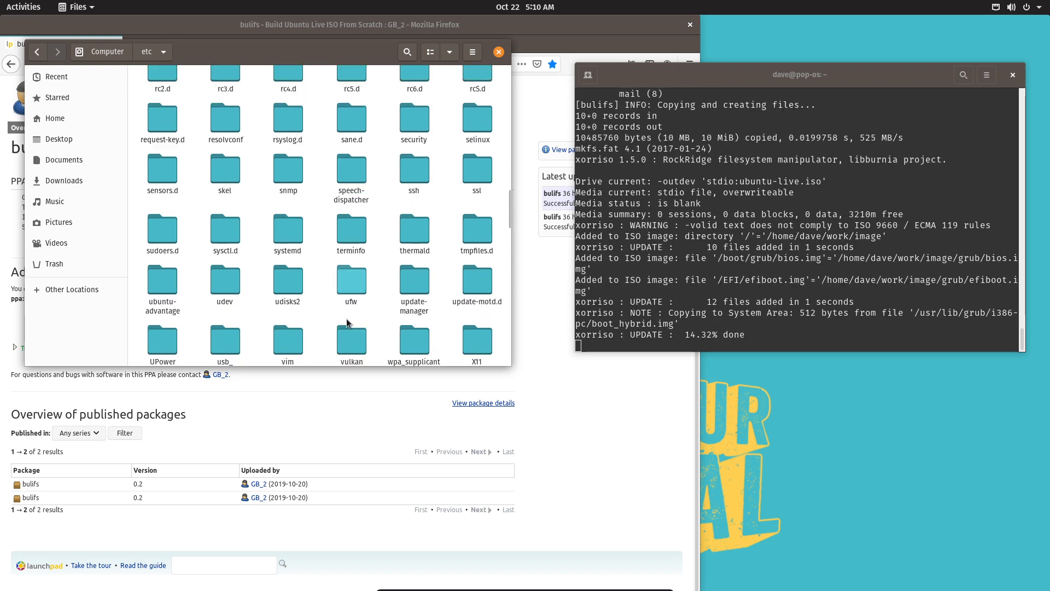
{"action": "scroll", "scroll_direction": "down", "scroll_amount": 3}
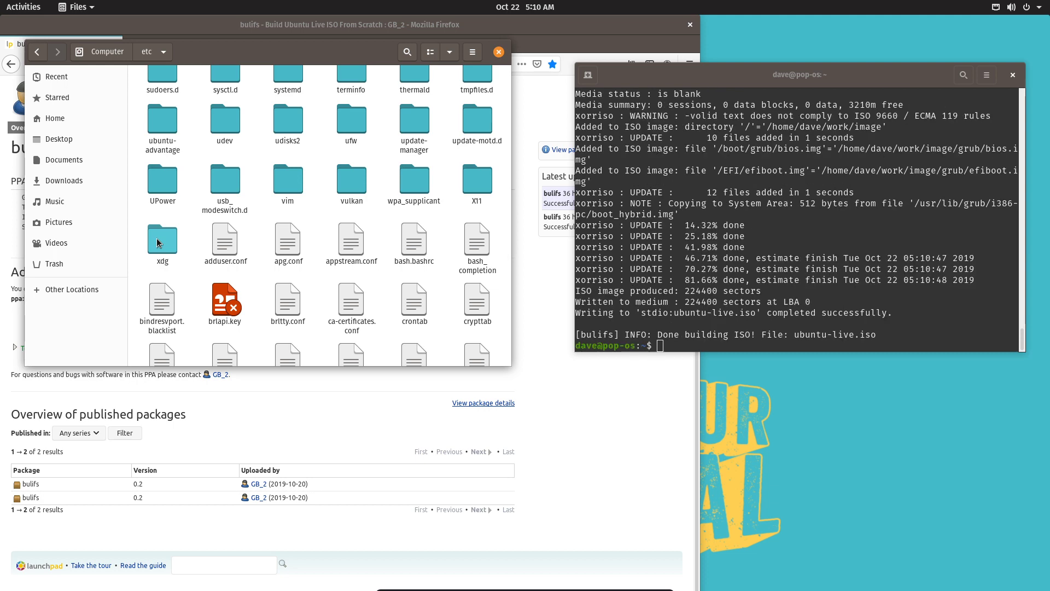
{"action": "double_click", "coordinate": [162, 239]}
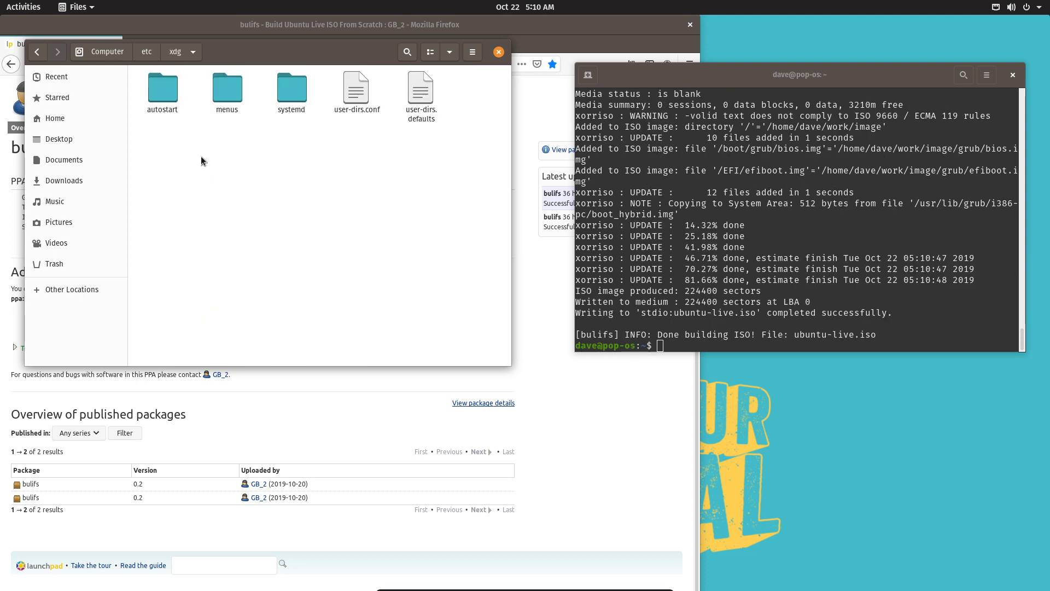
{"action": "mouse_move", "coordinate": [391, 91]}
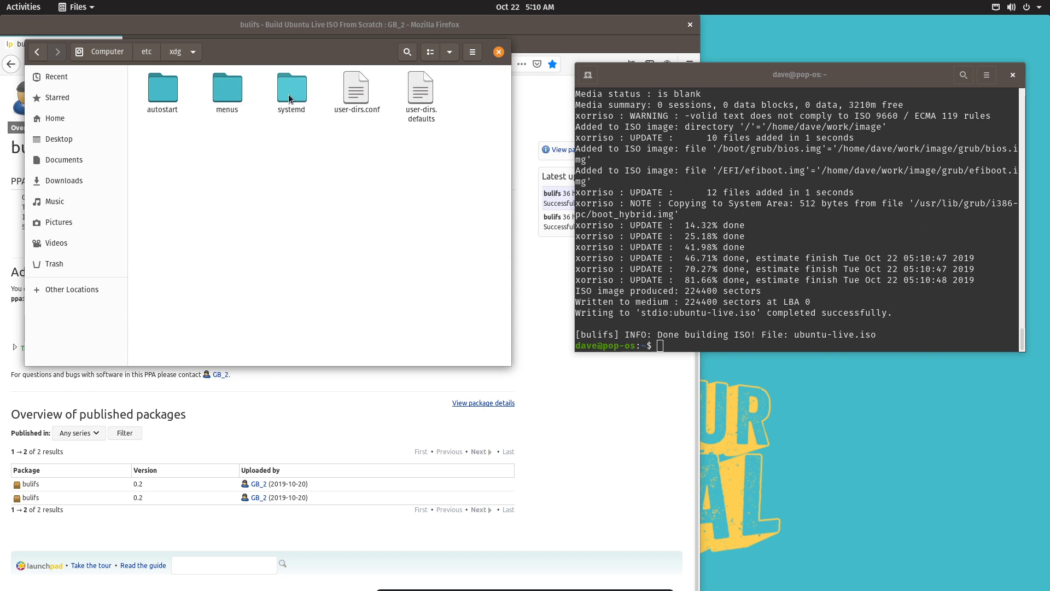
{"action": "mouse_move", "coordinate": [142, 93]}
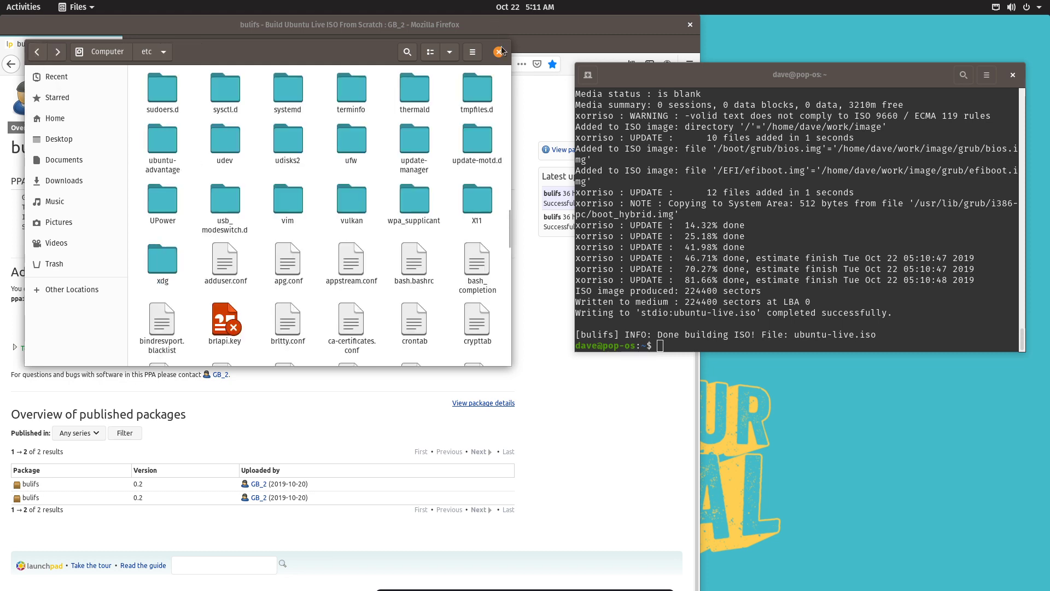
{"action": "left_click", "coordinate": [501, 52]}
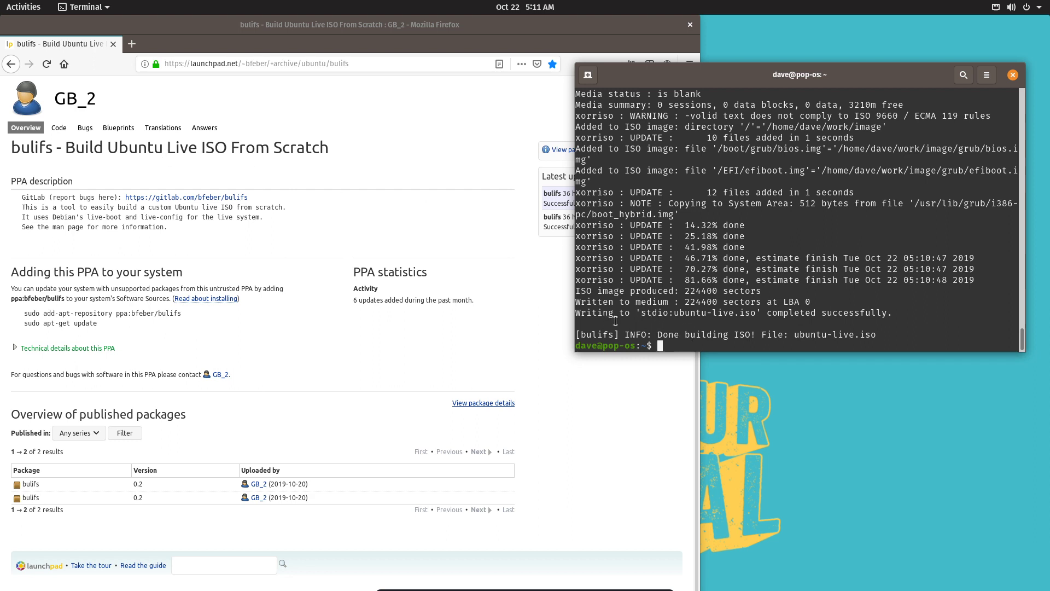
{"action": "mouse_move", "coordinate": [742, 341]}
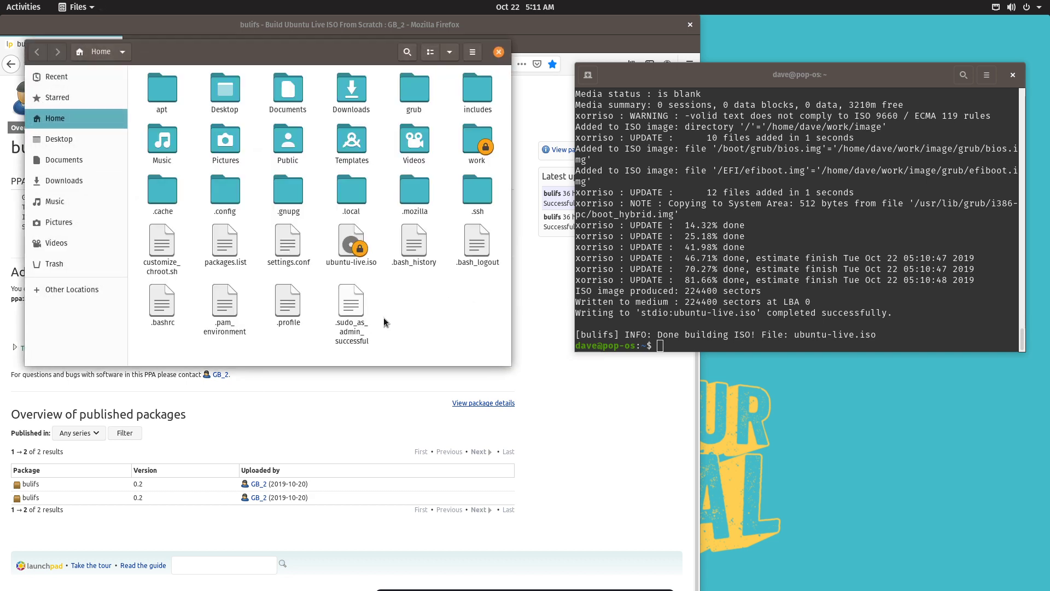
Select ubuntu-live.iso to see its 459.6 MB size, then open settings.conf.
{"action": "left_click", "coordinate": [351, 243]}
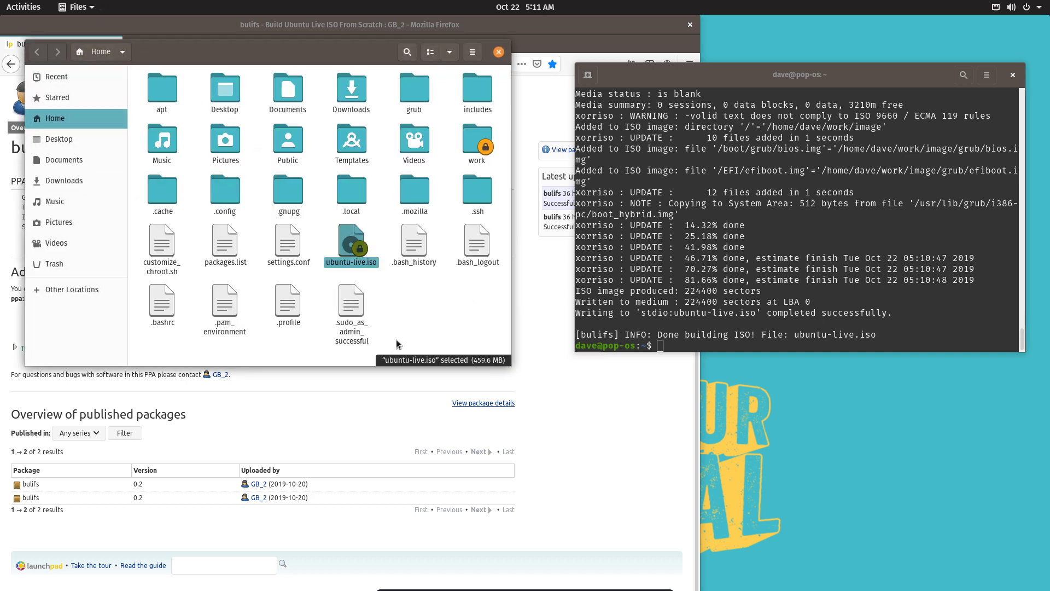
{"action": "mouse_move", "coordinate": [404, 334]}
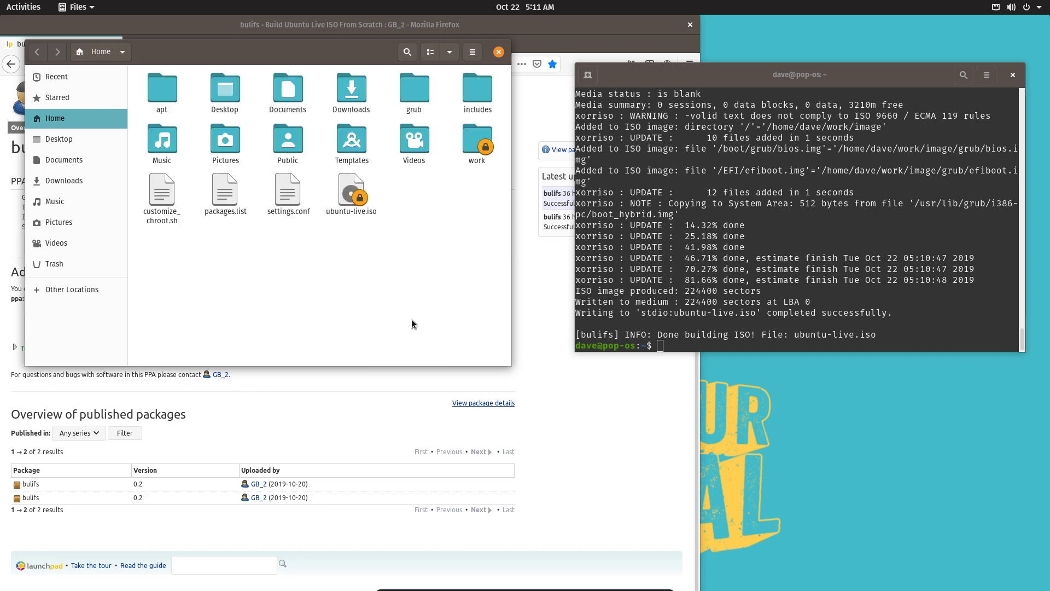
{"action": "left_click", "coordinate": [161, 194]}
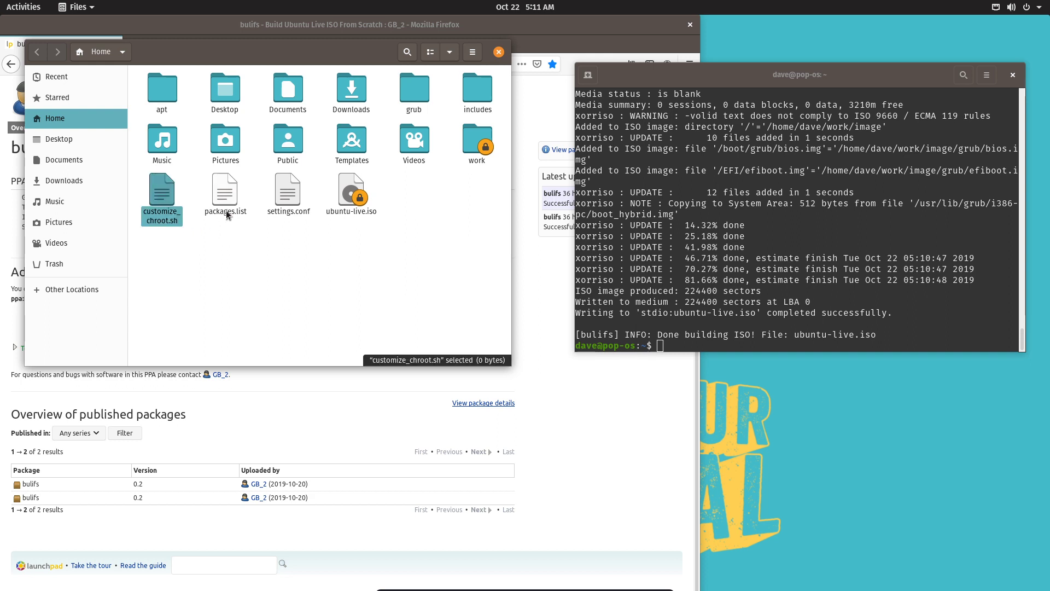
{"action": "left_click", "coordinate": [287, 194]}
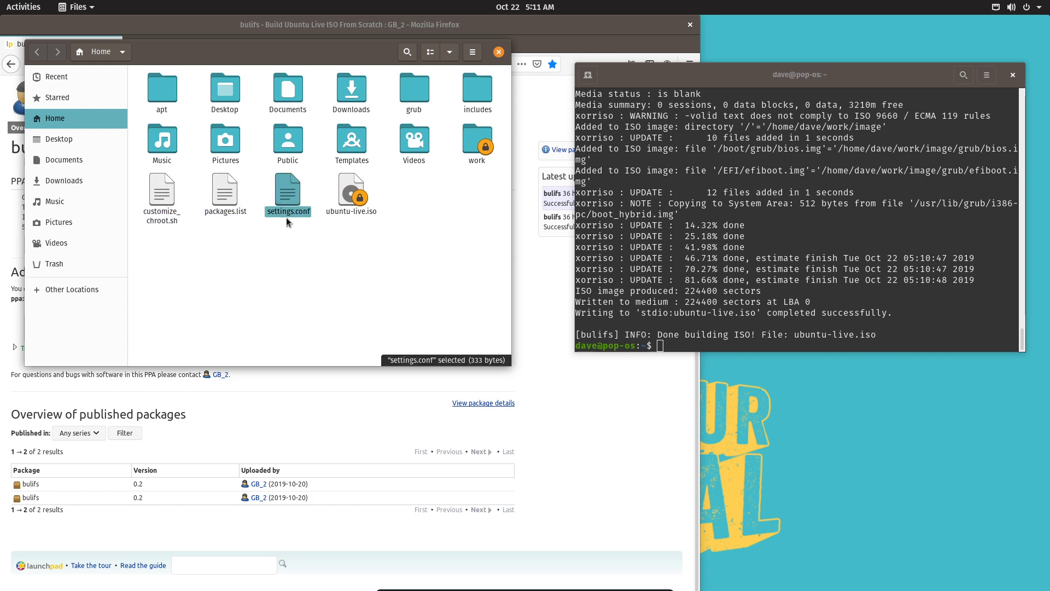
{"action": "double_click", "coordinate": [287, 186]}
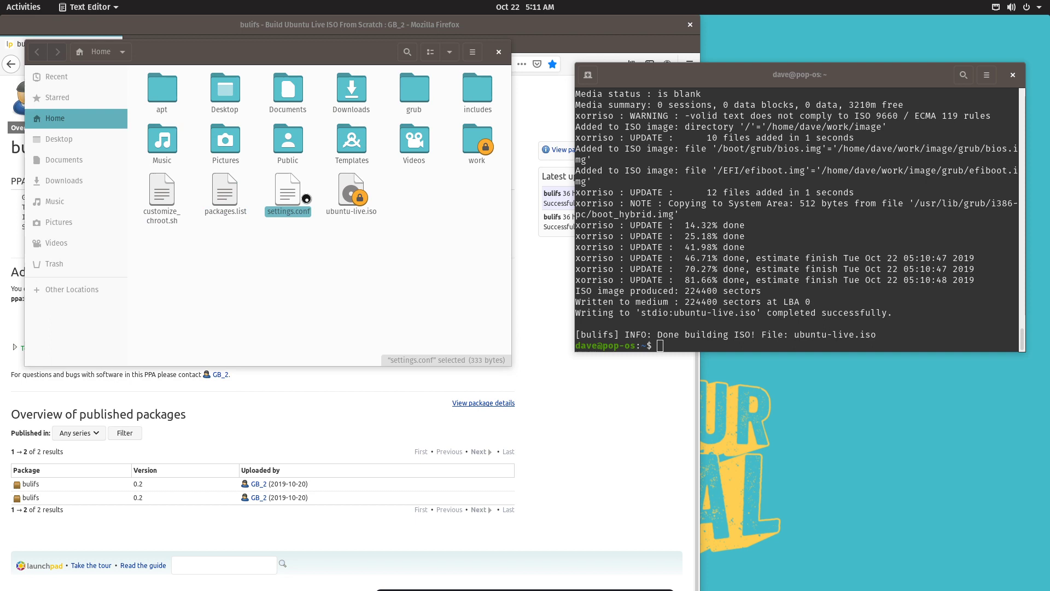
View settings.conf and packages.list in gedit, closing each without changes.
{"action": "double_click", "coordinate": [287, 190]}
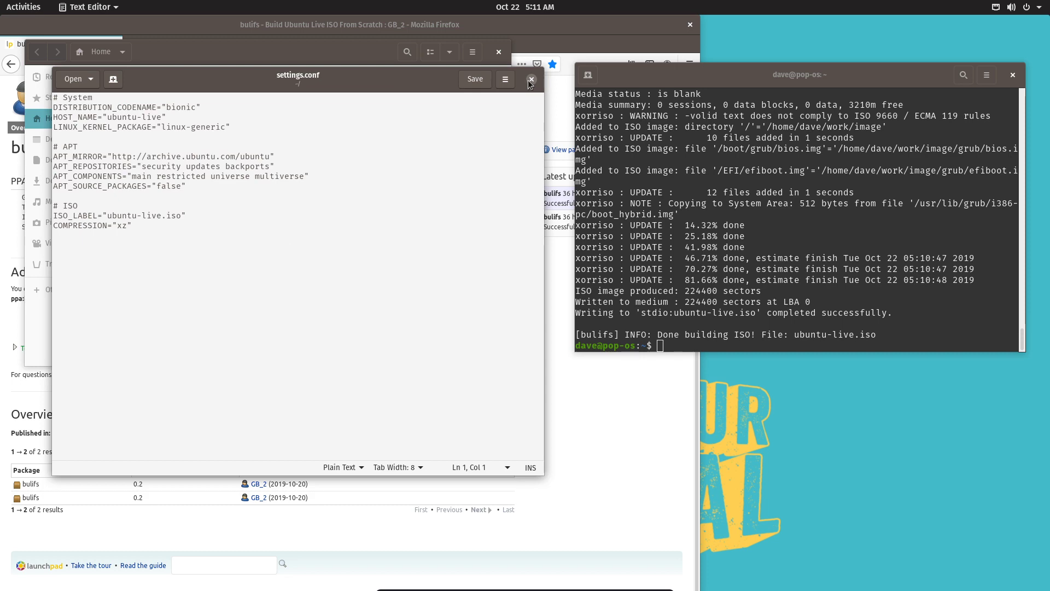
{"action": "left_click", "coordinate": [530, 79]}
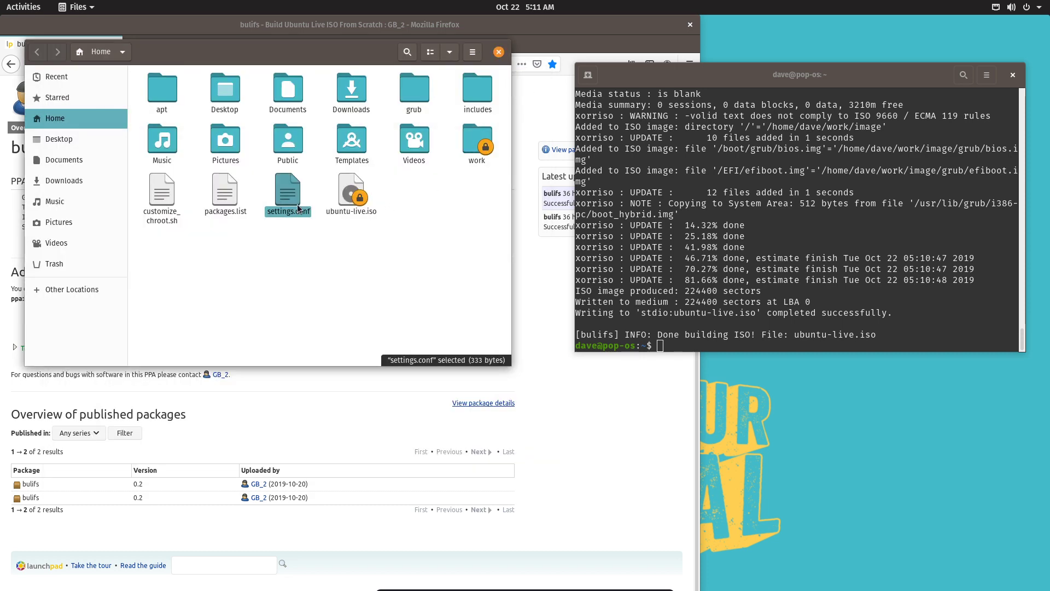
{"action": "double_click", "coordinate": [225, 194]}
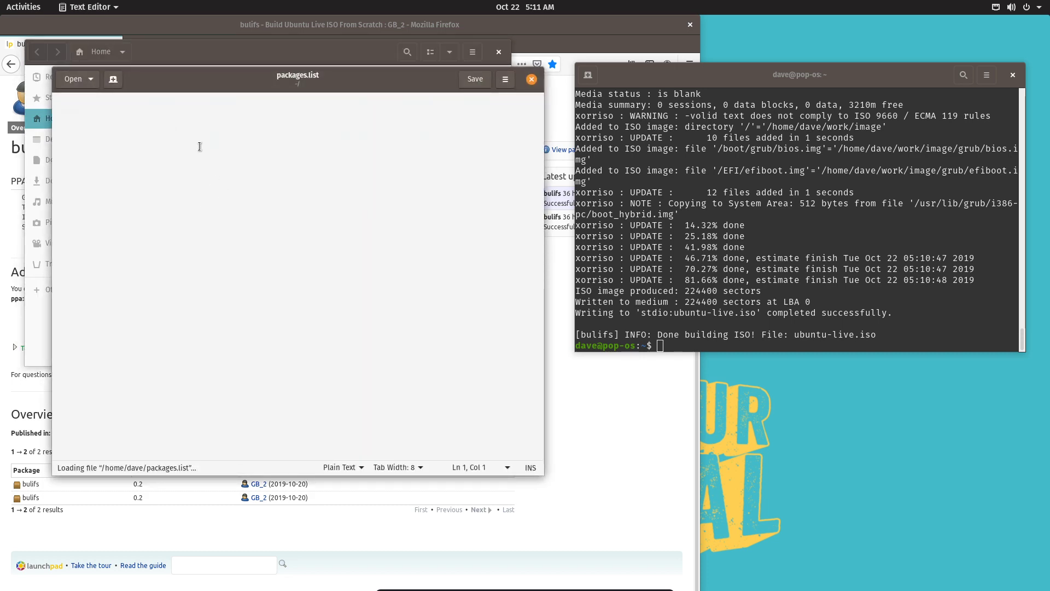
{"action": "mouse_move", "coordinate": [146, 276]}
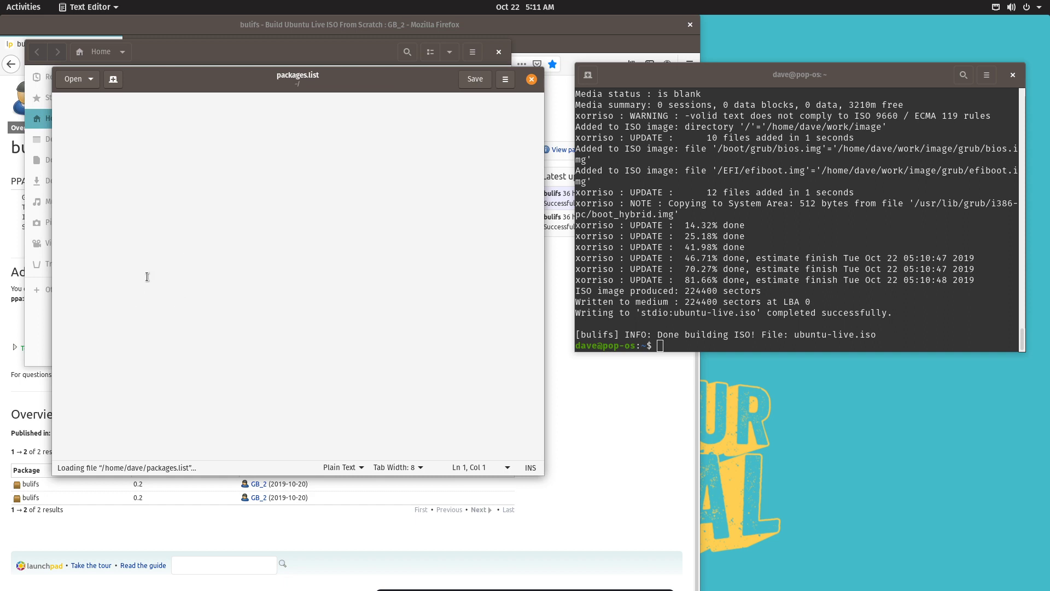
{"action": "mouse_move", "coordinate": [554, 92]}
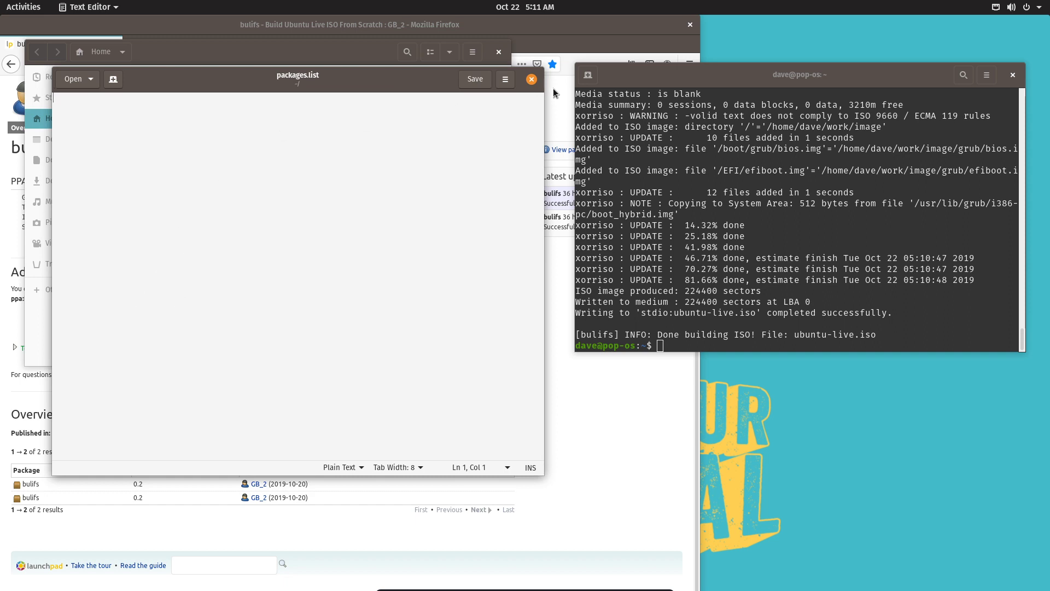
{"action": "left_click", "coordinate": [531, 79]}
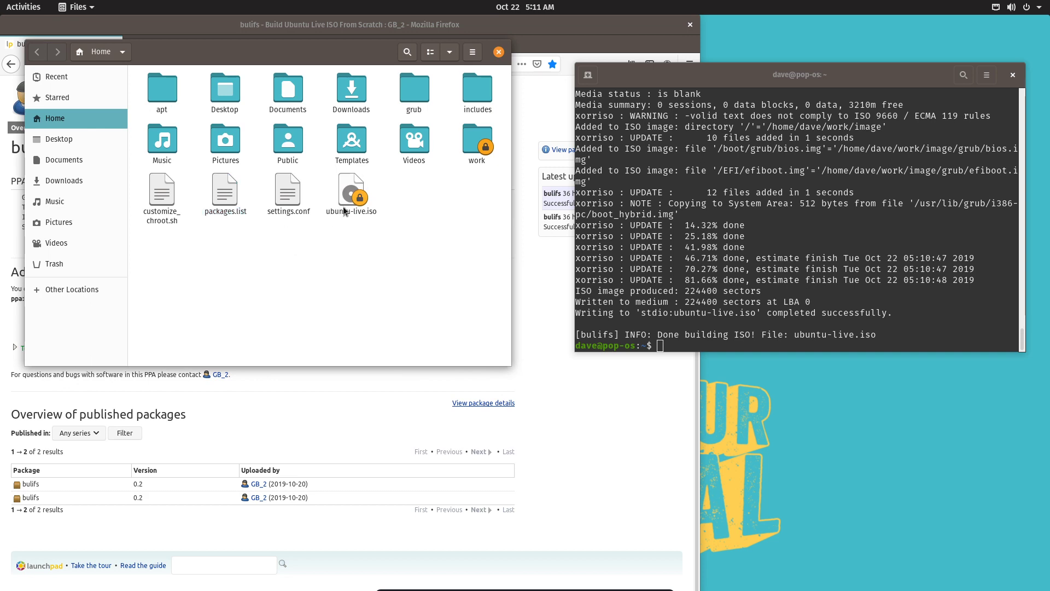
Select ubuntu-live.iso in Home and read its 459.6 MB size.
{"action": "left_click", "coordinate": [351, 194]}
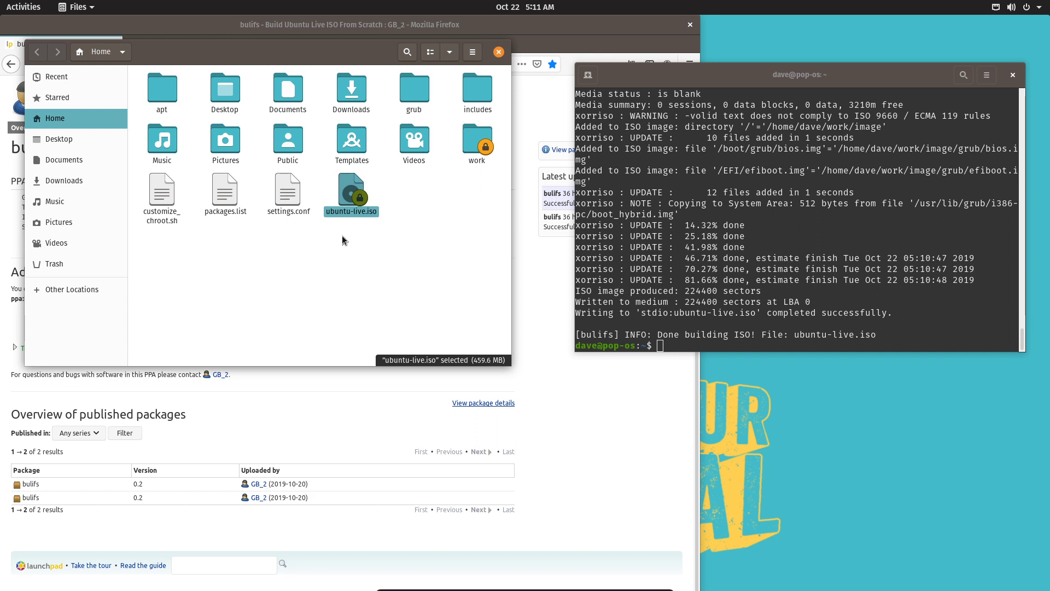
{"action": "mouse_move", "coordinate": [761, 270]}
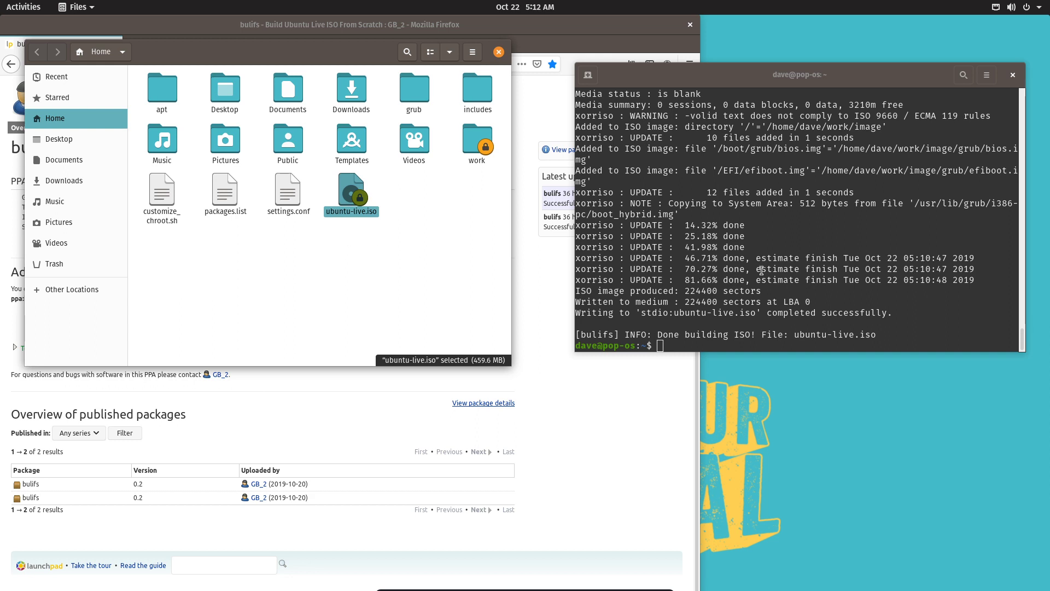
{"action": "mouse_move", "coordinate": [904, 242]}
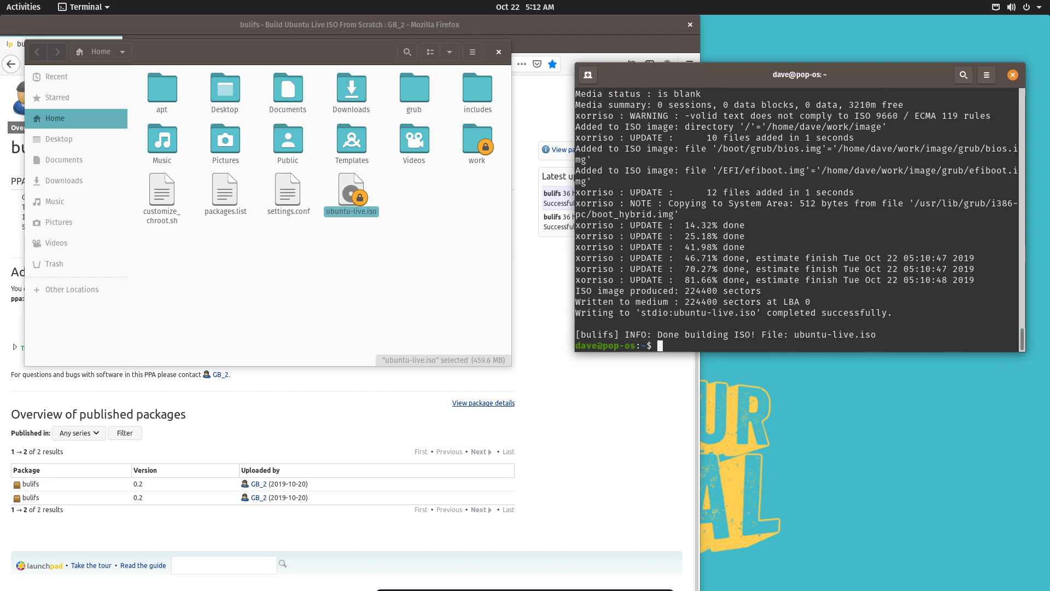
Run bulifs plainly and with -i, both refused for not running as root.
{"action": "type", "text": "bul"}
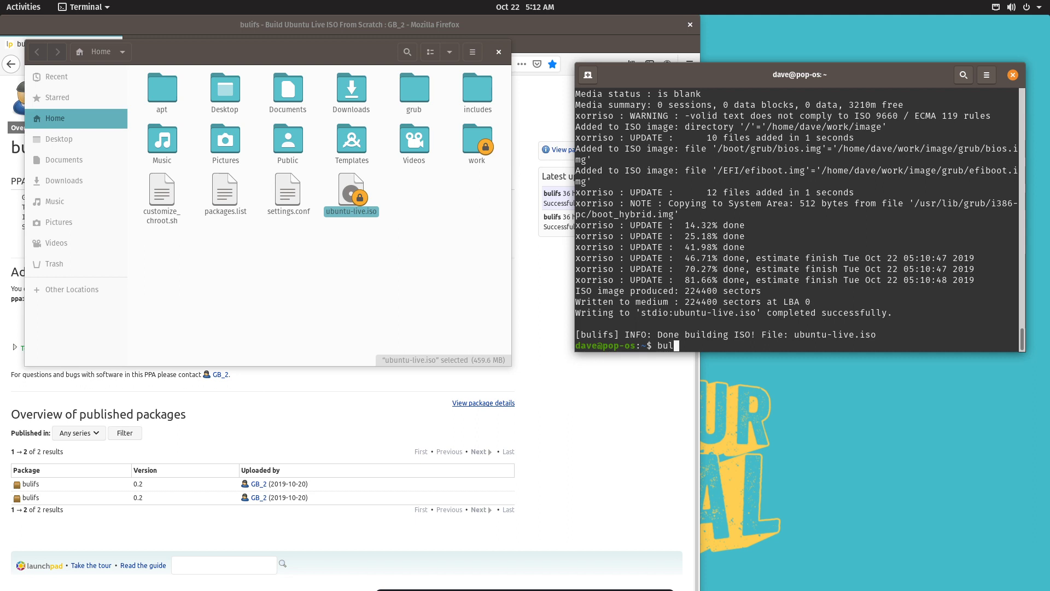
{"action": "type", "text": "ifs"}
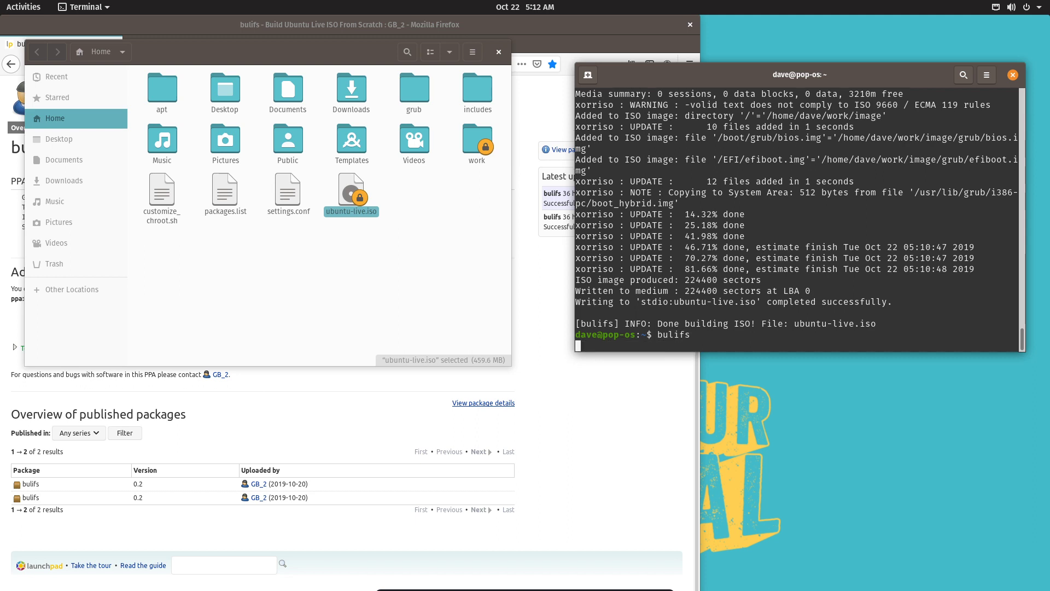
{"action": "key", "text": "Return"}
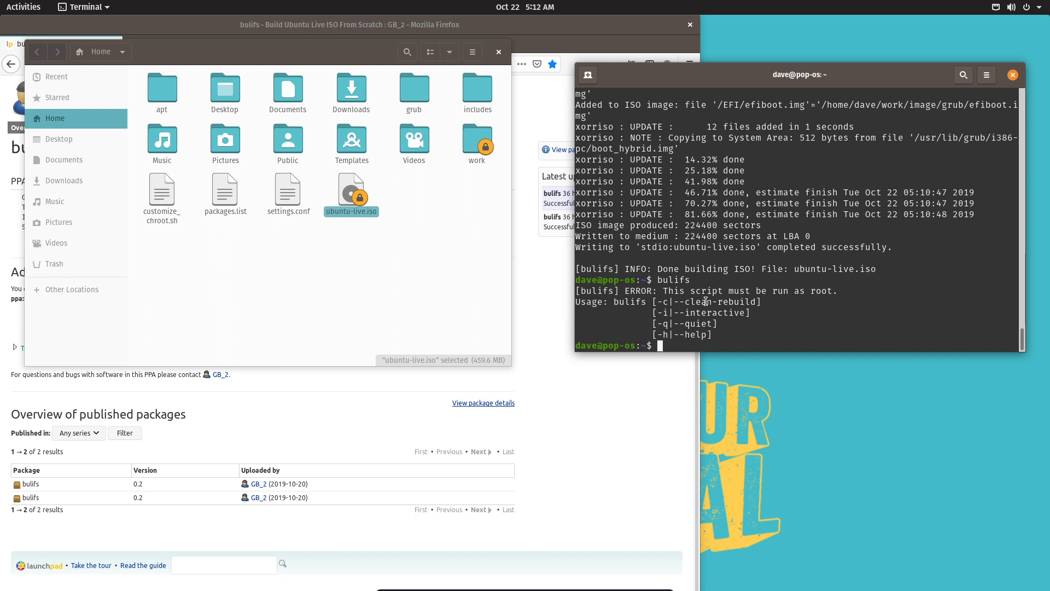
{"action": "double_click", "coordinate": [716, 313]}
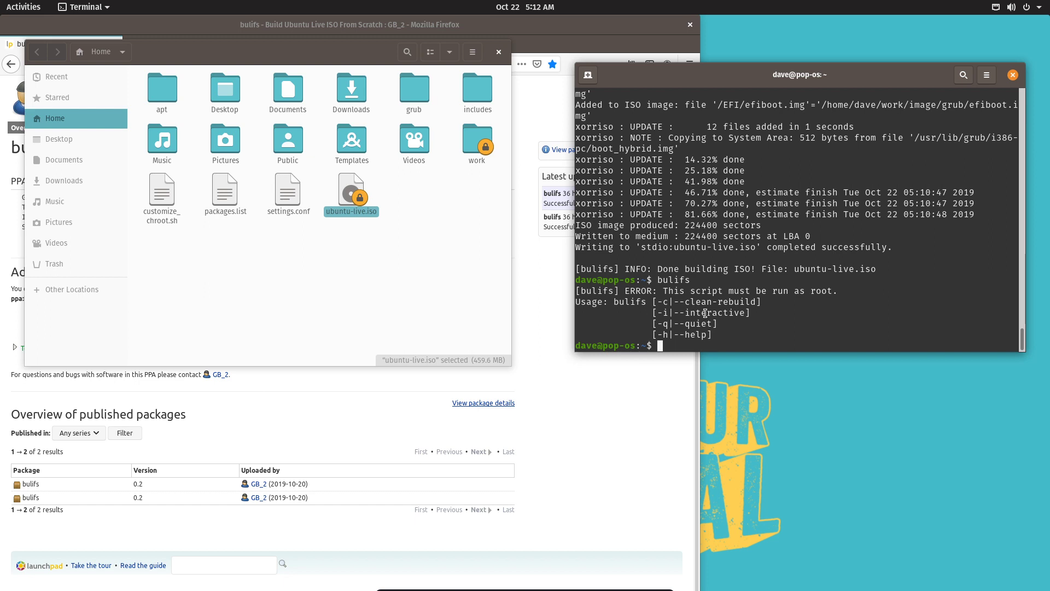
{"action": "type", "text": "b"}
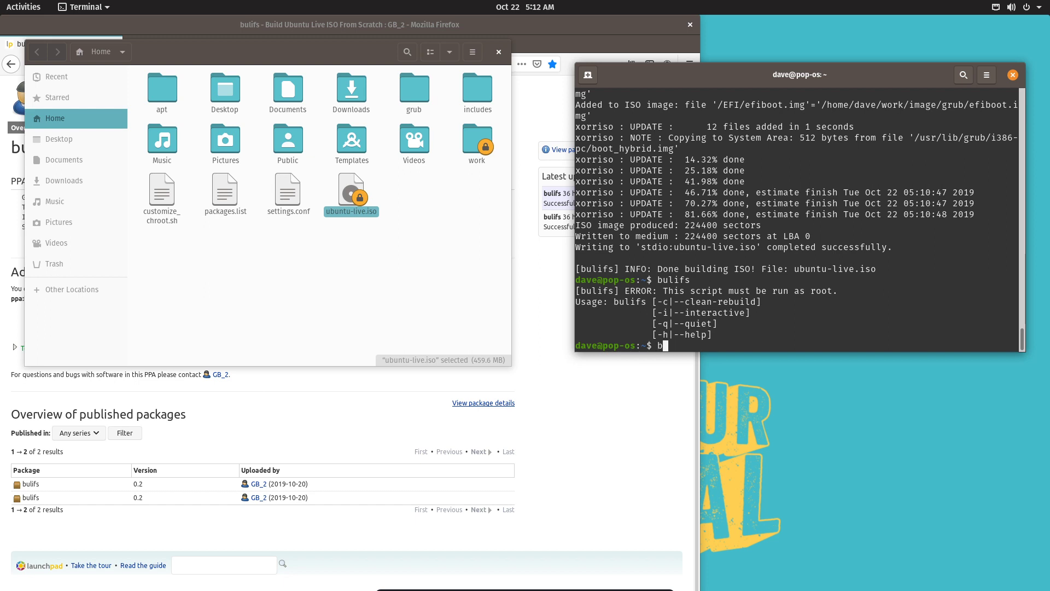
{"action": "type", "text": "ulifs -i"}
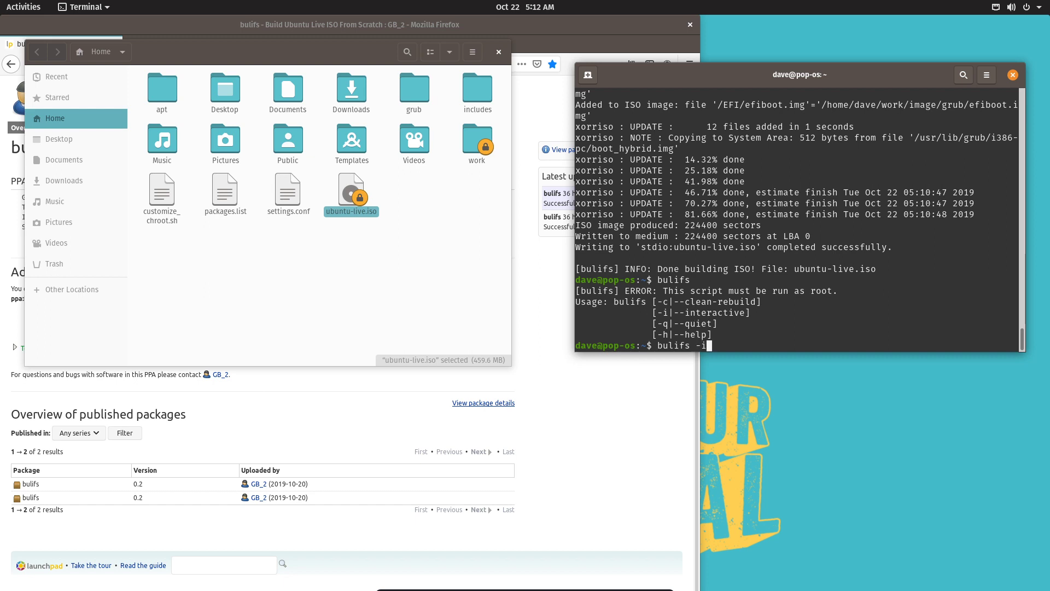
{"action": "key", "text": "Return"}
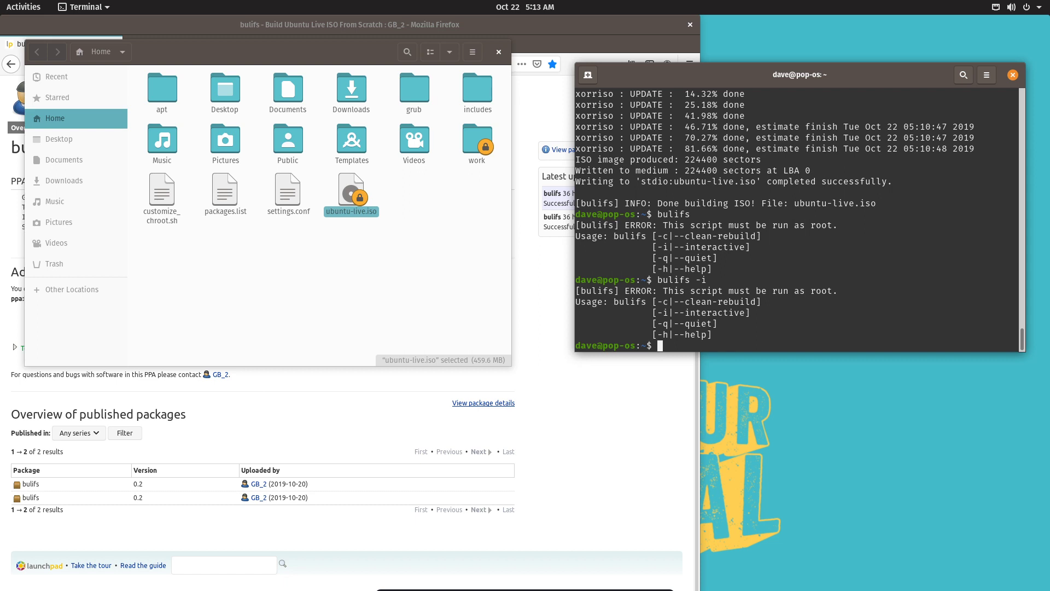
Run bulifs --i, which is refused with the same root-required error.
{"action": "type", "text": "bulifs"}
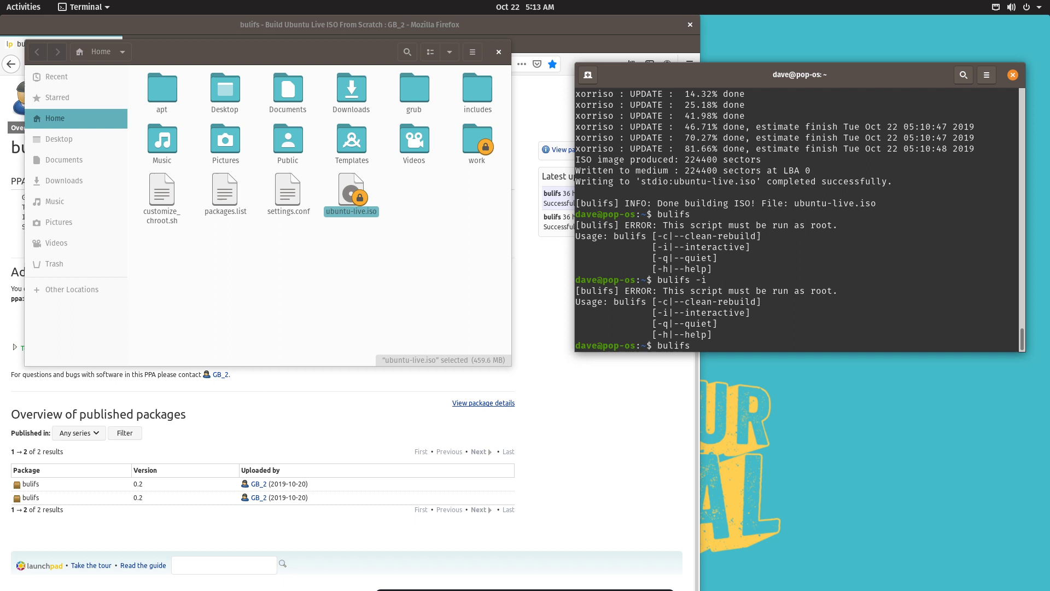
{"action": "type", "text": "-"}
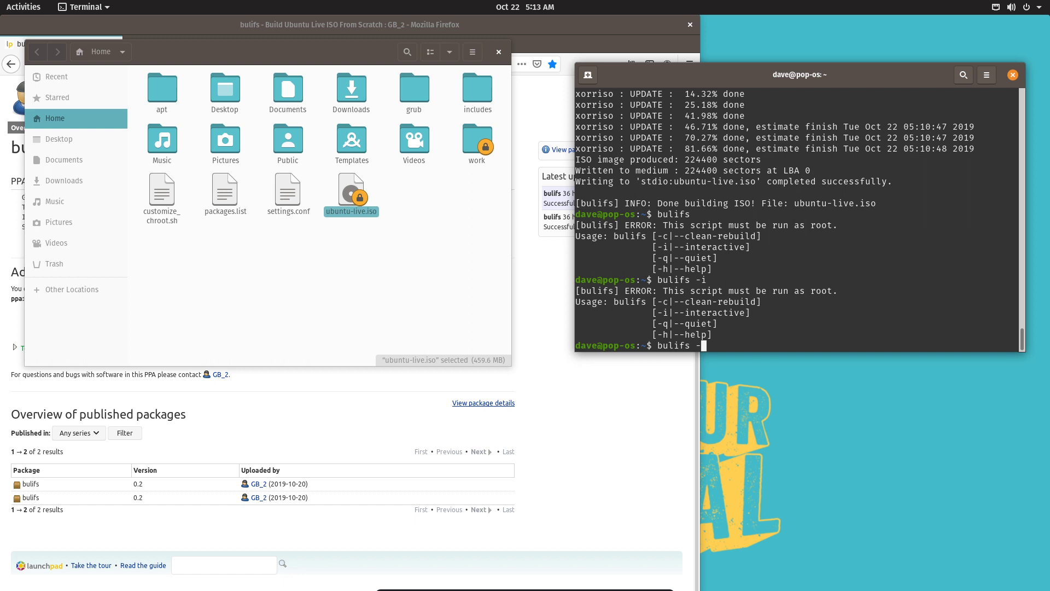
{"action": "type", "text": "i"}
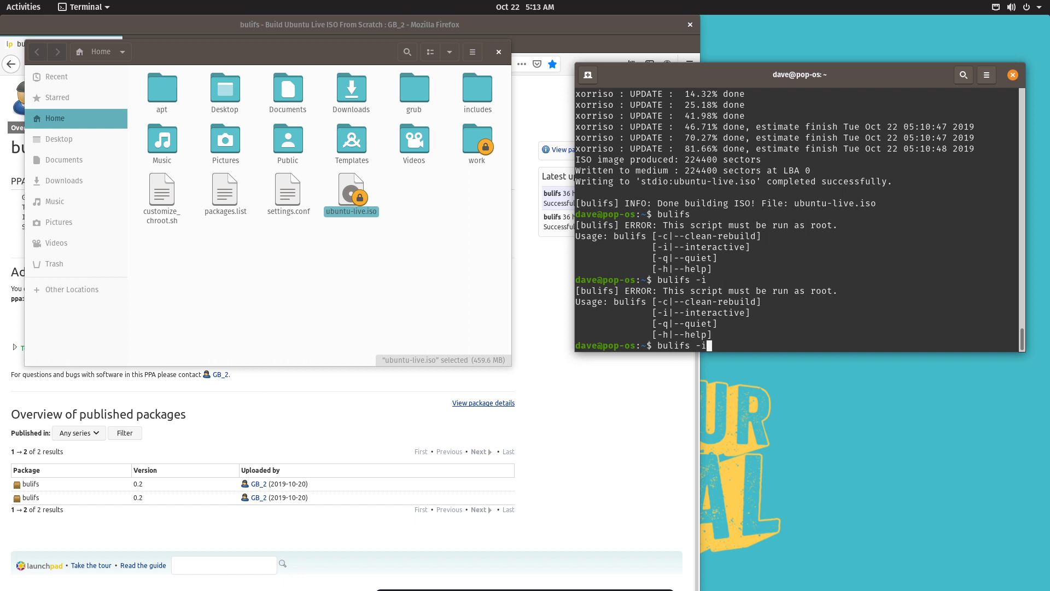
{"action": "key", "text": "Return"}
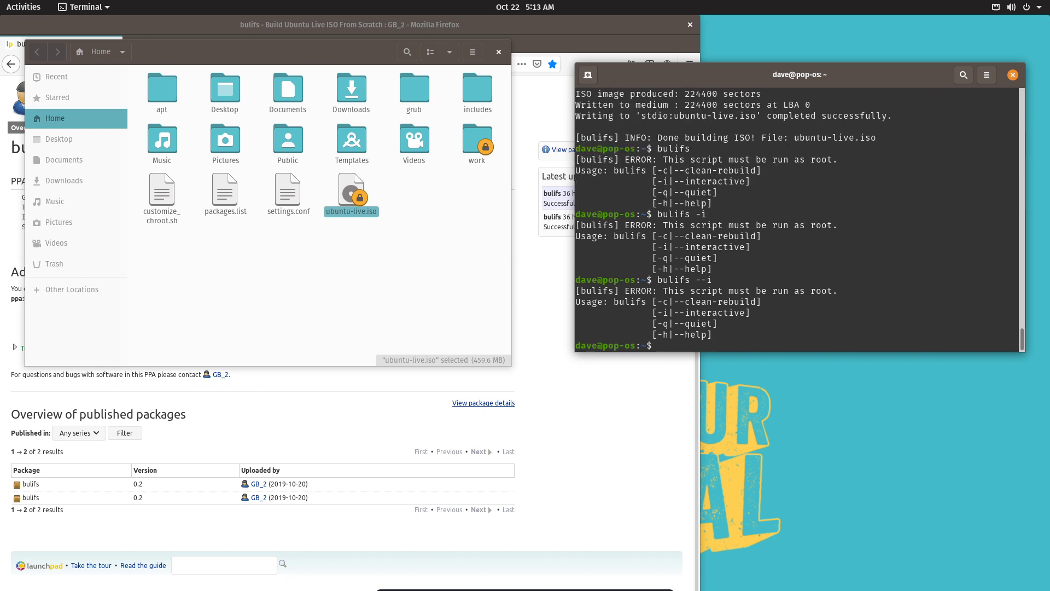
{"action": "mouse_move", "coordinate": [790, 338]}
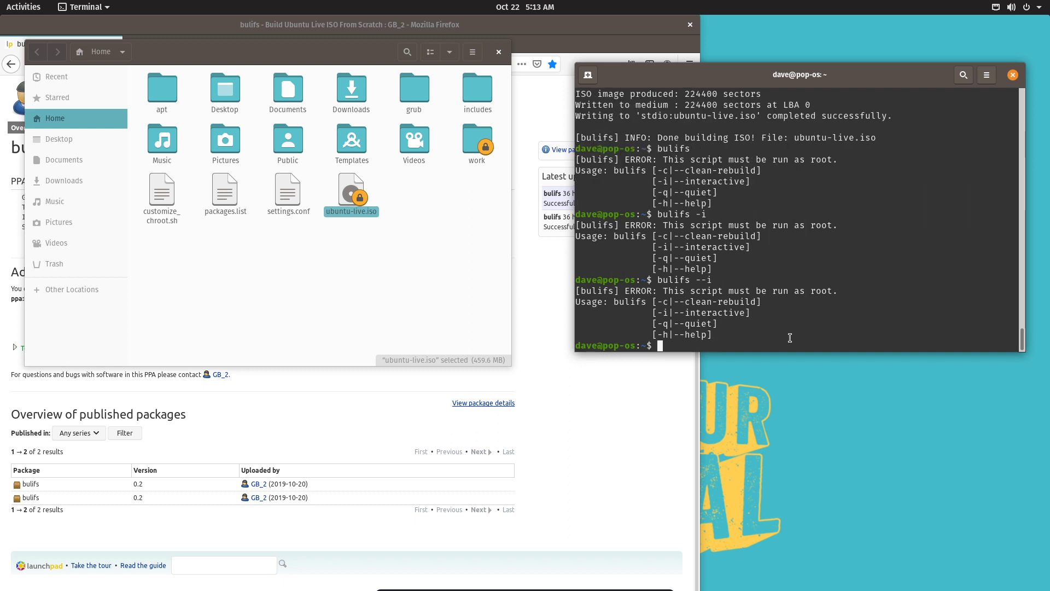
{"action": "mouse_move", "coordinate": [648, 286]}
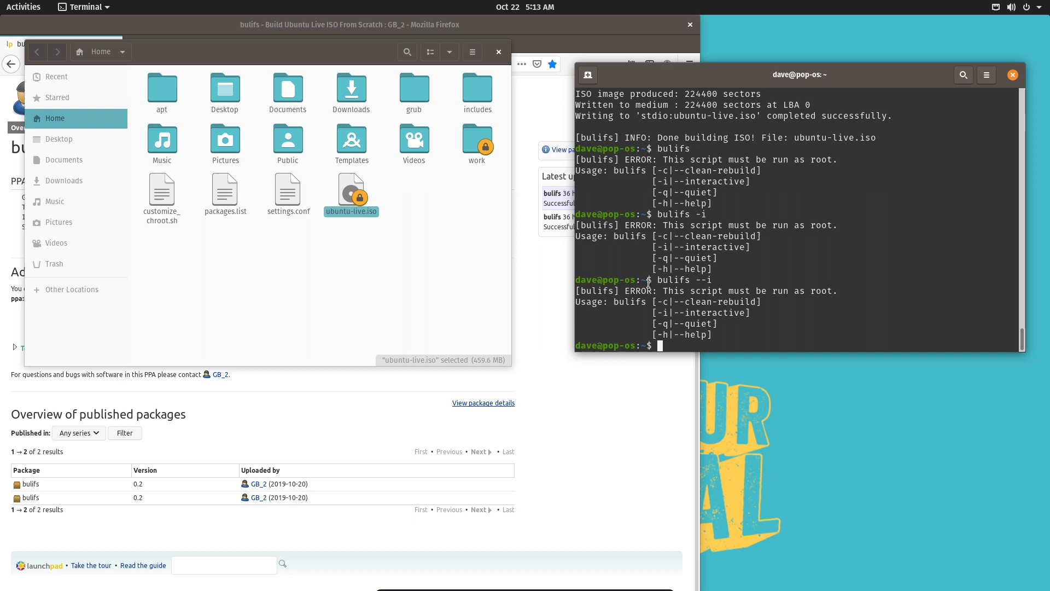
{"action": "mouse_move", "coordinate": [654, 32]}
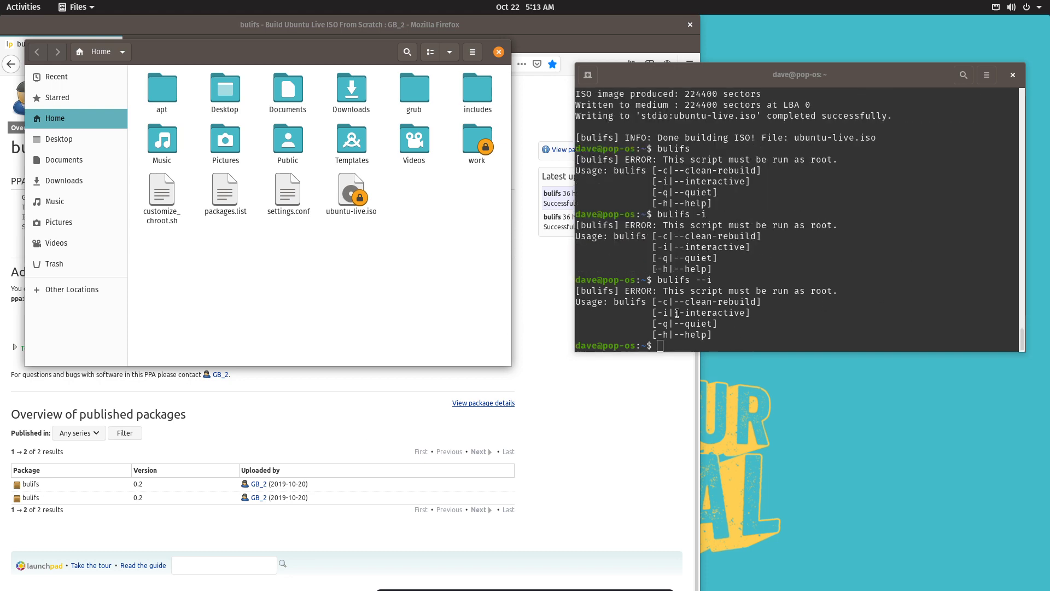
Copy --interactive from the usage help, paste it after bulifs, and run it.
{"action": "double_click", "coordinate": [709, 312]}
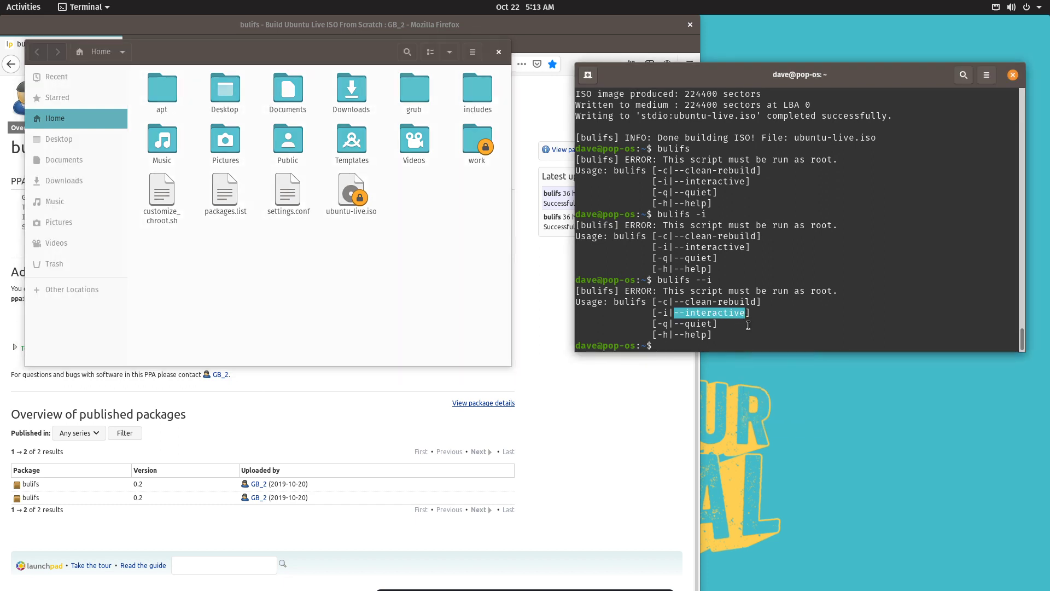
{"action": "type", "text": "bulifs --i"}
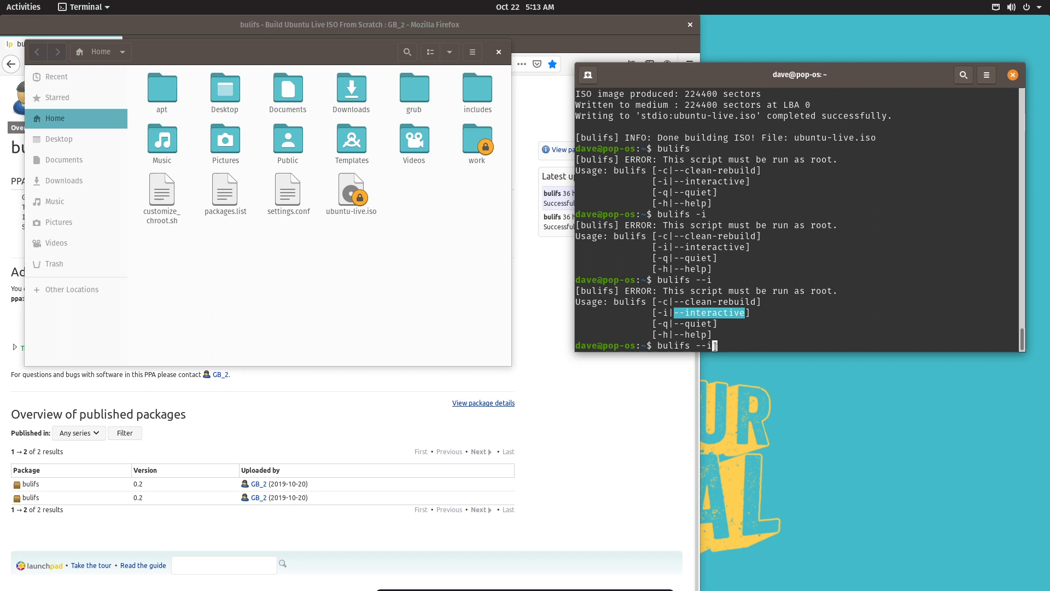
{"action": "right_click", "coordinate": [696, 346]}
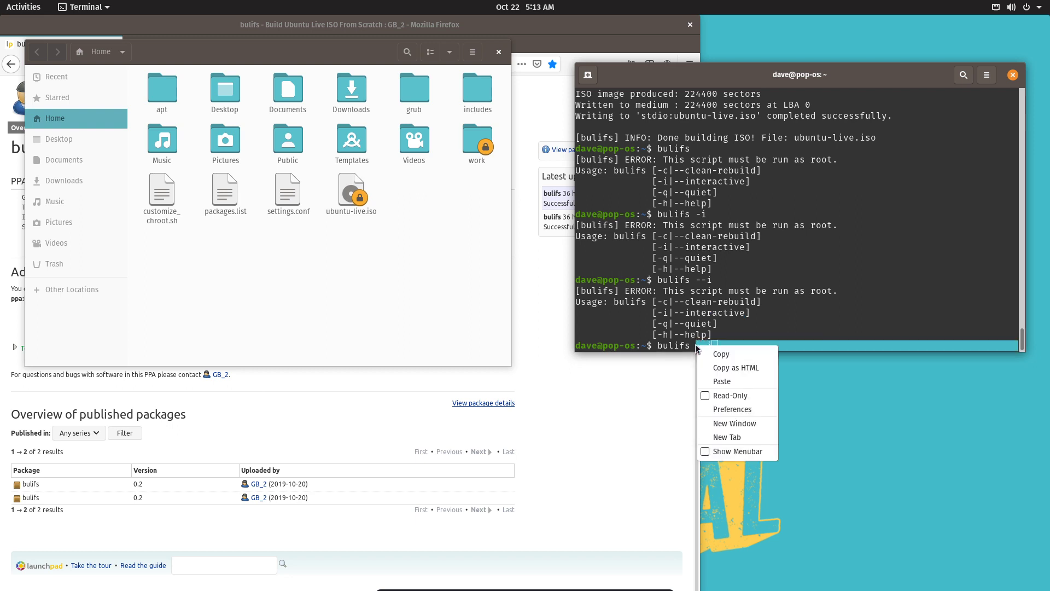
{"action": "left_click", "coordinate": [721, 381]}
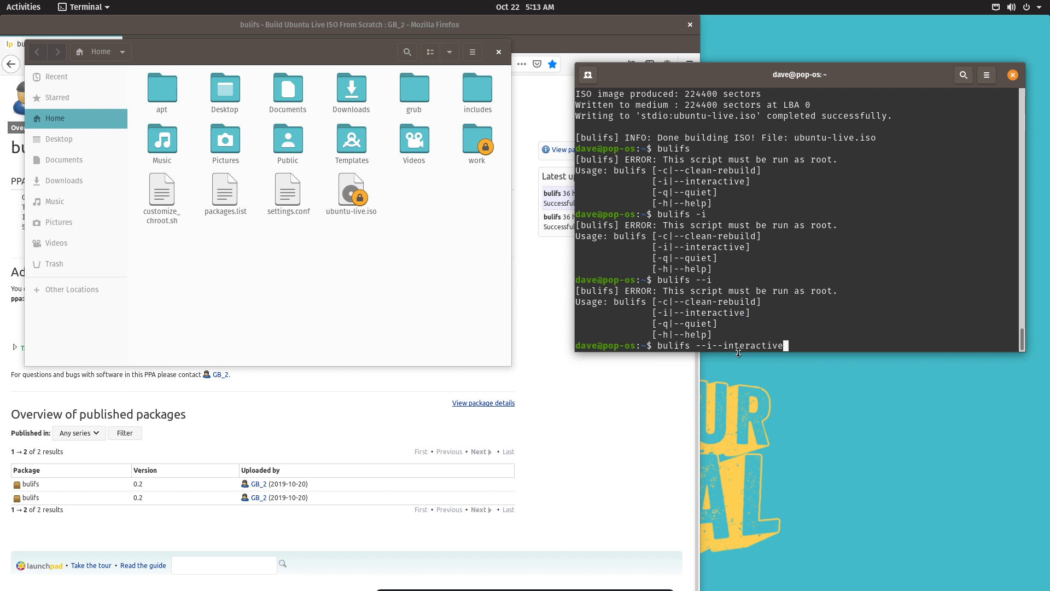
{"action": "key", "text": "BackSpace"}
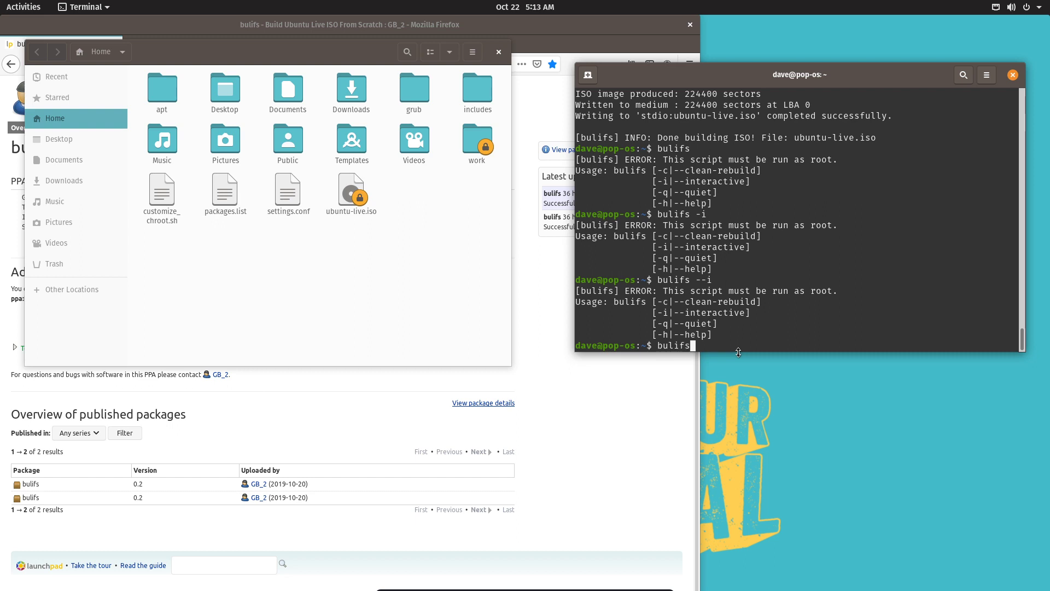
{"action": "right_click", "coordinate": [698, 345]}
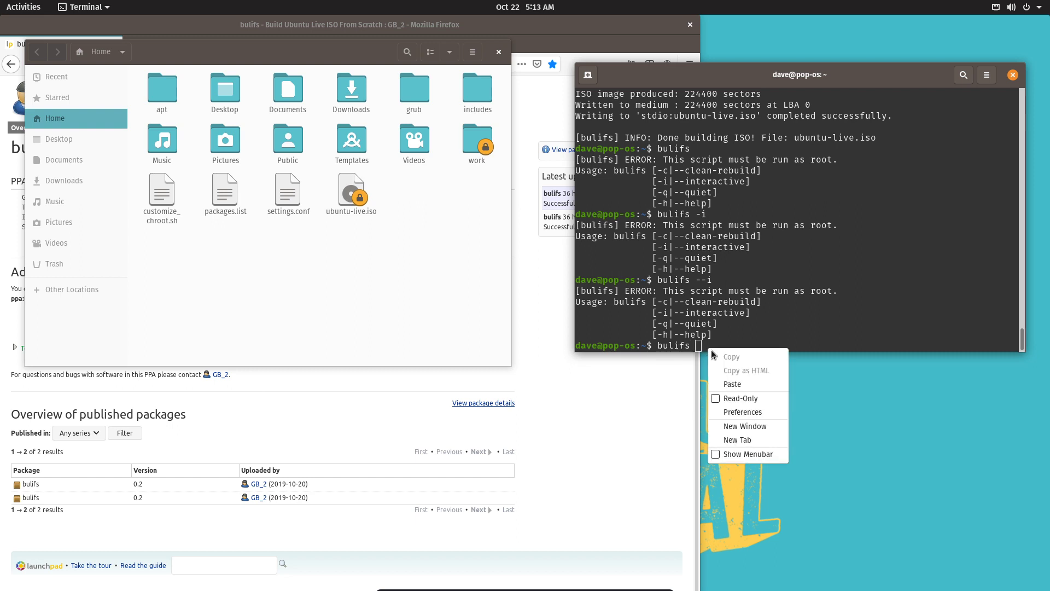
{"action": "left_click", "coordinate": [731, 383]}
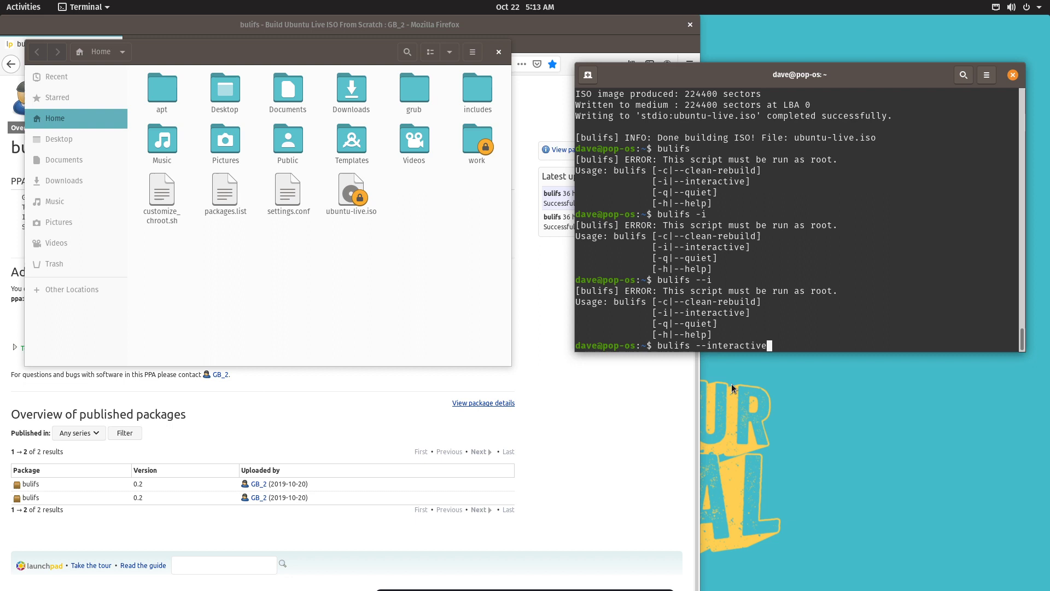
{"action": "key", "text": "Return"}
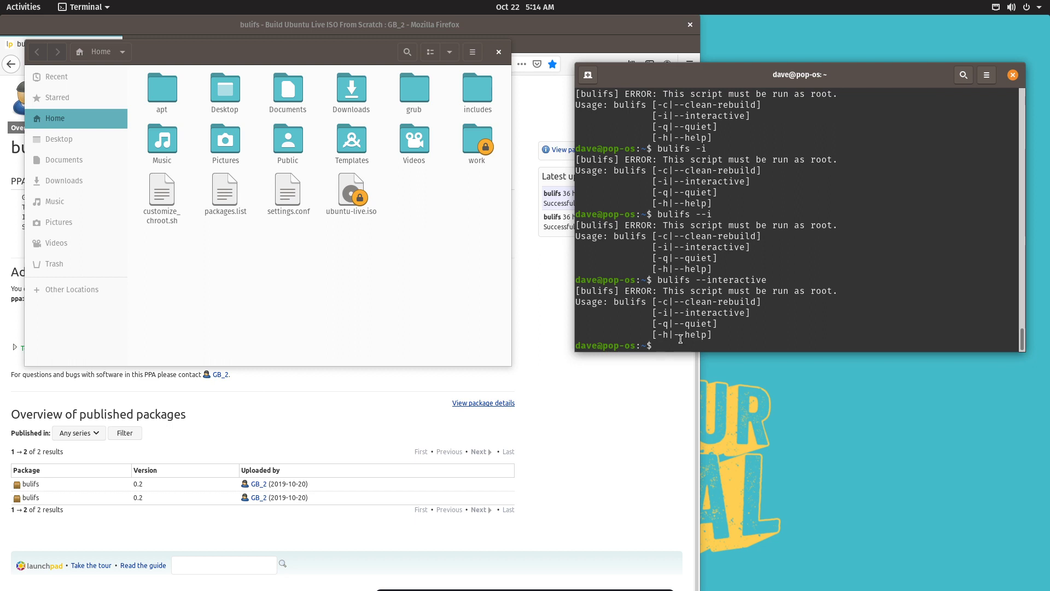
Run 'sudo bulifs -i' so the build installs packages and stops at the chroot root shell.
{"action": "type", "text": "sudo"}
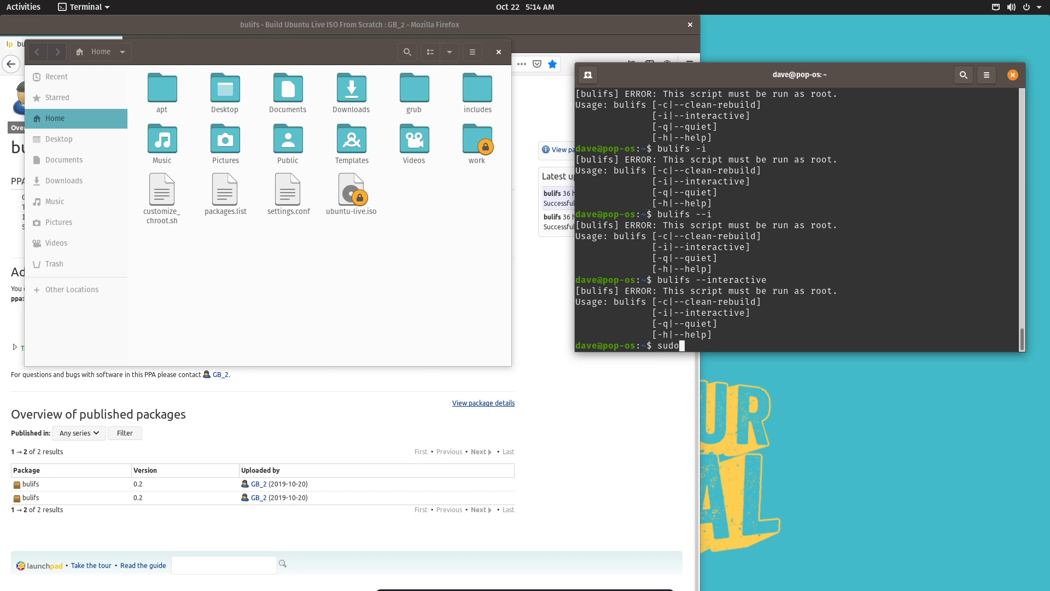
{"action": "type", "text": "buli"}
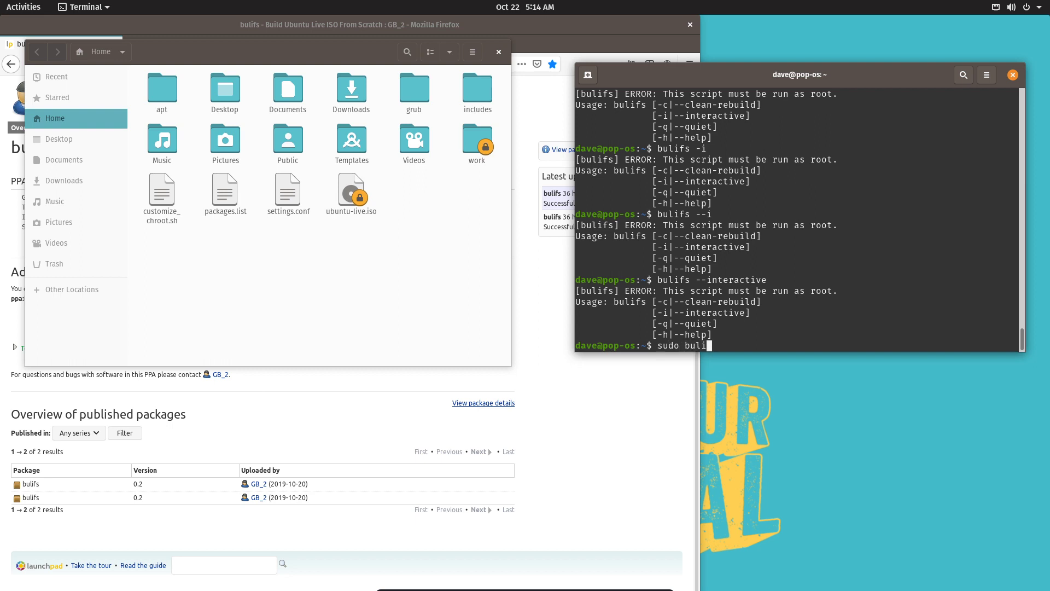
{"action": "type", "text": "fs"}
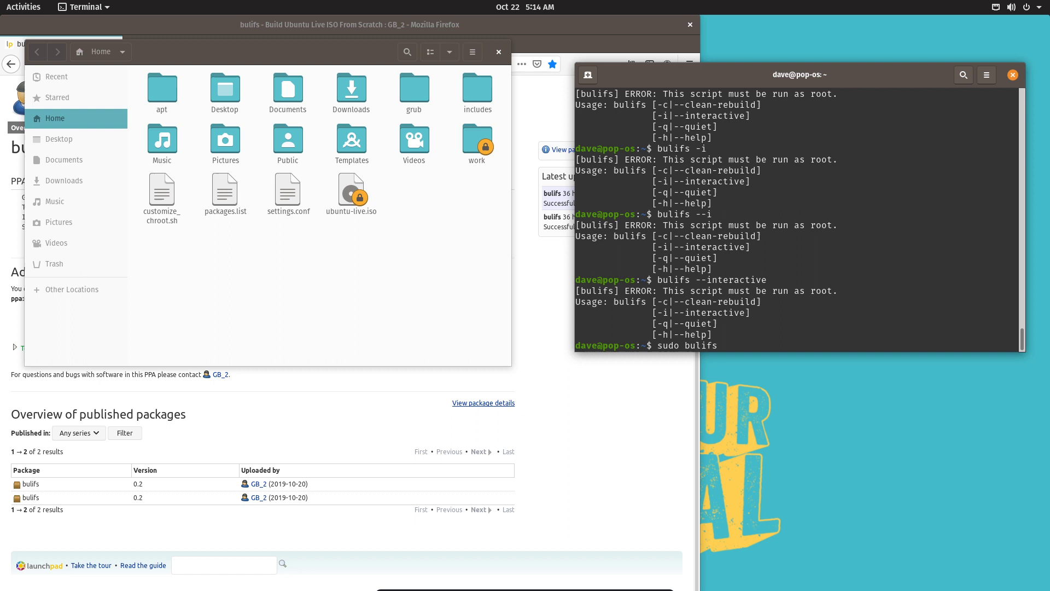
{"action": "type", "text": "-i"}
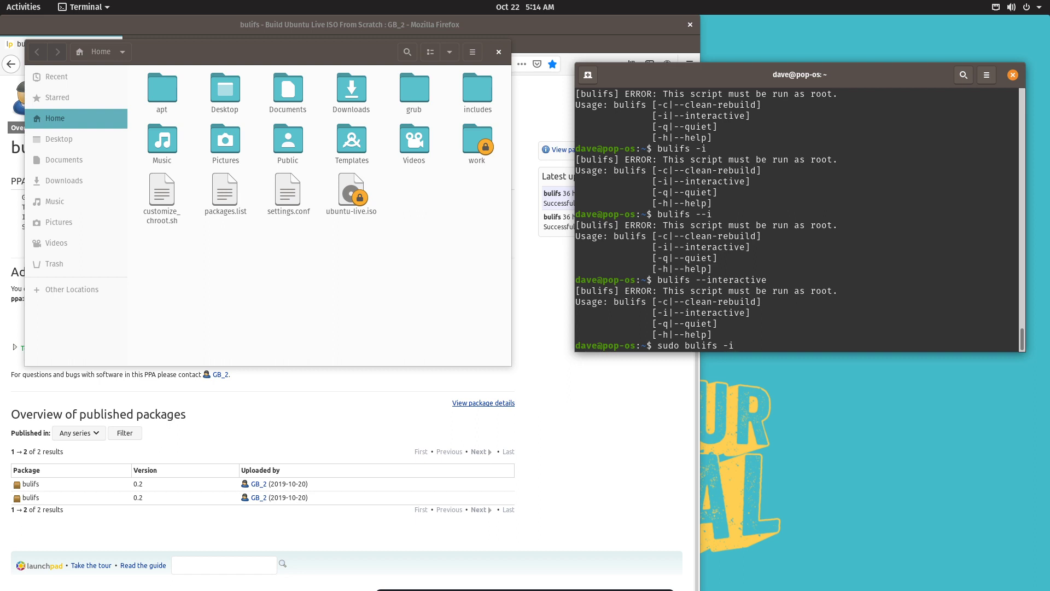
{"action": "key", "text": "Return"}
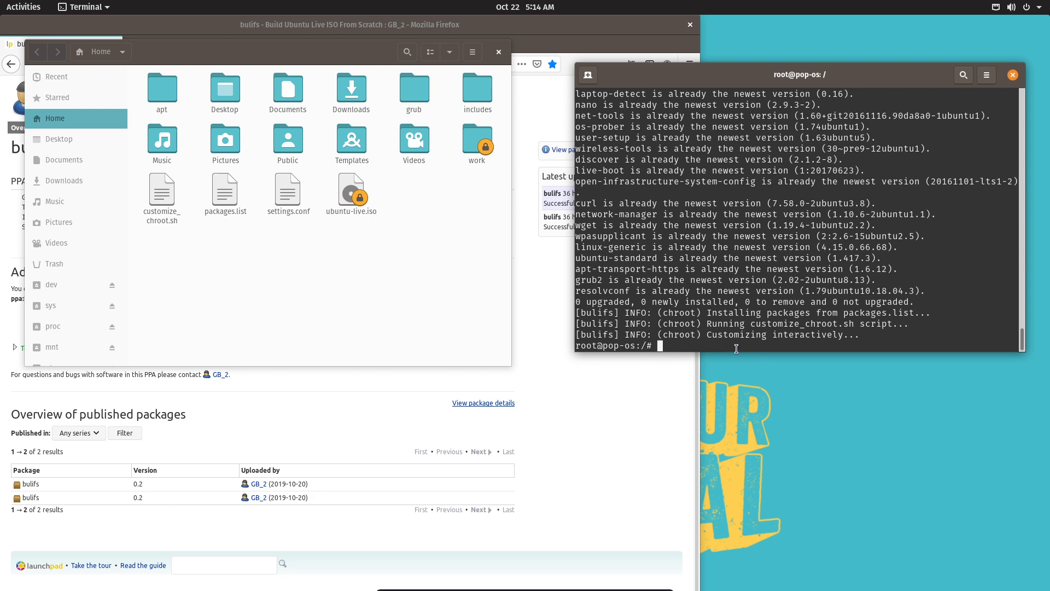
{"action": "mouse_move", "coordinate": [593, 350]}
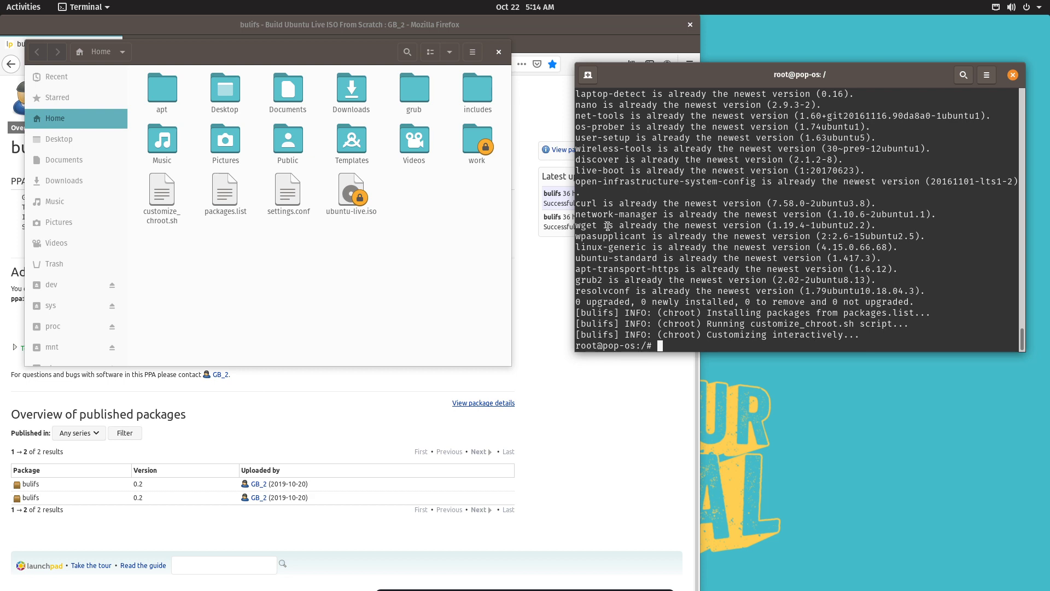
{"action": "mouse_move", "coordinate": [825, 307]}
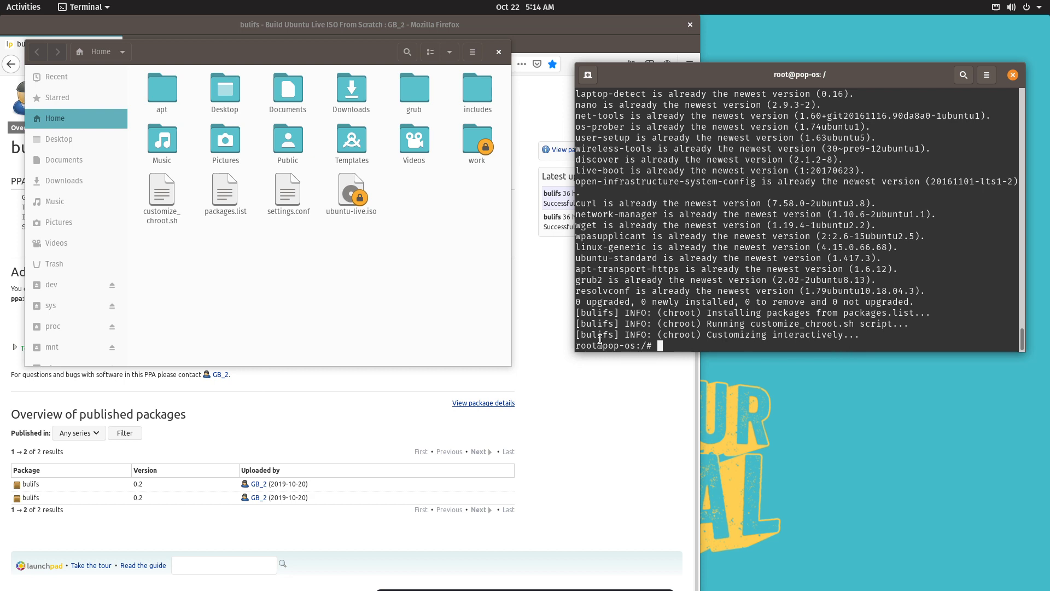
{"action": "mouse_move", "coordinate": [805, 348]}
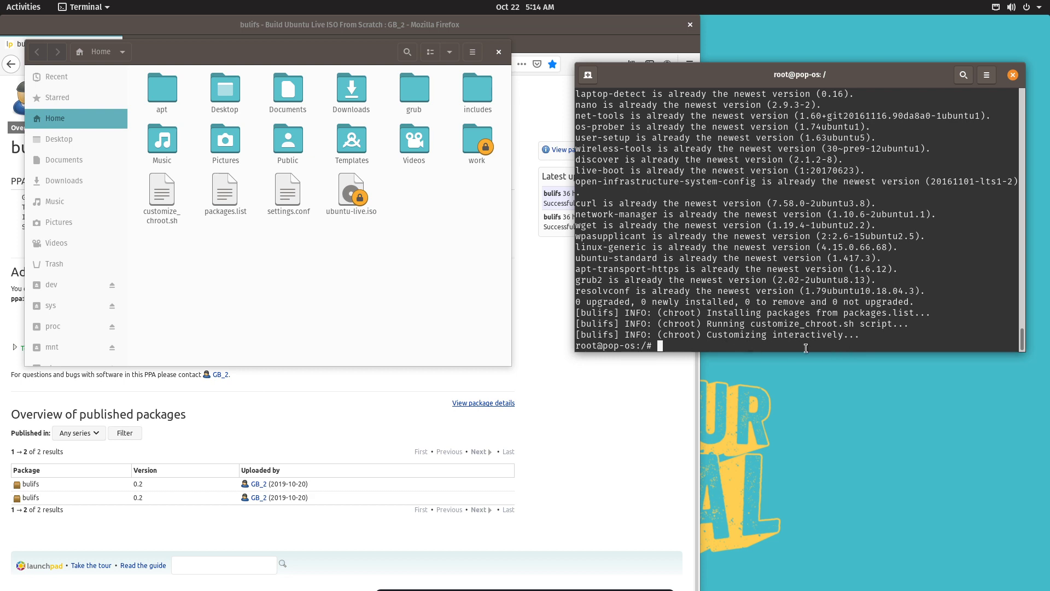
{"action": "mouse_move", "coordinate": [841, 348]}
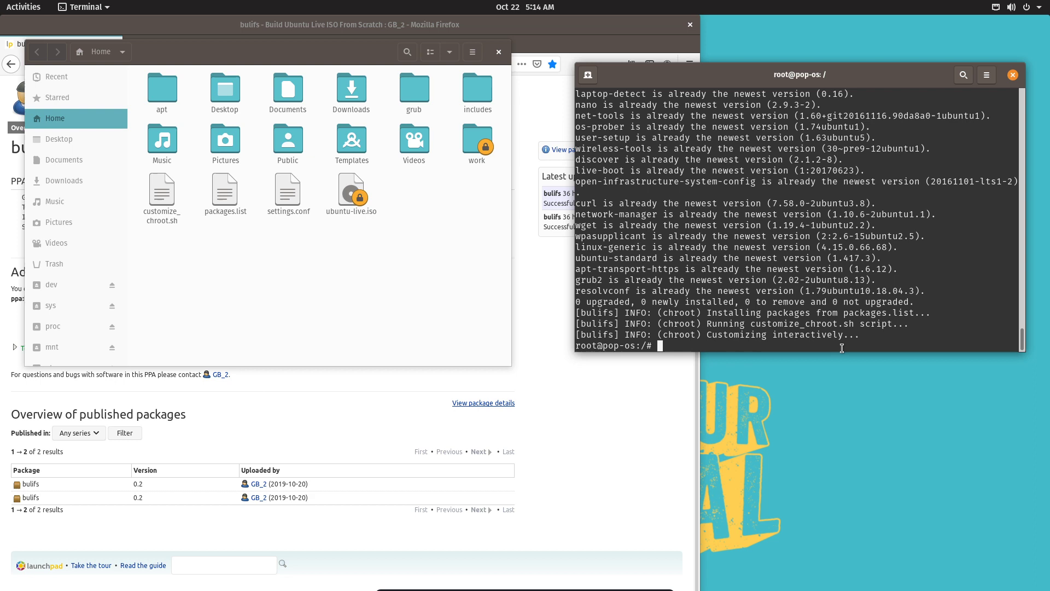
{"action": "mouse_move", "coordinate": [727, 334]}
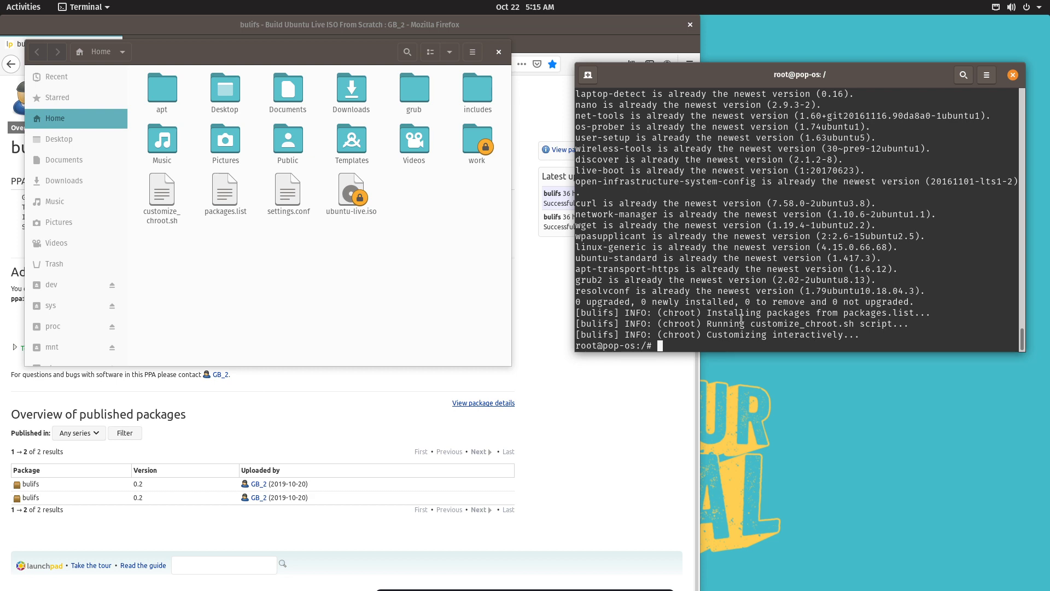
{"action": "mouse_move", "coordinate": [665, 399]}
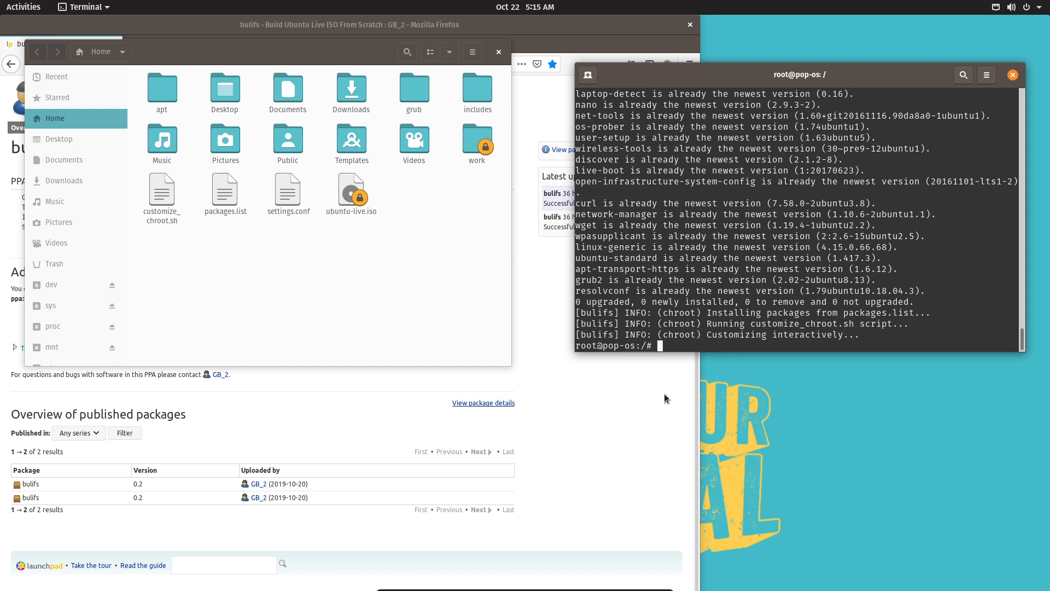
{"action": "mouse_move", "coordinate": [605, 304]}
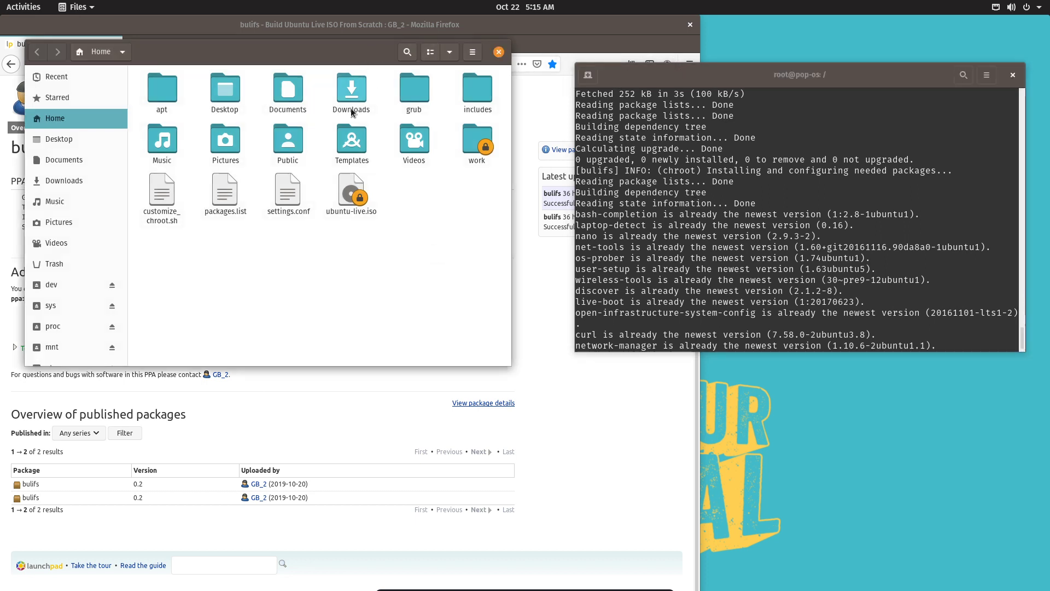
In Firefox, expand the PPA technical details and follow the gitlab.com/bfeber/bulifs link.
{"action": "left_click", "coordinate": [351, 189]}
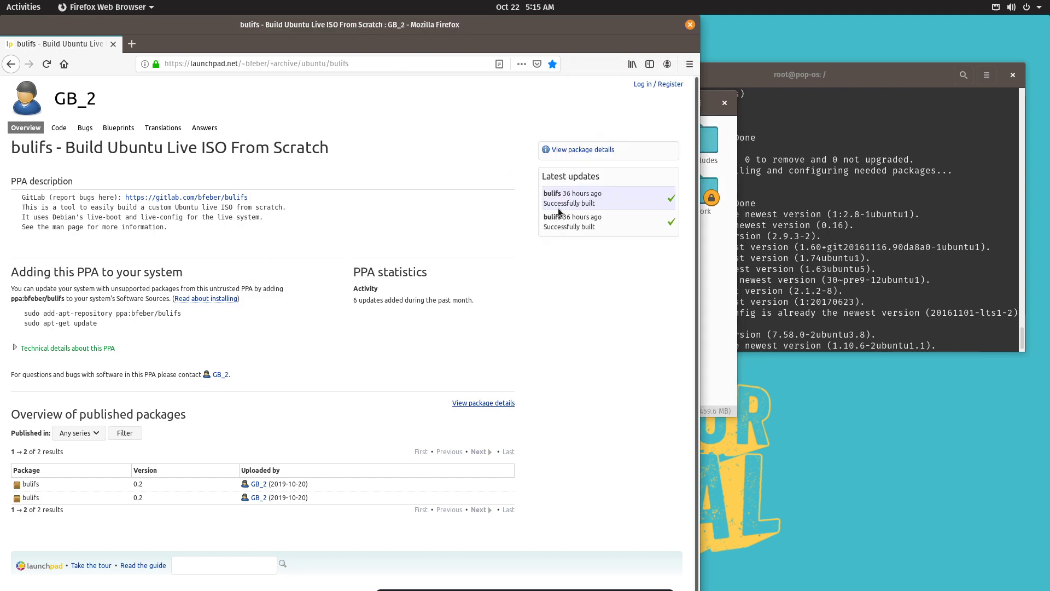
{"action": "mouse_move", "coordinate": [511, 170]}
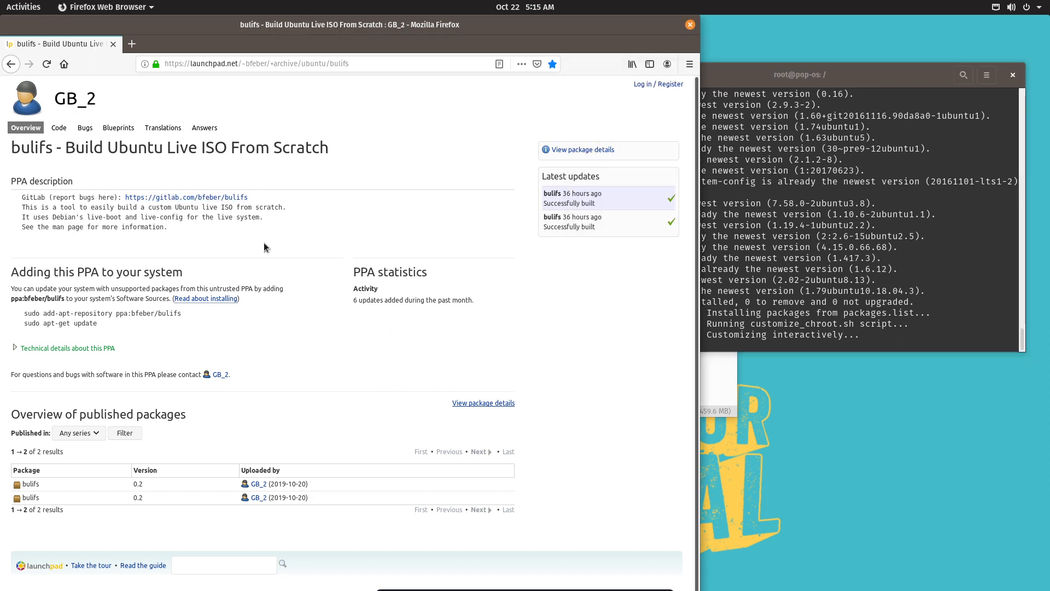
{"action": "mouse_move", "coordinate": [261, 241]}
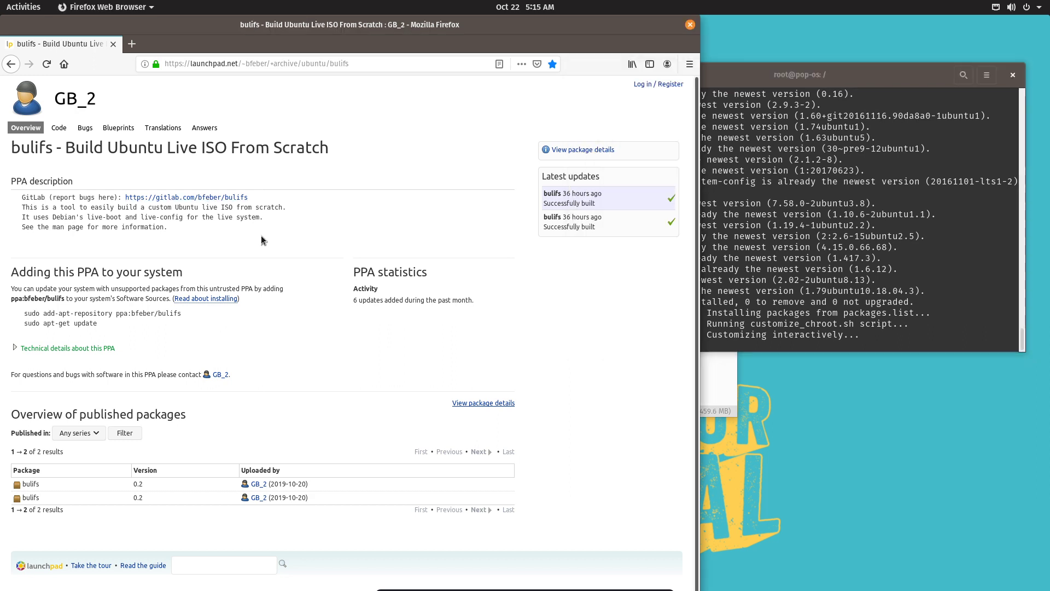
{"action": "mouse_move", "coordinate": [78, 168]}
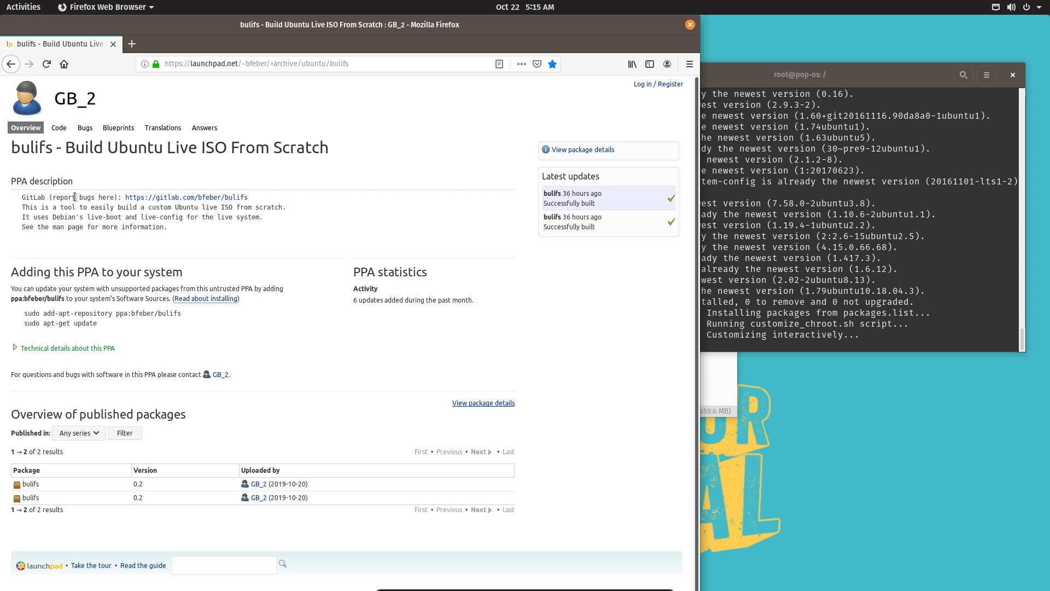
{"action": "left_click", "coordinate": [64, 348]}
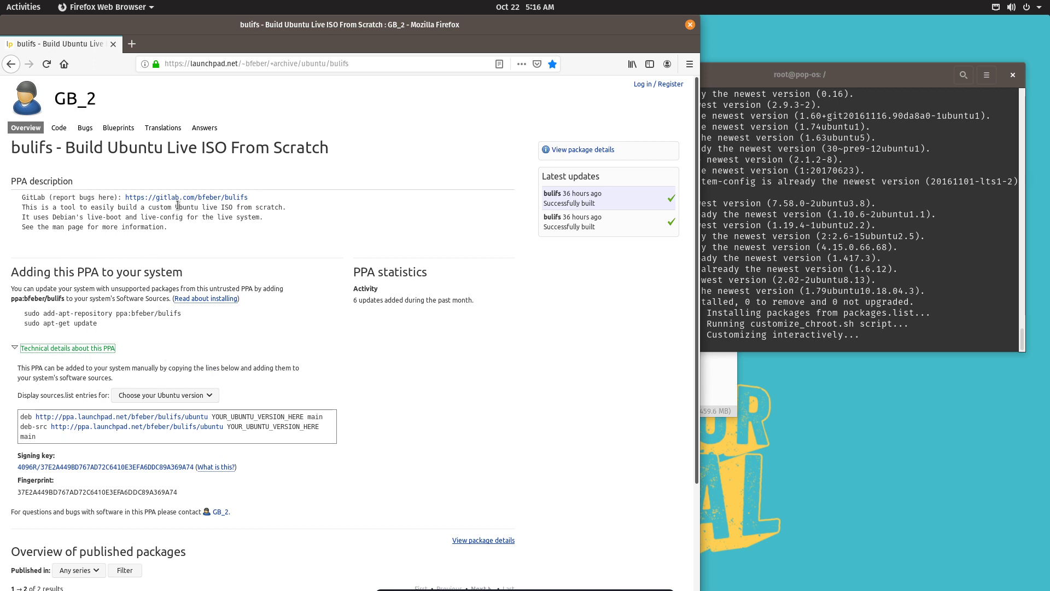
{"action": "left_click", "coordinate": [186, 197]}
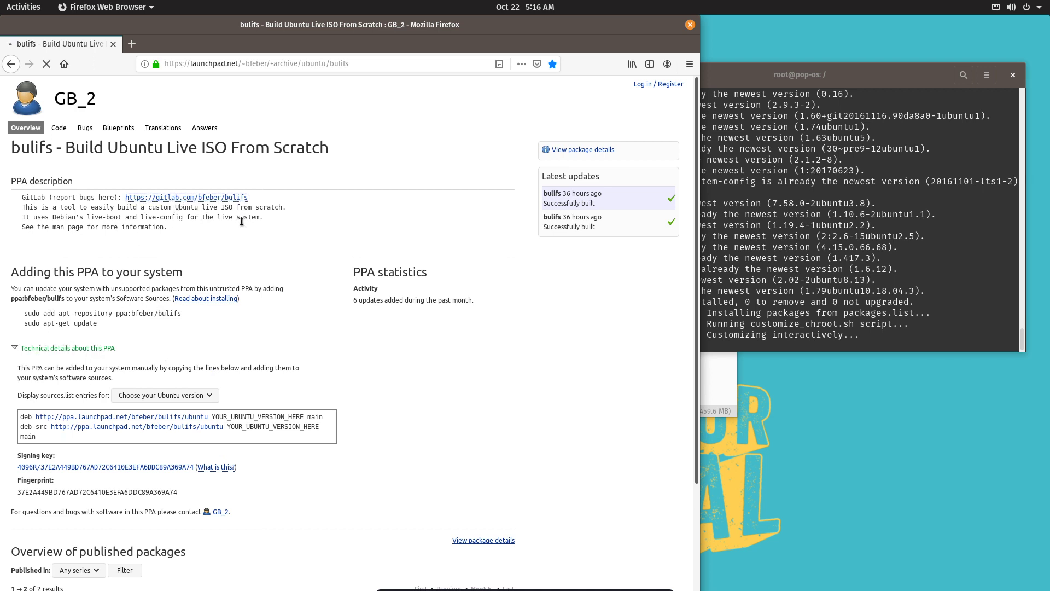
{"action": "left_click", "coordinate": [186, 197]}
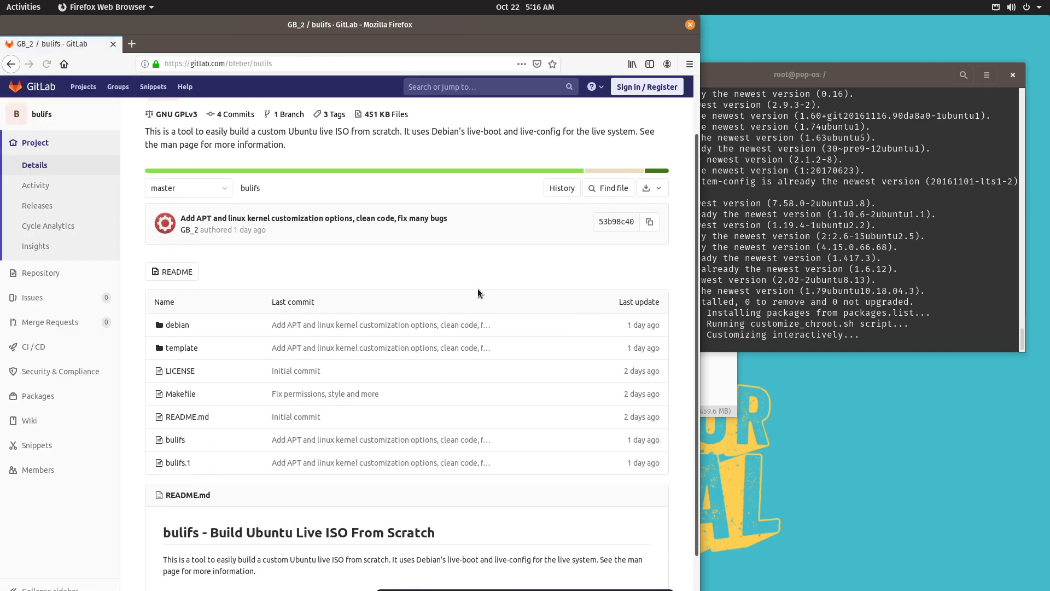
Scroll through the bulifs GitLab project's file list and README.
{"action": "scroll", "scroll_direction": "down", "scroll_amount": 3}
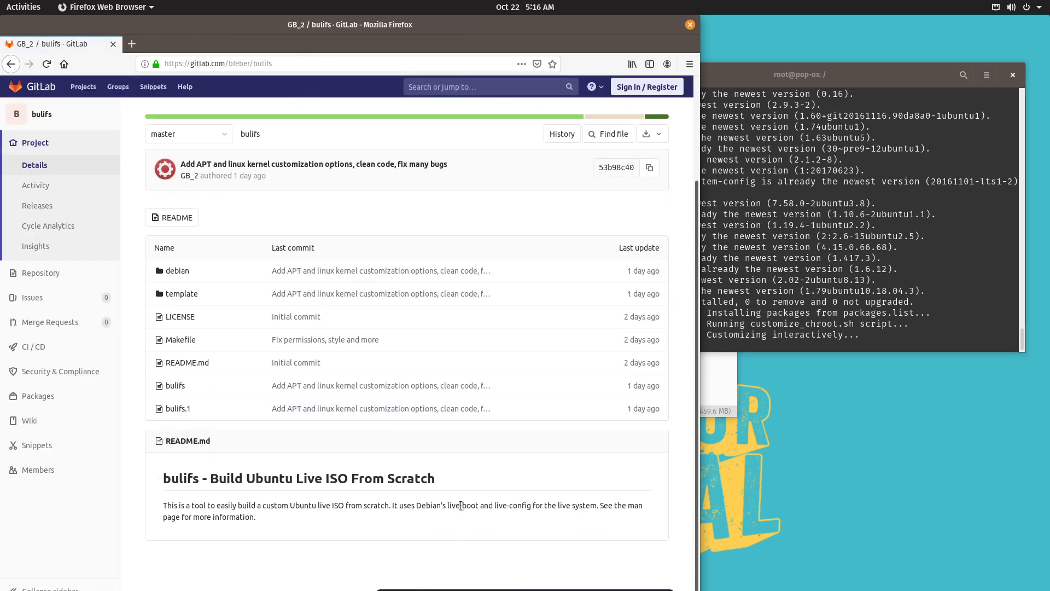
{"action": "scroll", "scroll_direction": "up", "scroll_amount": 3}
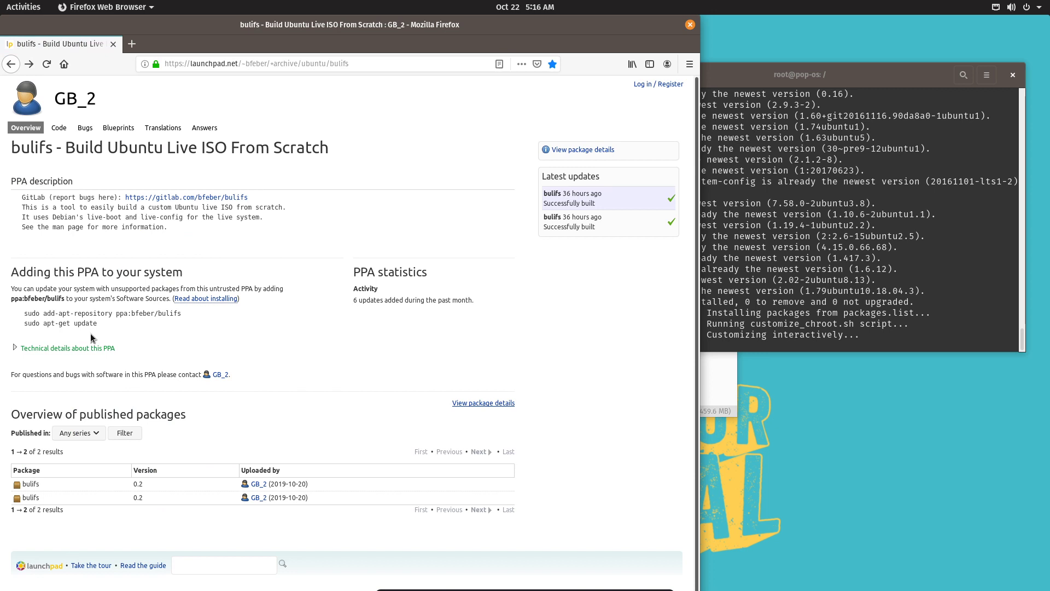
{"action": "scroll", "scroll_direction": "down", "scroll_amount": 3}
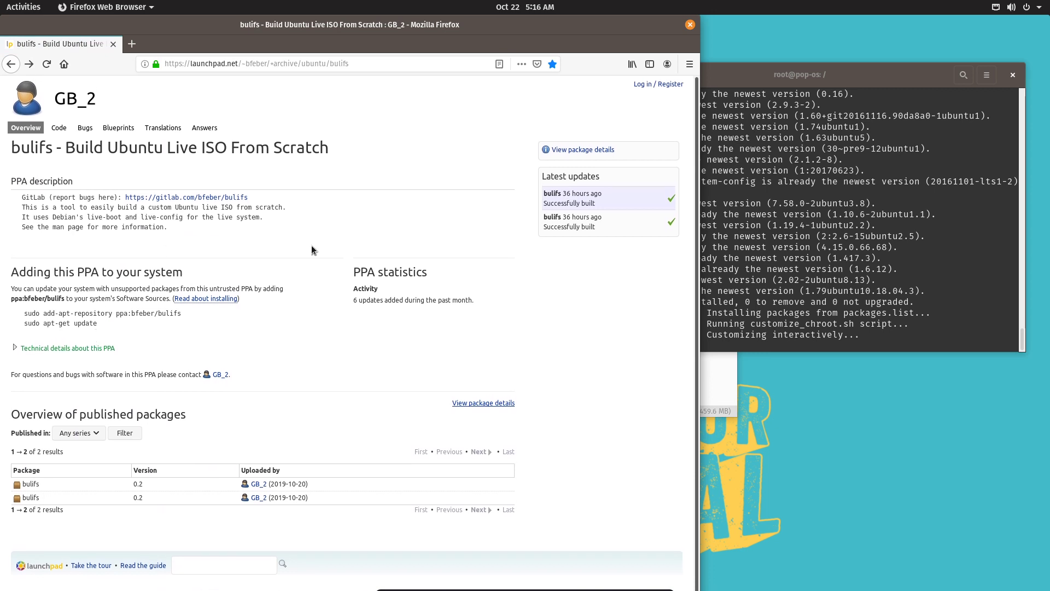
{"action": "mouse_move", "coordinate": [286, 249]}
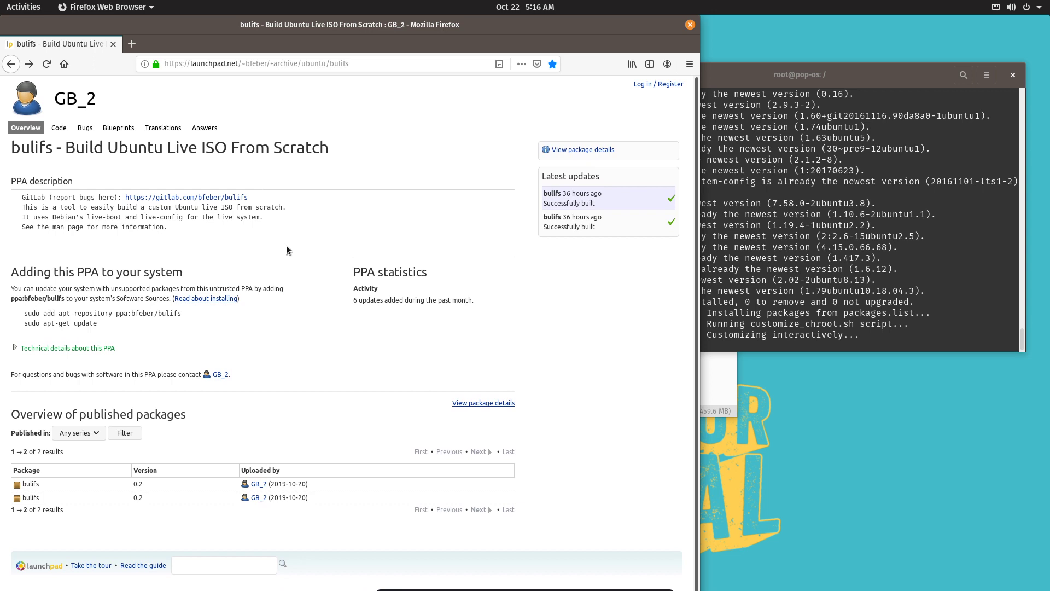
{"action": "mouse_move", "coordinate": [197, 136]}
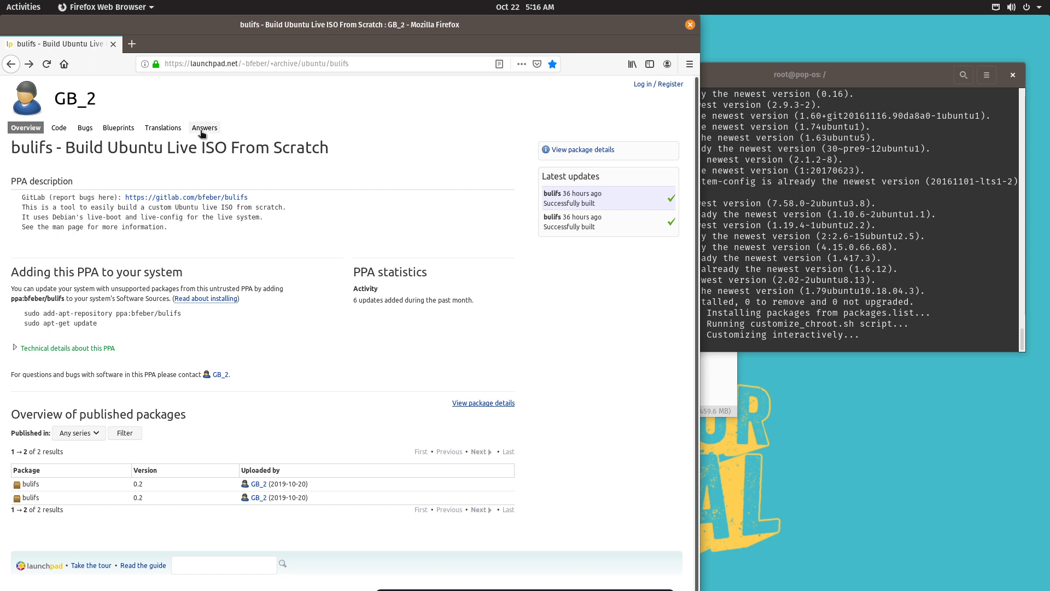
{"action": "mouse_move", "coordinate": [303, 210]}
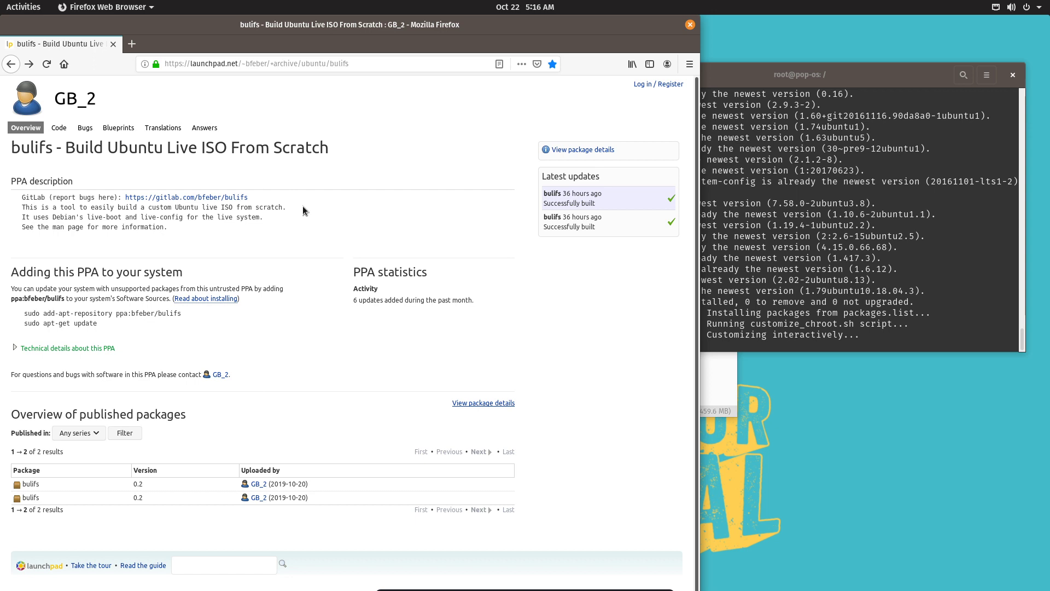
{"action": "mouse_move", "coordinate": [235, 244]}
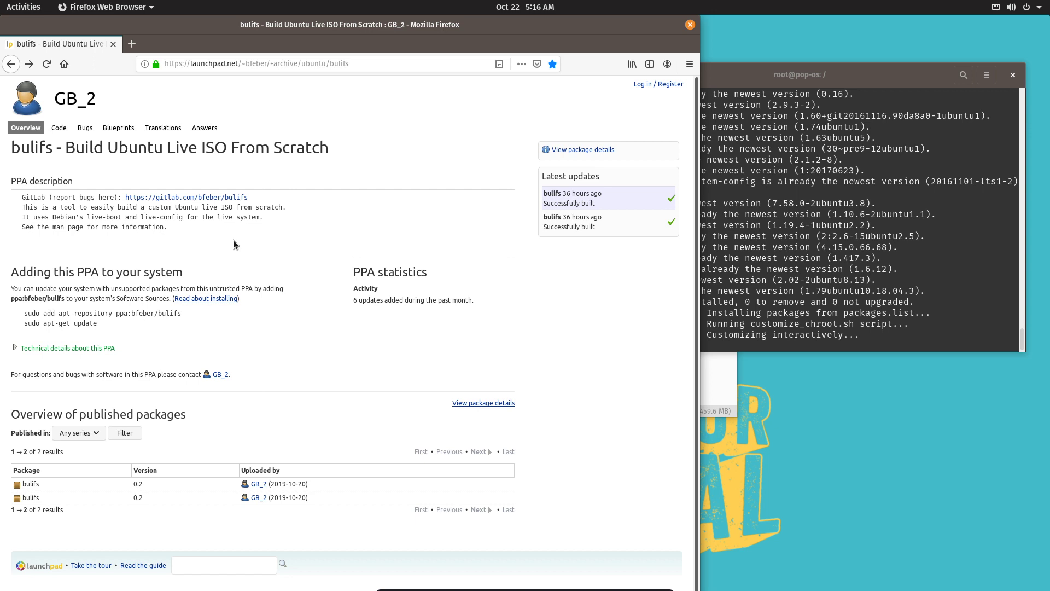
{"action": "left_click", "coordinate": [118, 128]}
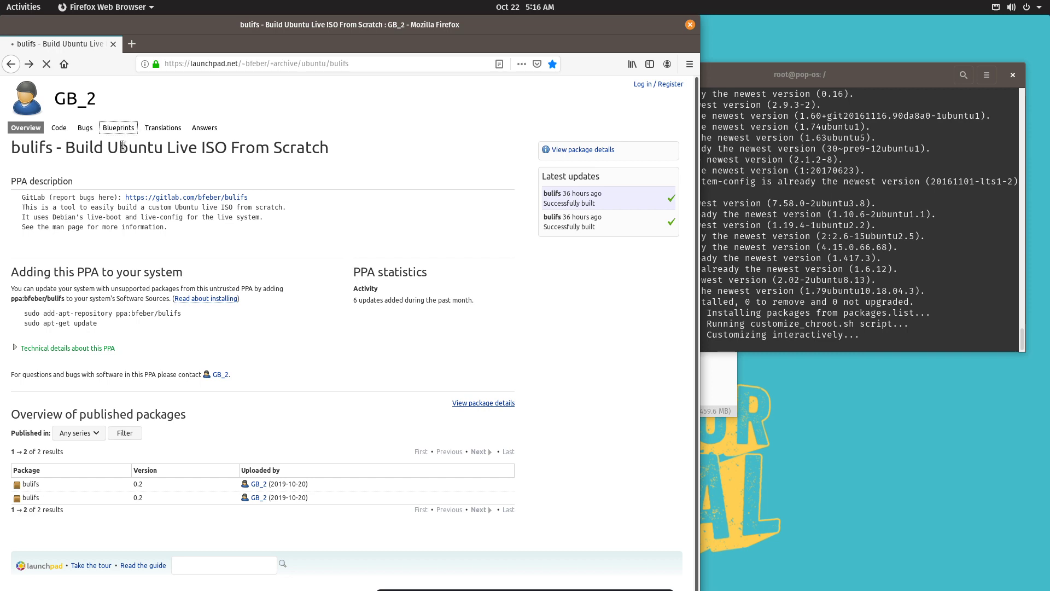
{"action": "left_click", "coordinate": [118, 127]}
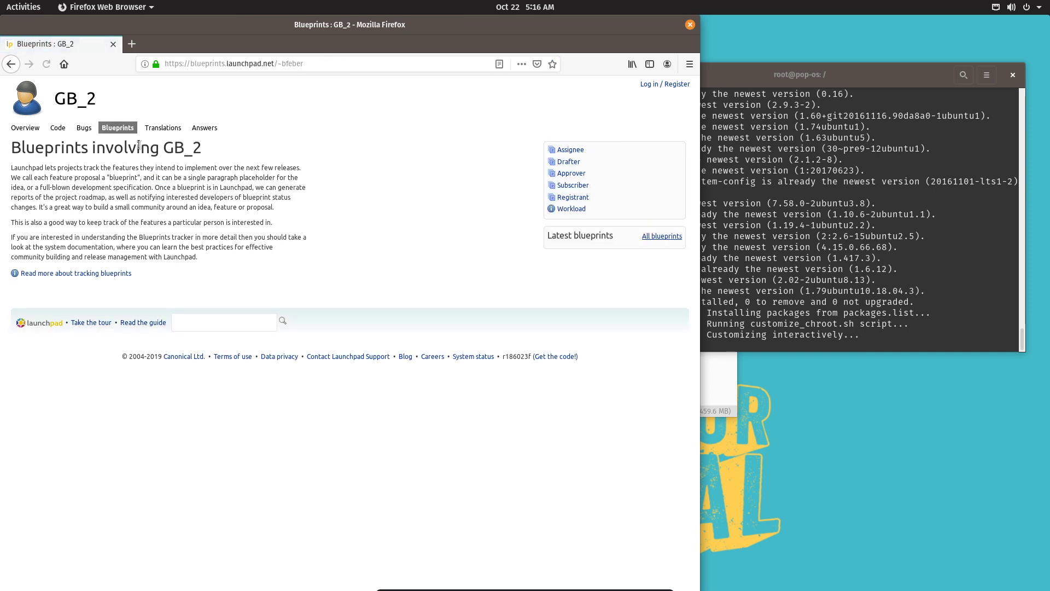
{"action": "left_click", "coordinate": [25, 128]}
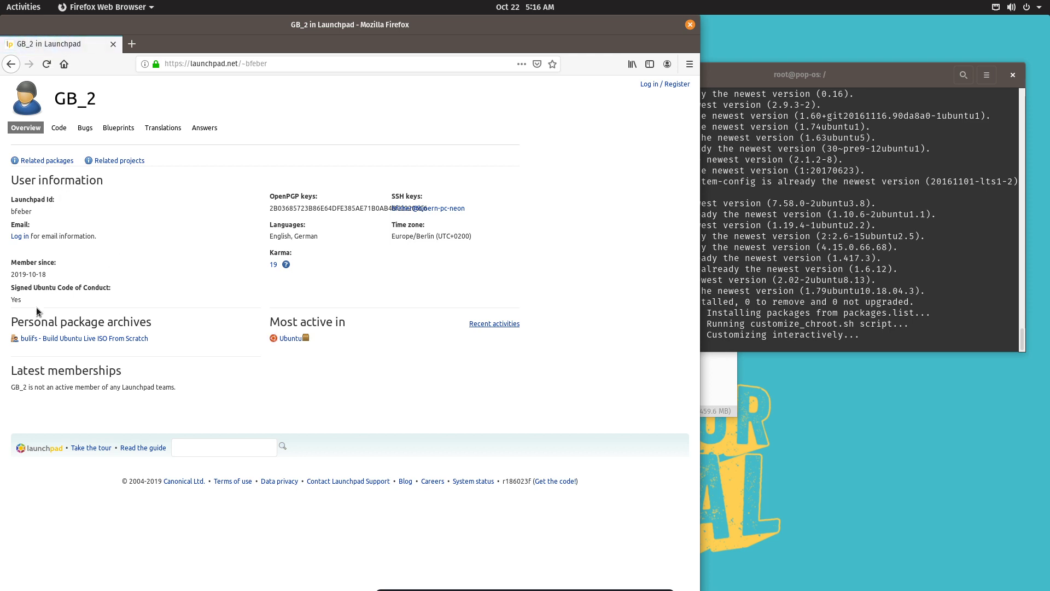
{"action": "mouse_move", "coordinate": [121, 176]}
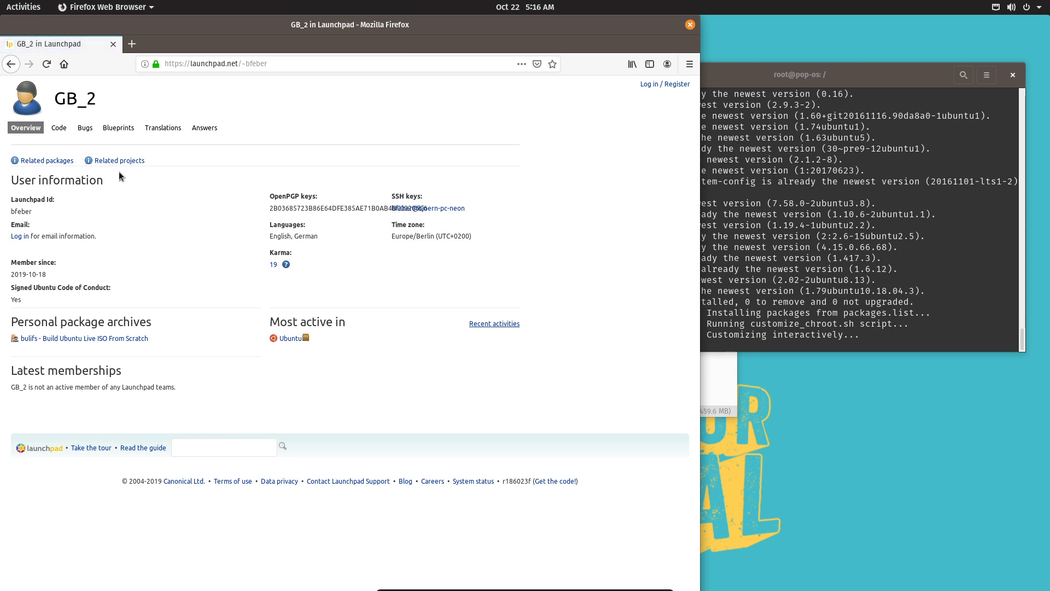
{"action": "left_click", "coordinate": [118, 128]}
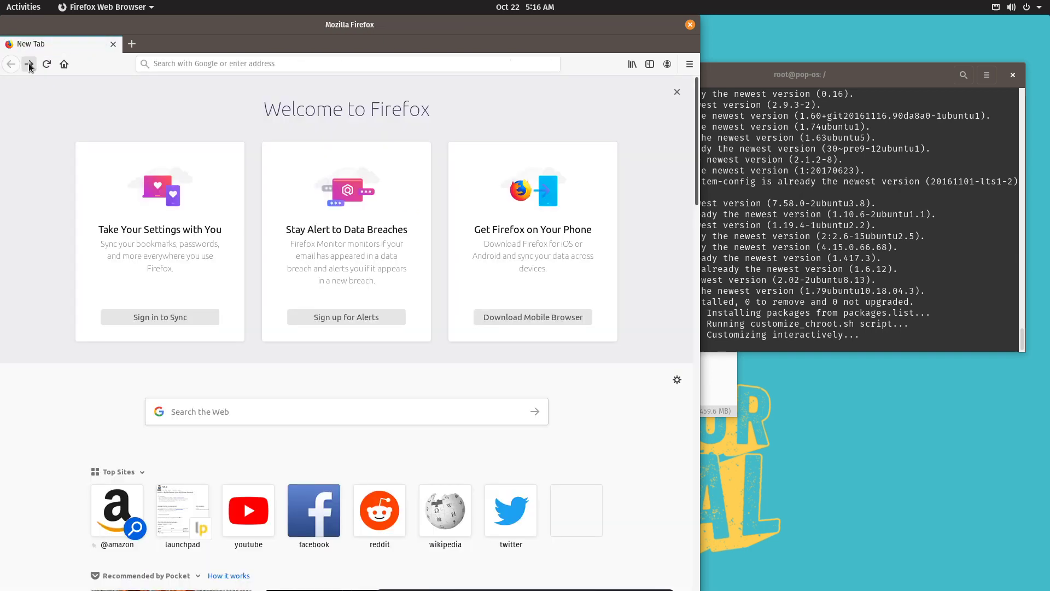
{"action": "left_click", "coordinate": [182, 509]}
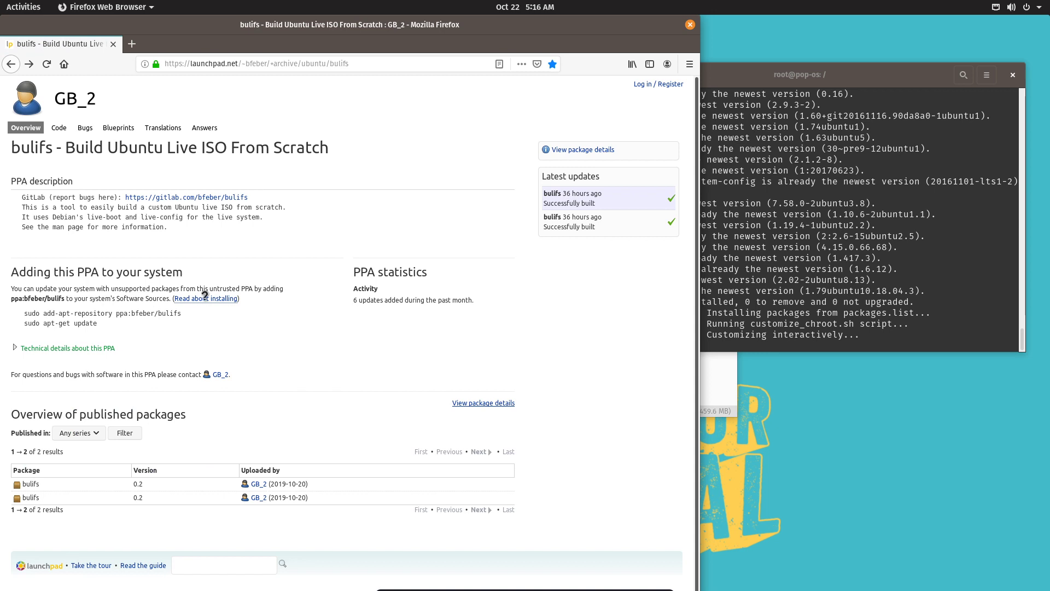
Expand the bulifs PPA technical details showing sources.list entries and signing key.
{"action": "left_click", "coordinate": [64, 347]}
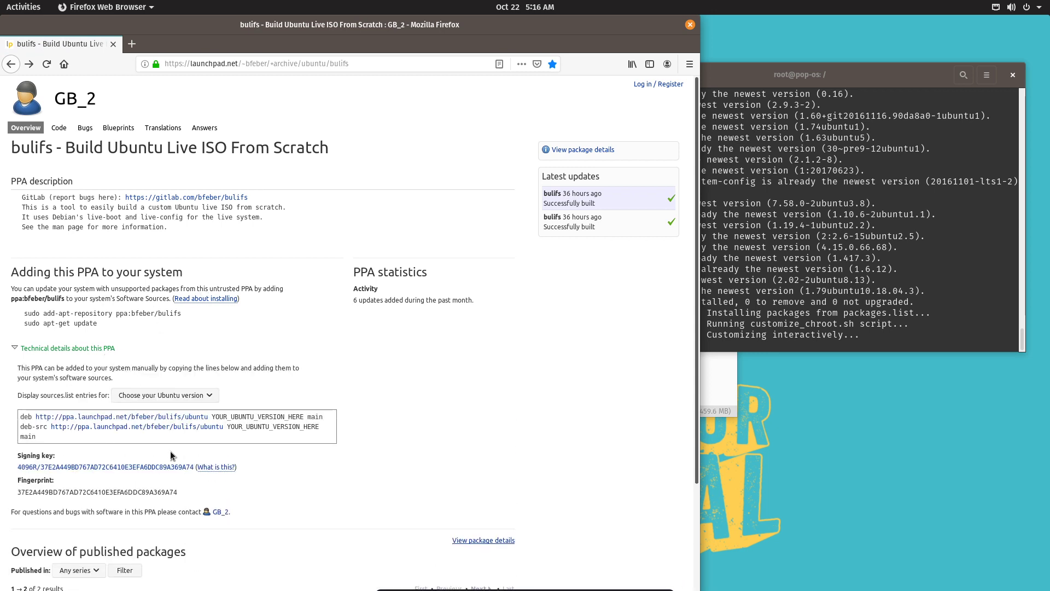
{"action": "mouse_move", "coordinate": [239, 355]}
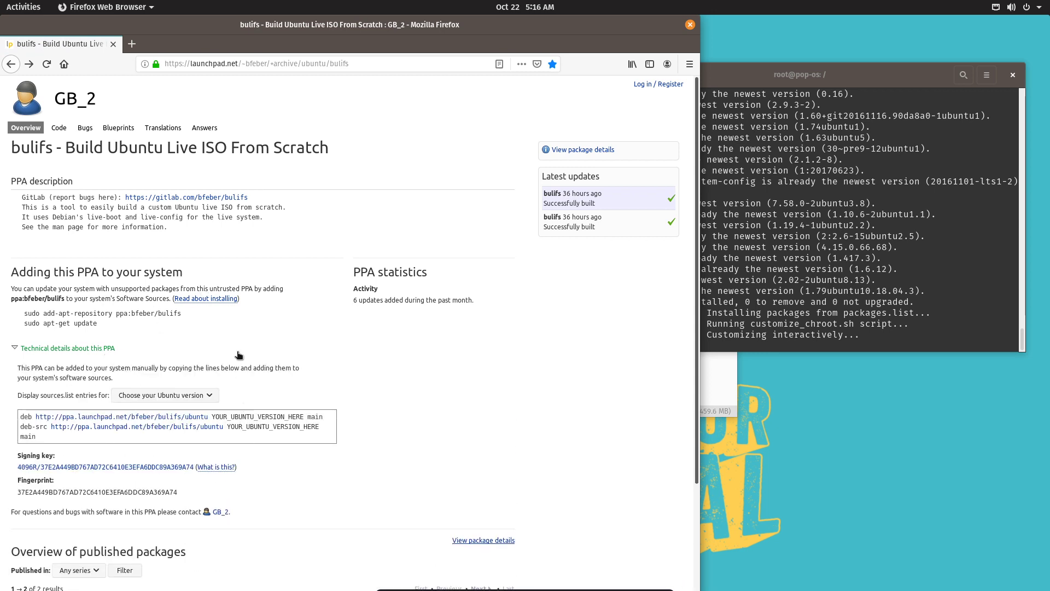
{"action": "mouse_move", "coordinate": [178, 226]}
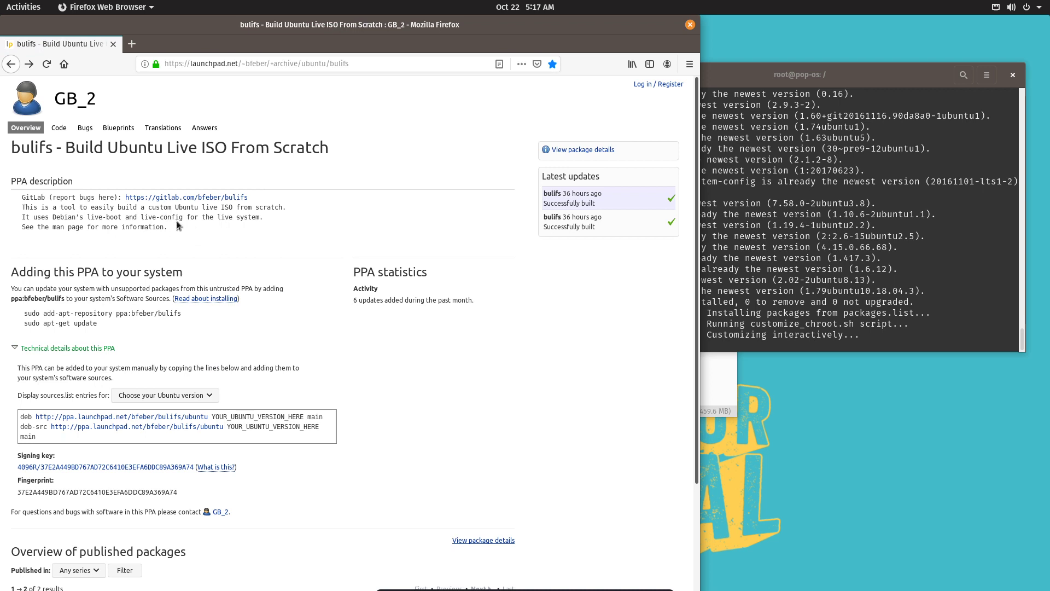
{"action": "scroll", "scroll_direction": "down", "scroll_amount": 3}
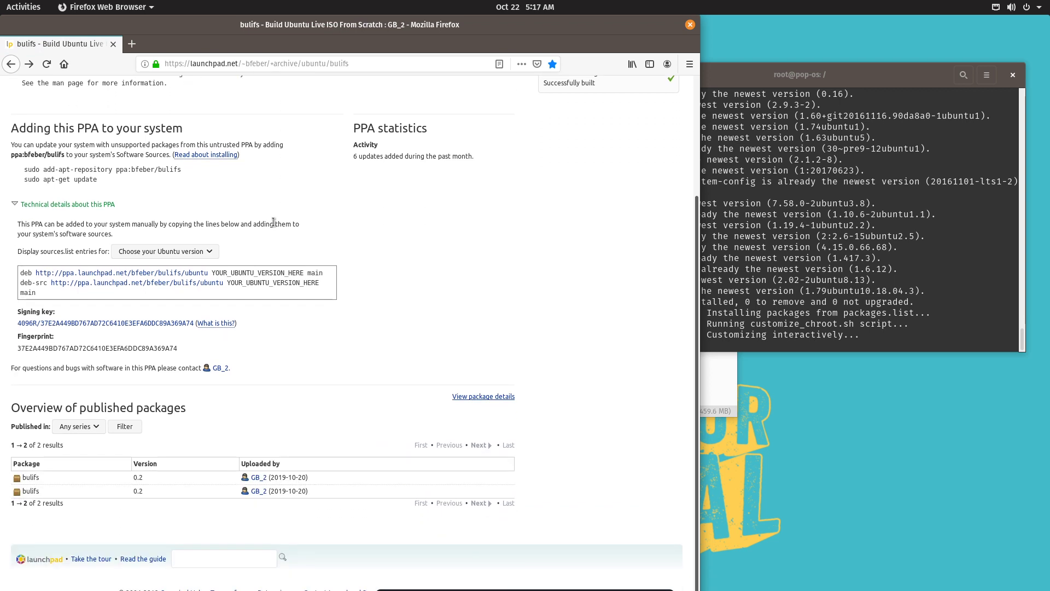
{"action": "scroll", "scroll_direction": "up", "scroll_amount": 3}
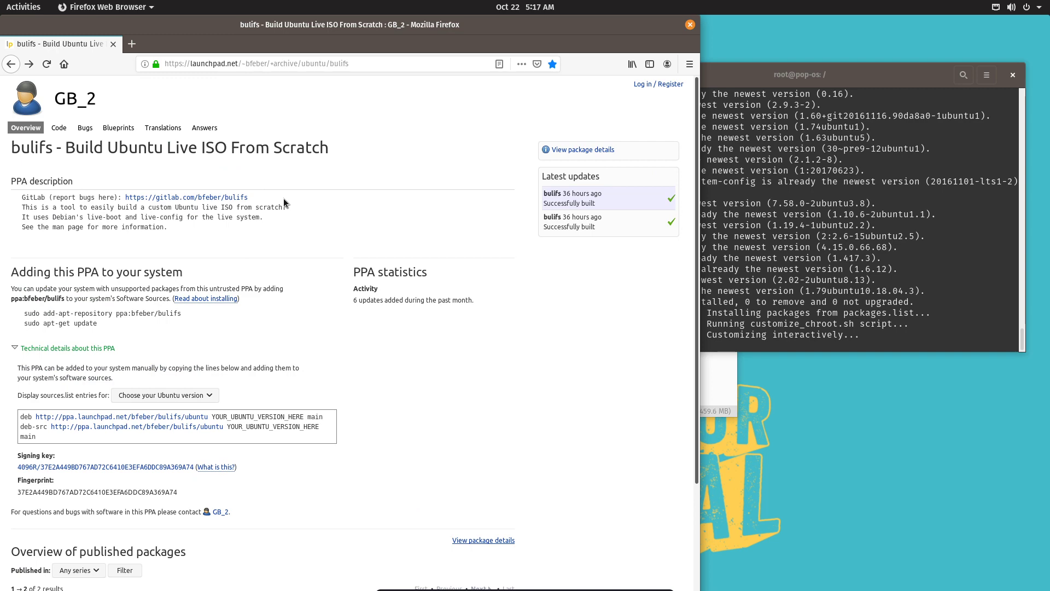
{"action": "mouse_move", "coordinate": [444, 165]}
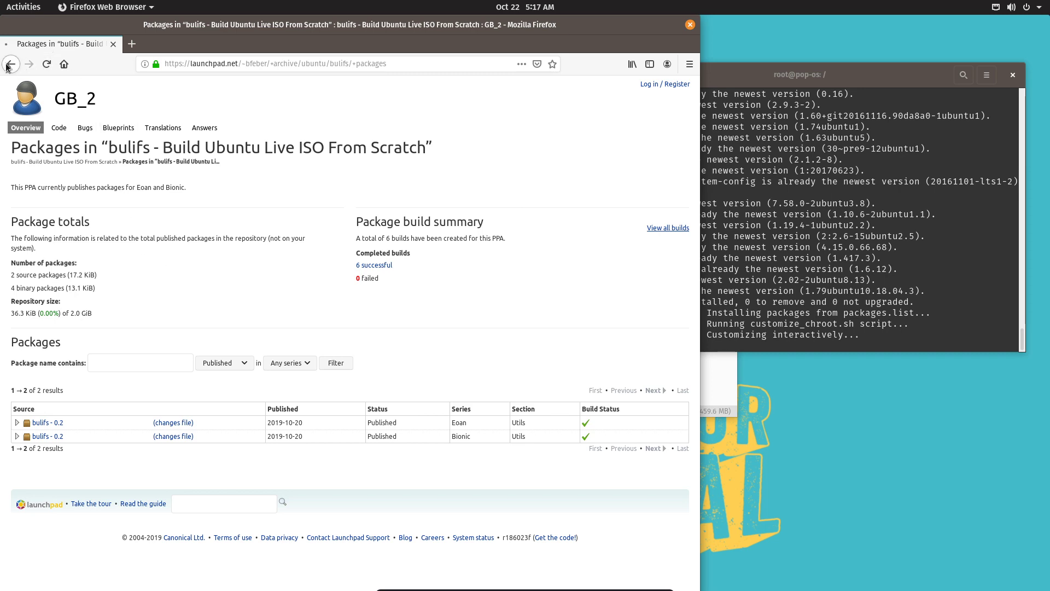
Go back from the bulifs packages list to the PPA overview page.
{"action": "left_click", "coordinate": [11, 64]}
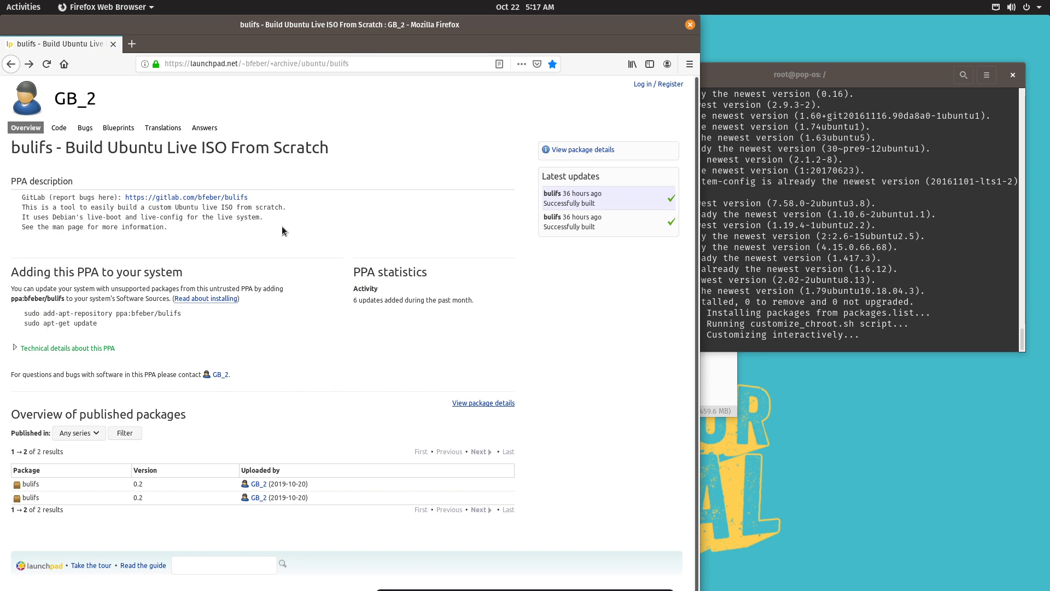
{"action": "mouse_move", "coordinate": [345, 218]}
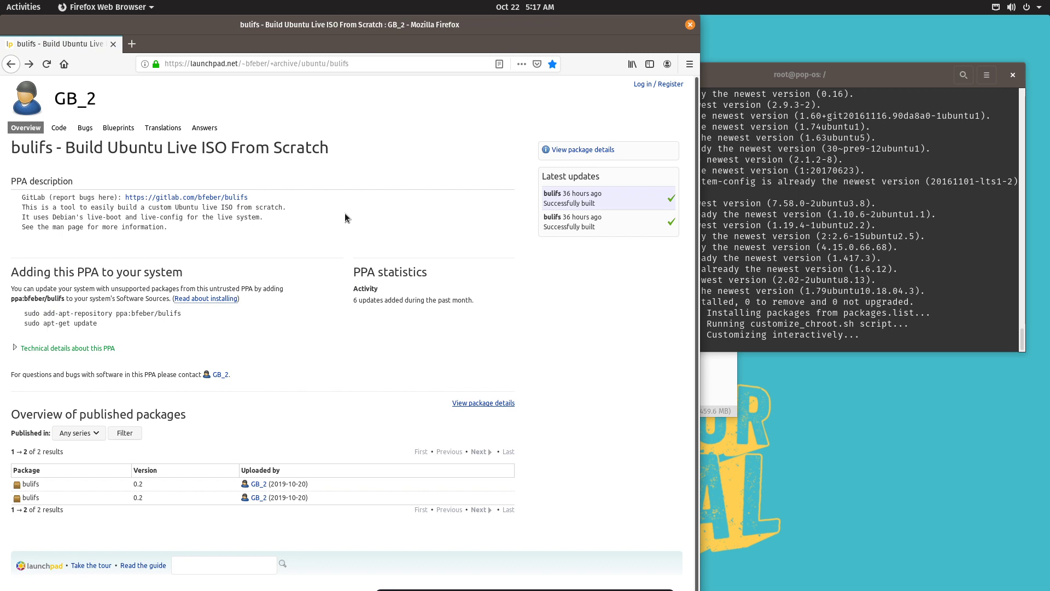
{"action": "mouse_move", "coordinate": [305, 224]}
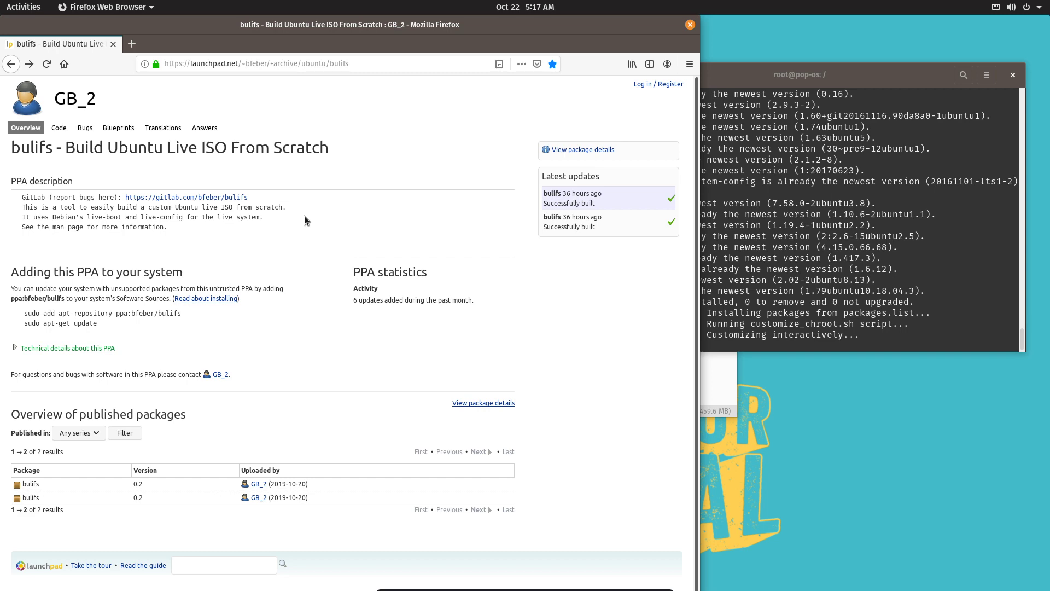
Show the home folder with ubuntu-live.iso, then the Activities overview of open windows.
{"action": "left_click", "coordinate": [23, 6]}
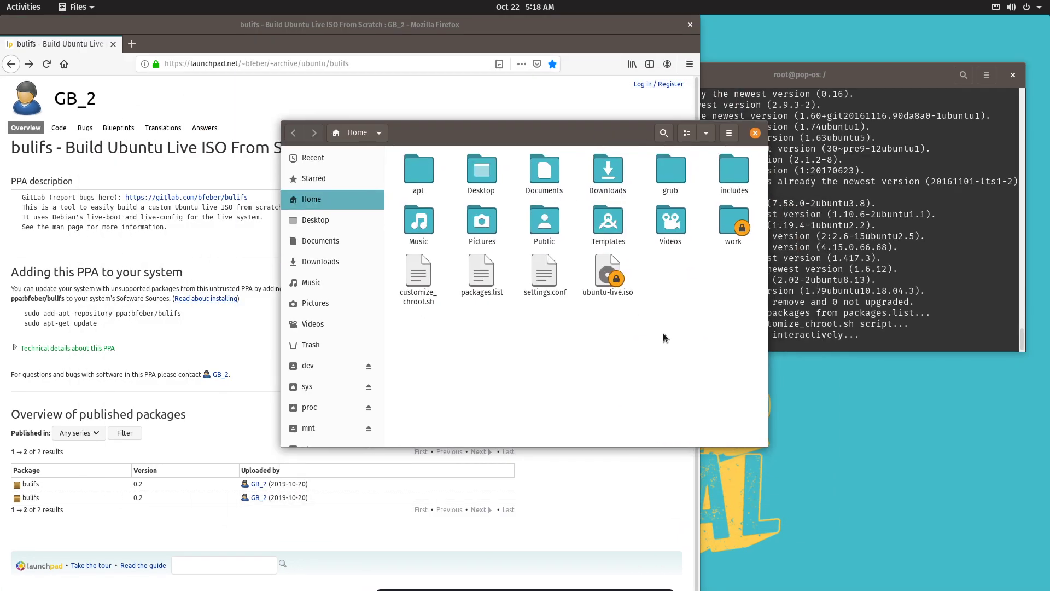
{"action": "mouse_move", "coordinate": [526, 308]}
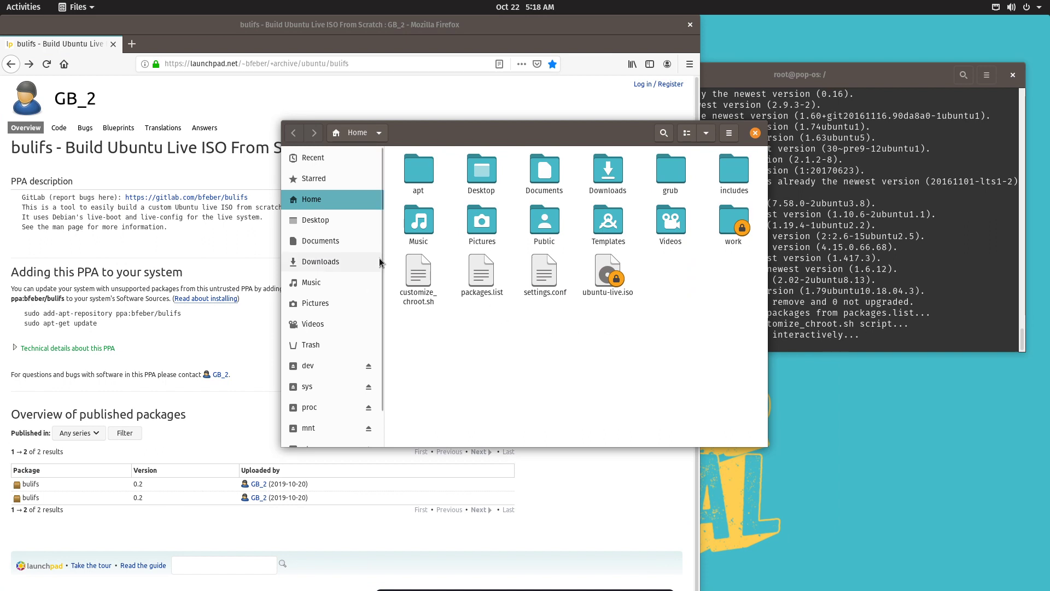
{"action": "mouse_move", "coordinate": [364, 323]}
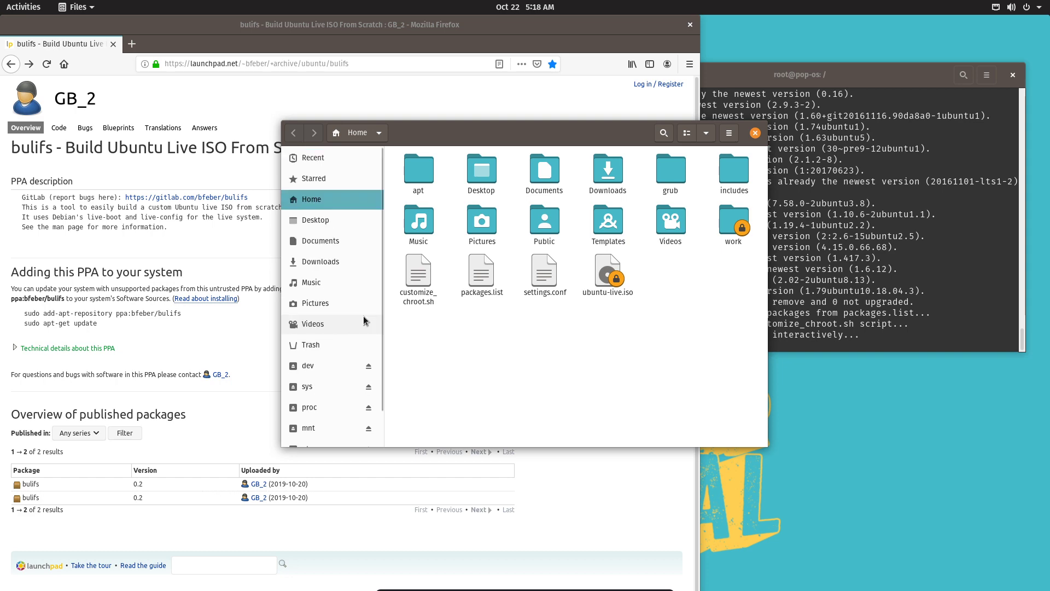
{"action": "left_click", "coordinate": [22, 6]}
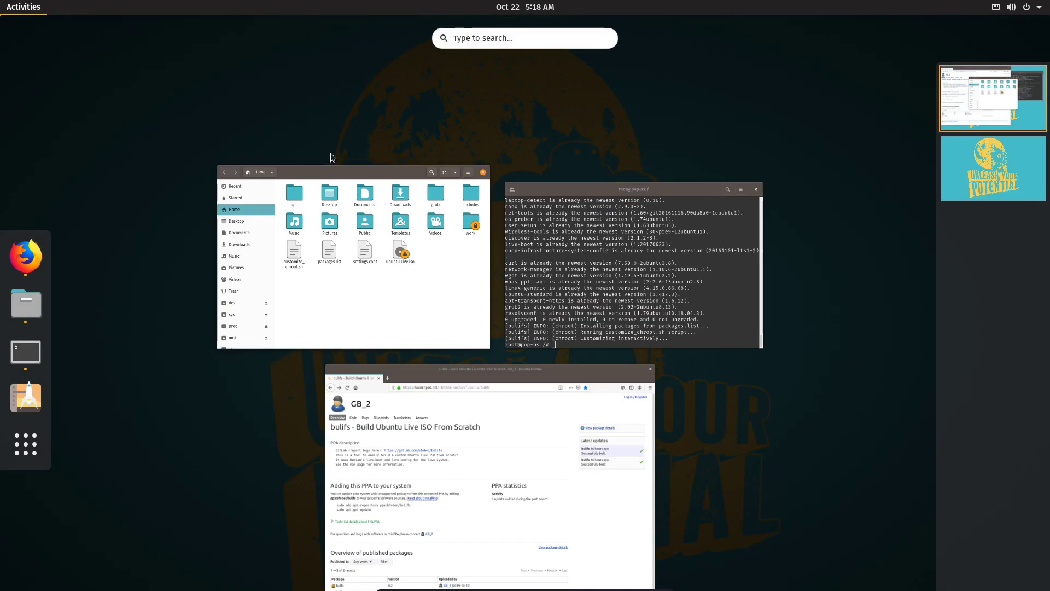
Search 'bulifs' in Activities, then dismiss it to return to the terminal.
{"action": "type", "text": "bu"}
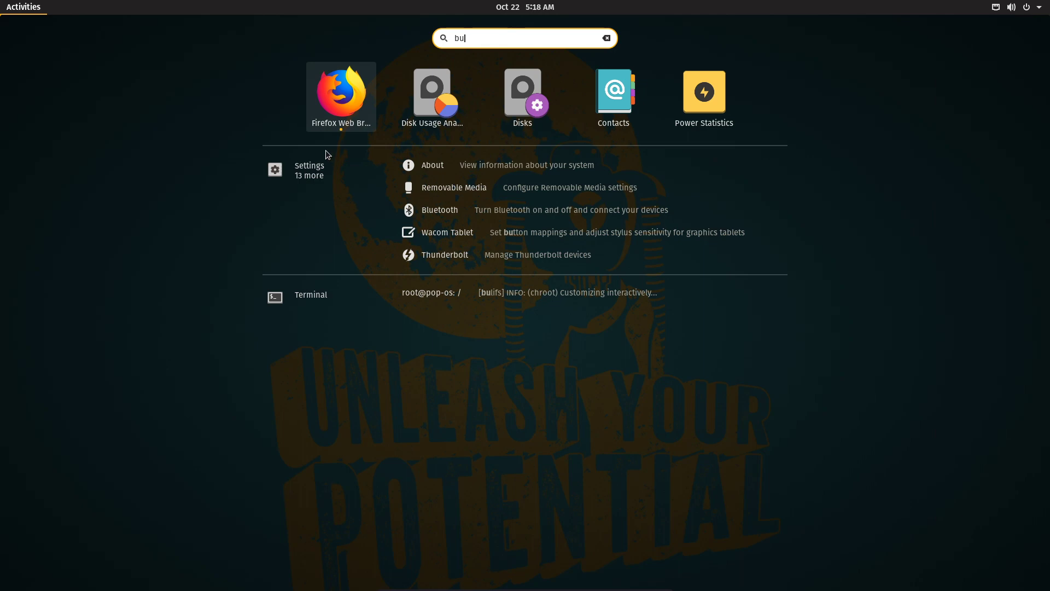
{"action": "type", "text": "lifs"}
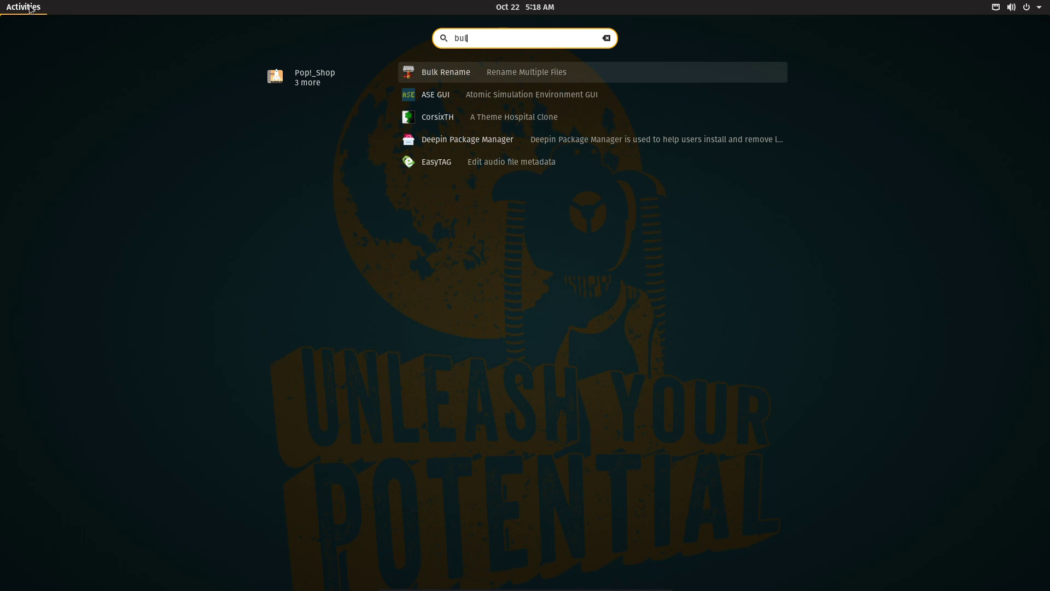
{"action": "key", "text": "Escape"}
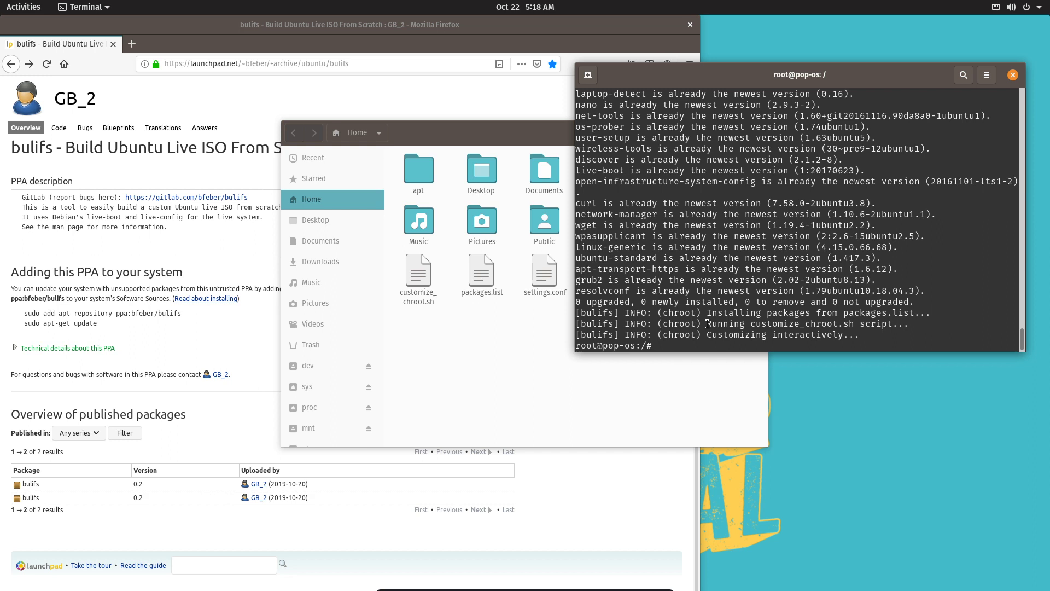
{"action": "mouse_move", "coordinate": [115, 190]}
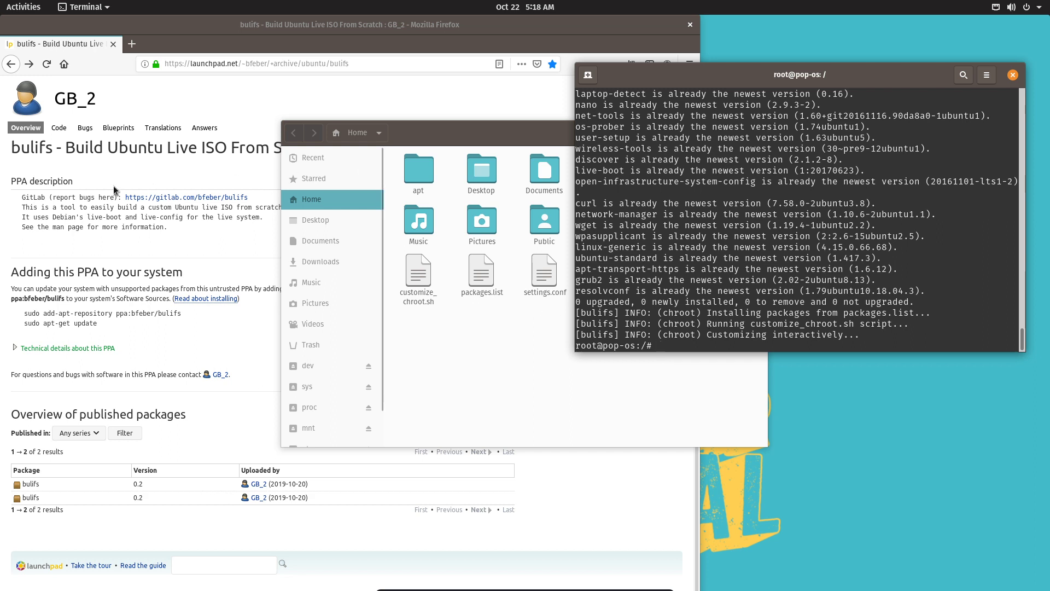
{"action": "mouse_move", "coordinate": [701, 228]}
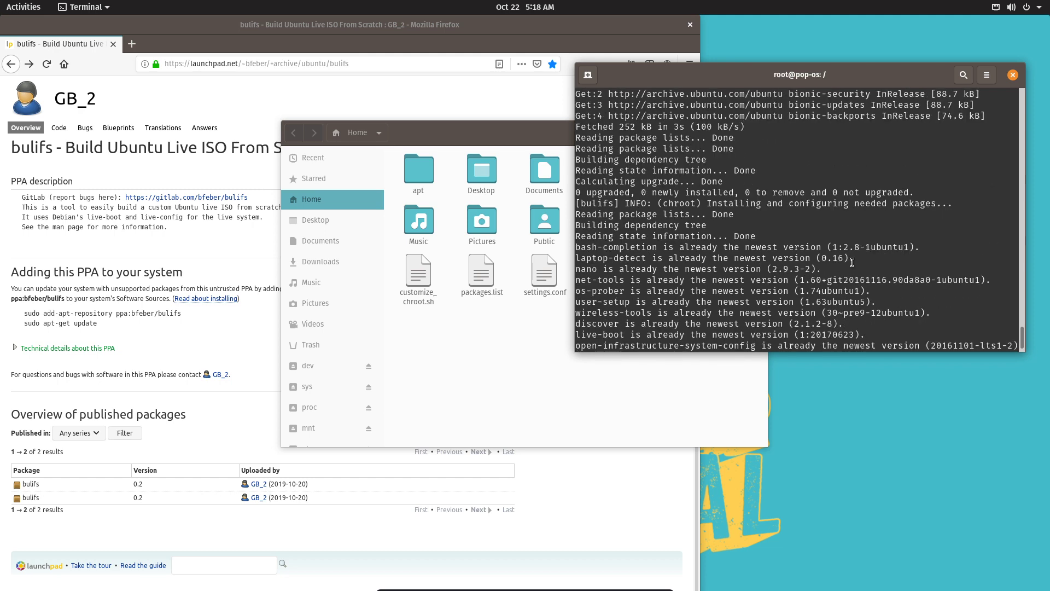
Scroll the bulifs log down to the root@pop-os:/# chroot prompt.
{"action": "scroll", "scroll_direction": "down", "scroll_amount": 3}
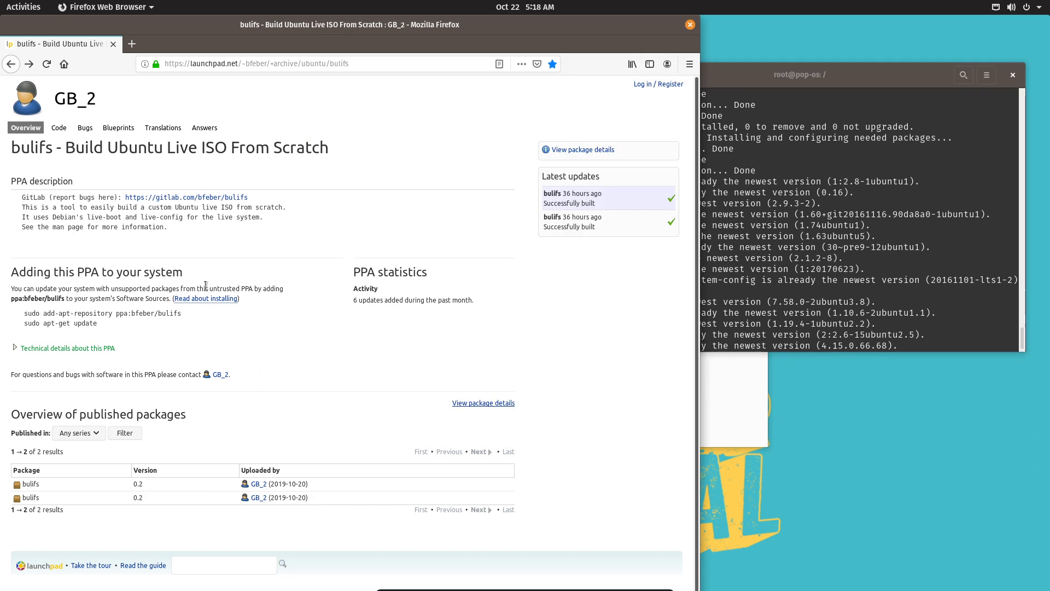
{"action": "mouse_move", "coordinate": [301, 275]}
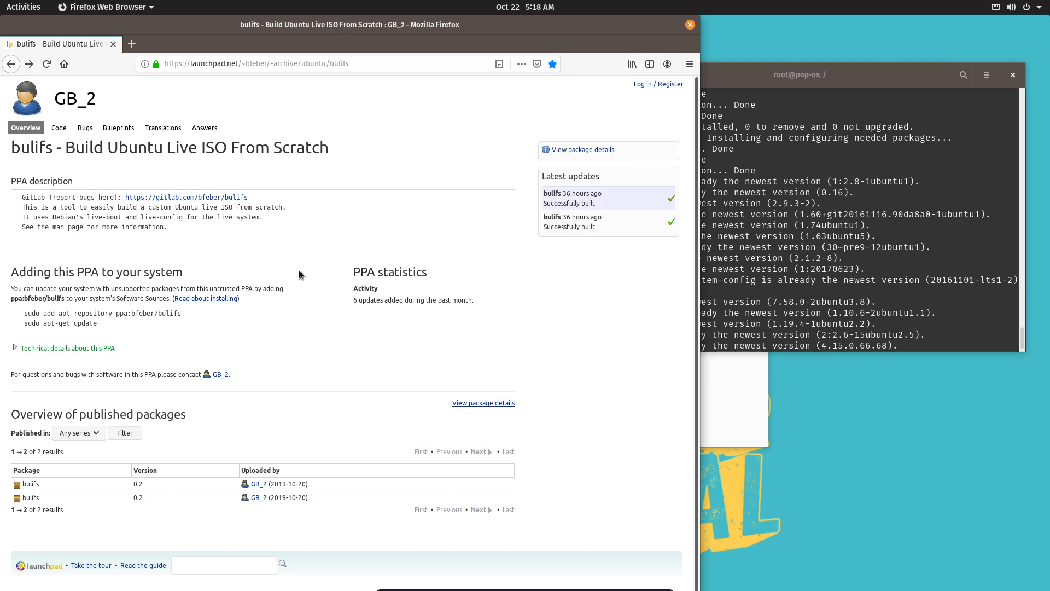
{"action": "mouse_move", "coordinate": [334, 241]}
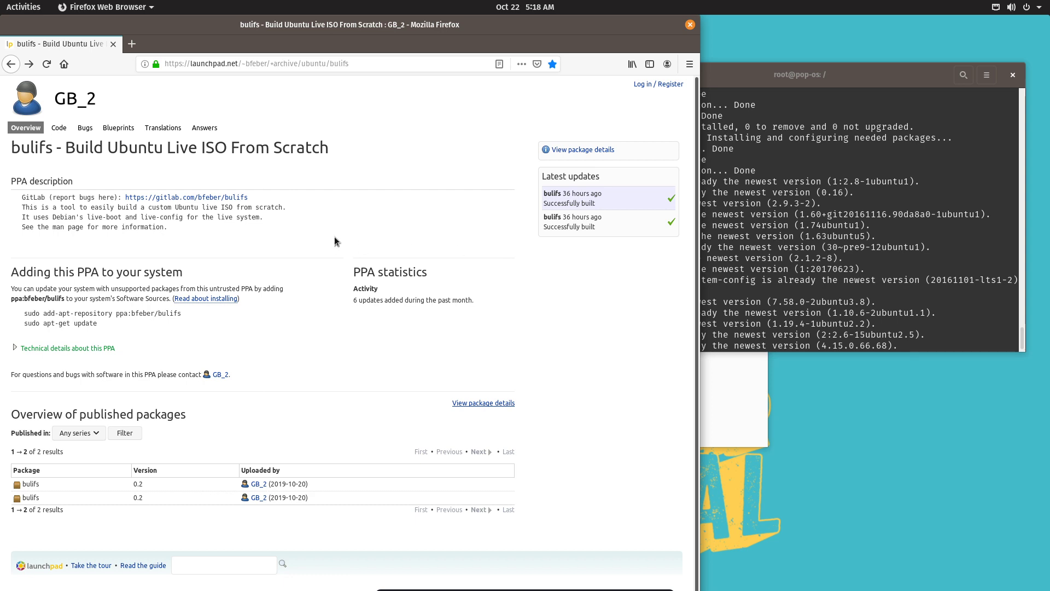
{"action": "mouse_move", "coordinate": [332, 241]}
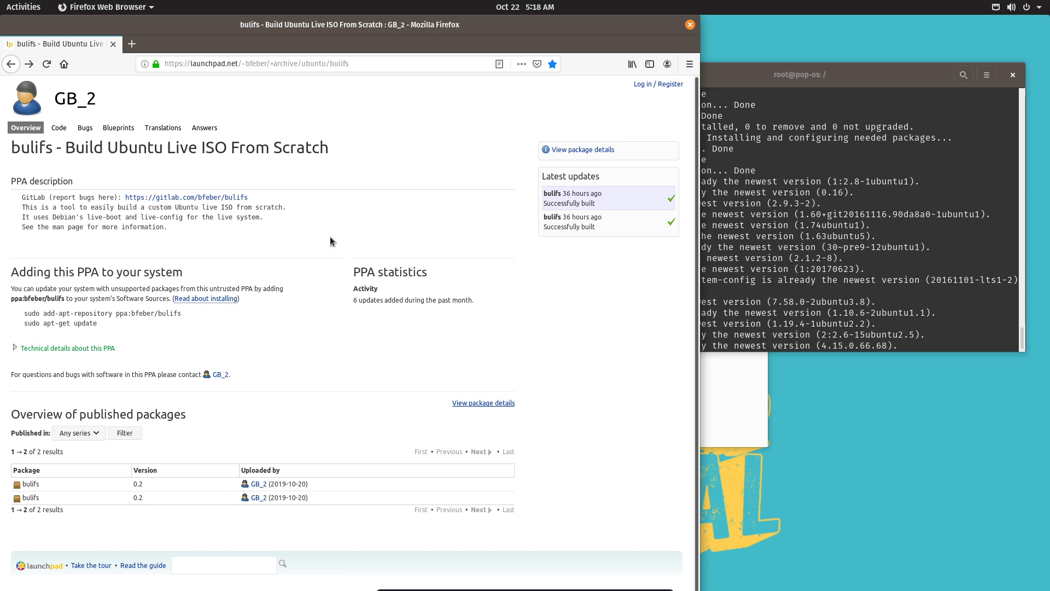
{"action": "mouse_move", "coordinate": [50, 321]}
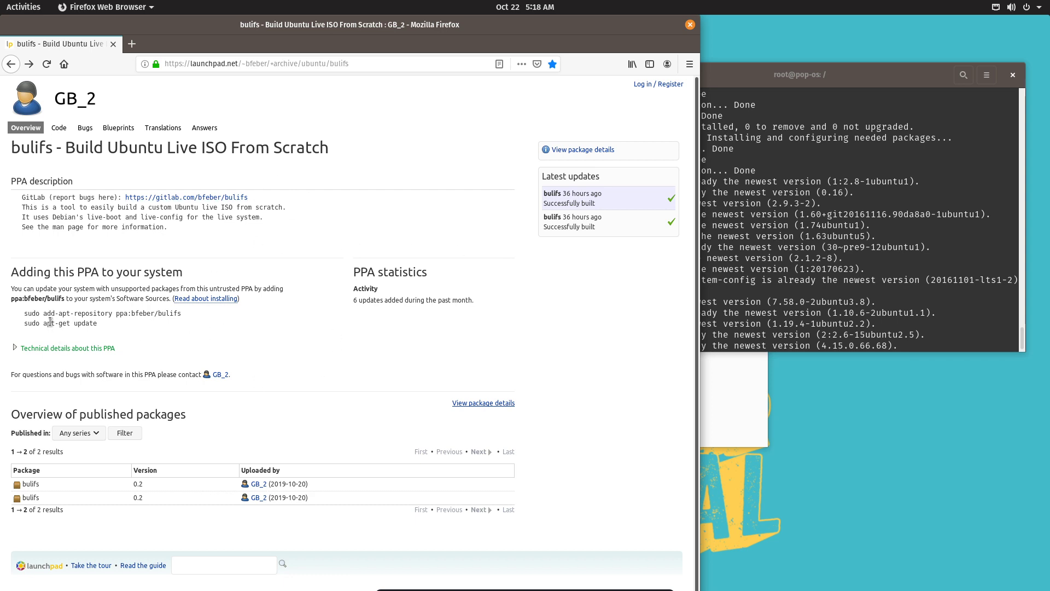
{"action": "mouse_move", "coordinate": [1013, 186]}
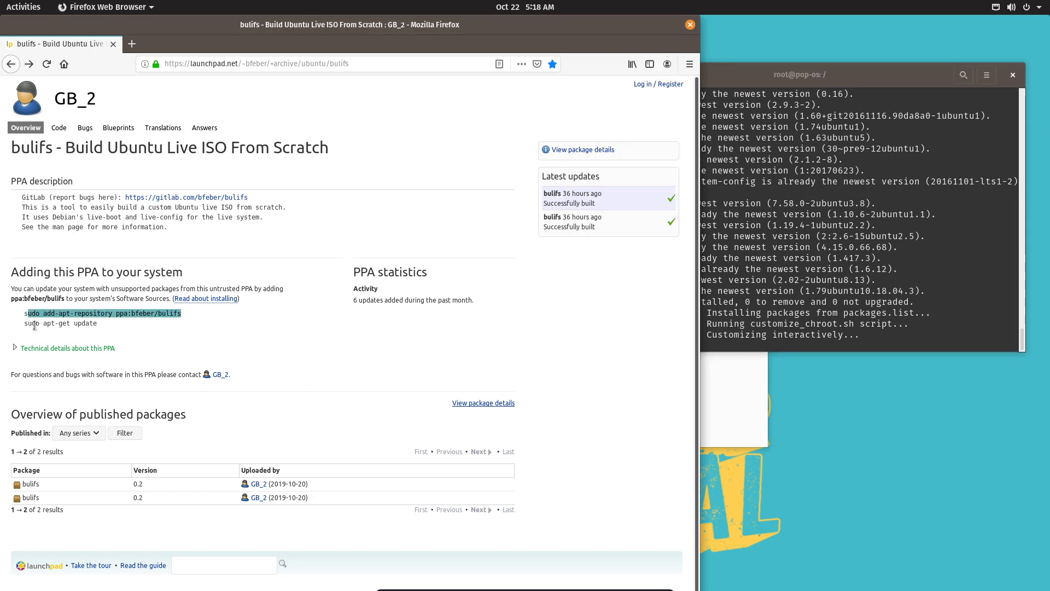
{"action": "double_click", "coordinate": [60, 322]}
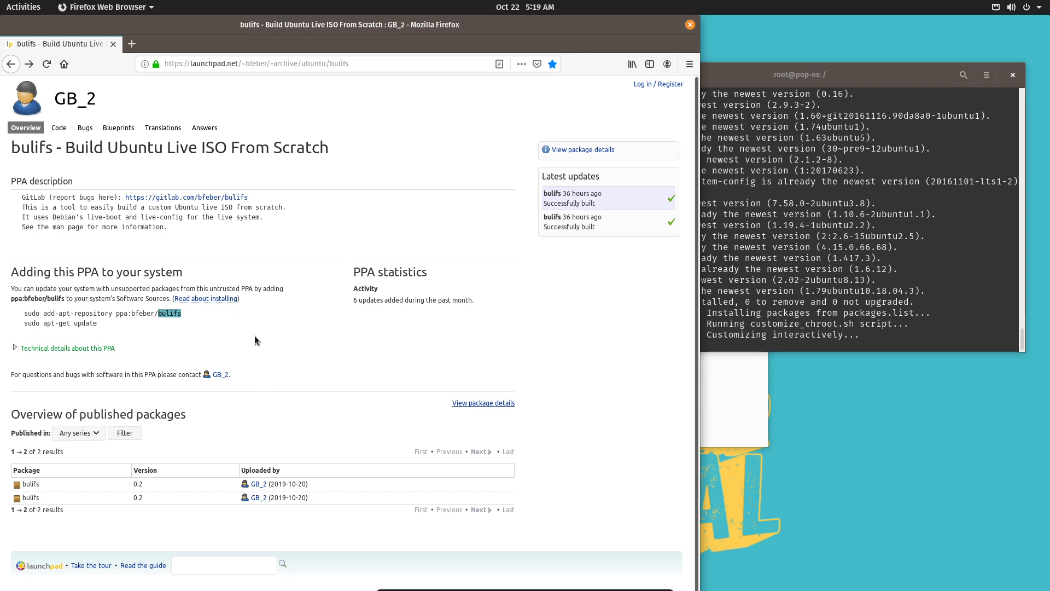
{"action": "left_click", "coordinate": [257, 341]}
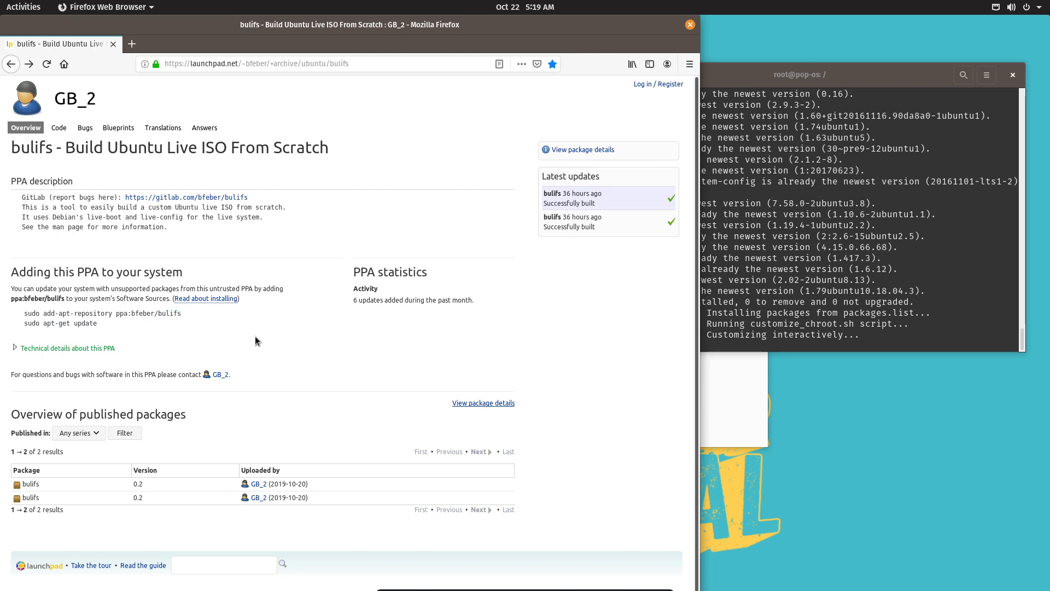
{"action": "mouse_move", "coordinate": [239, 325]}
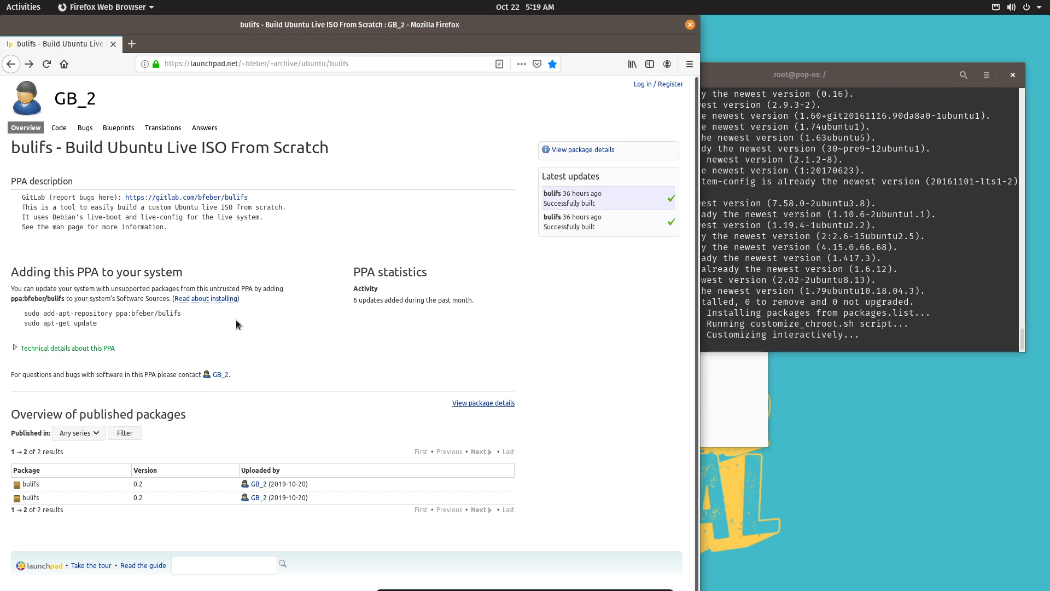
{"action": "mouse_move", "coordinate": [357, 228]}
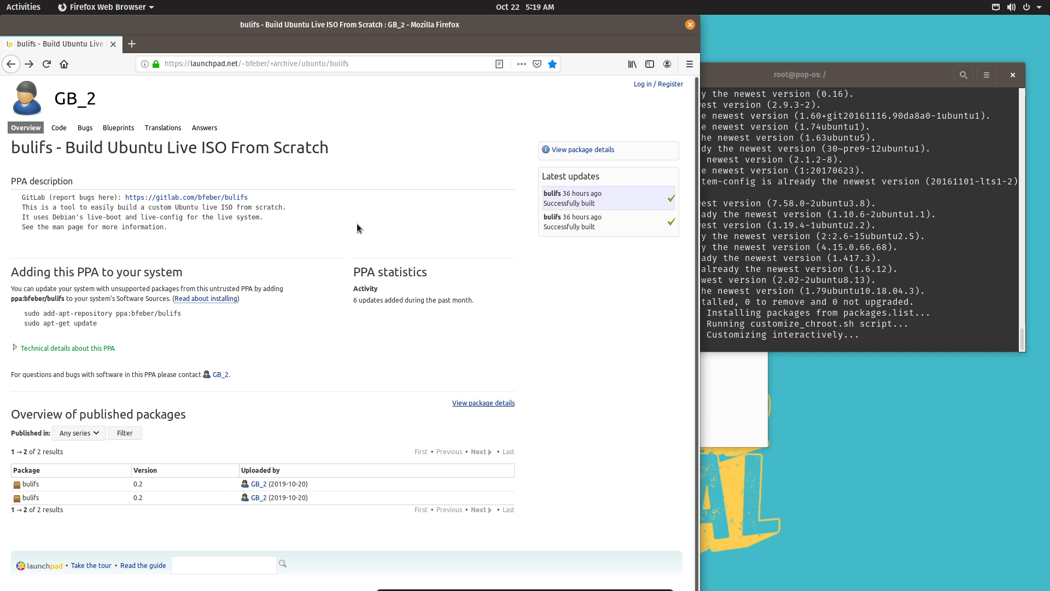